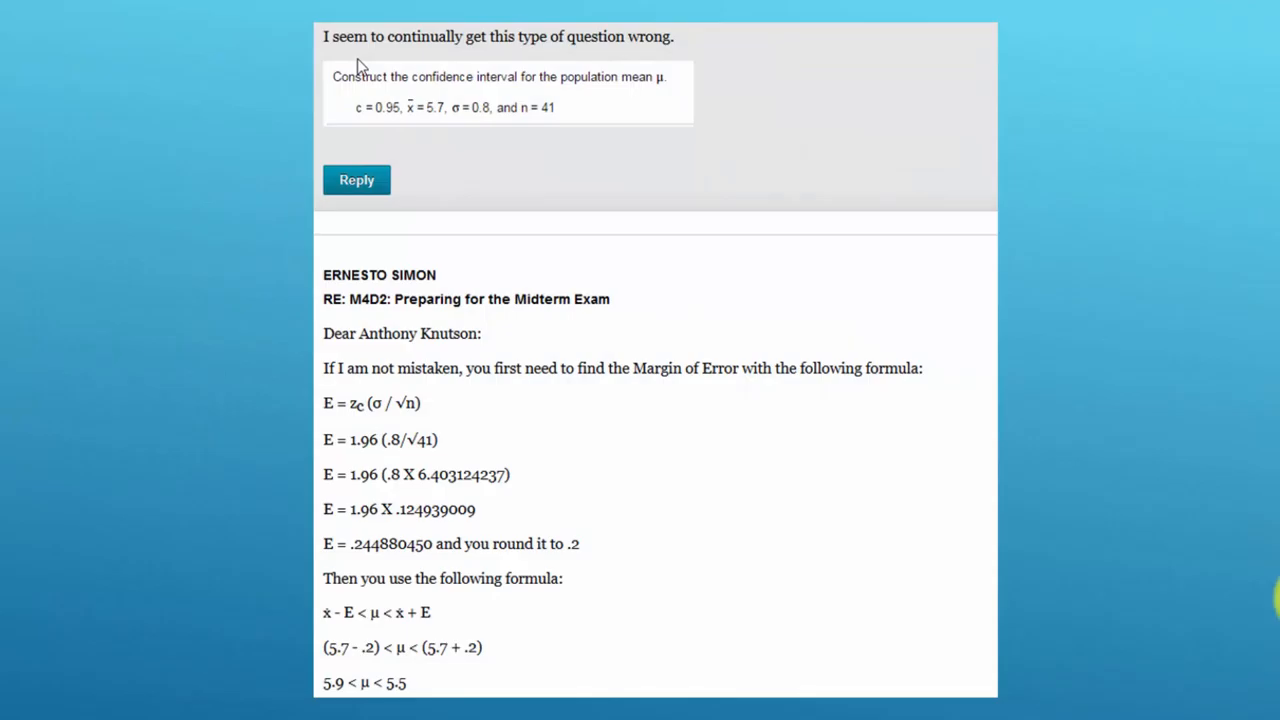
pyautogui.moveTo(862, 277)
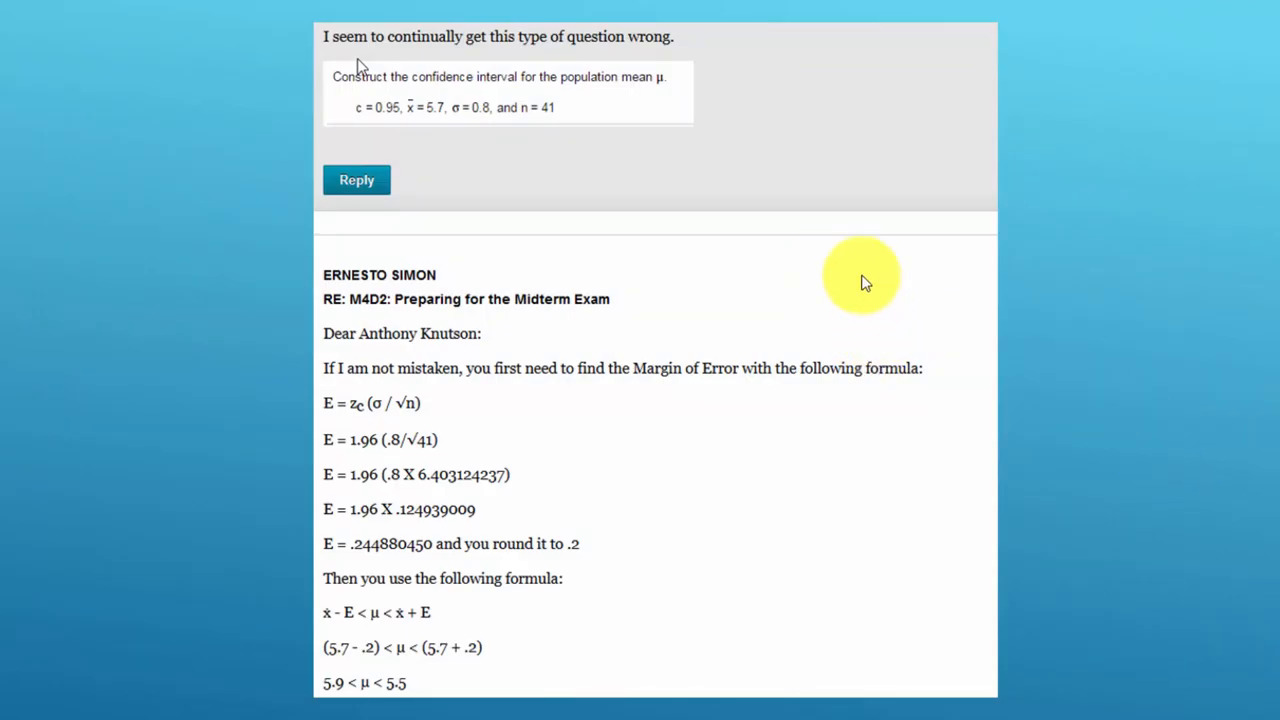
pyautogui.moveTo(520, 178)
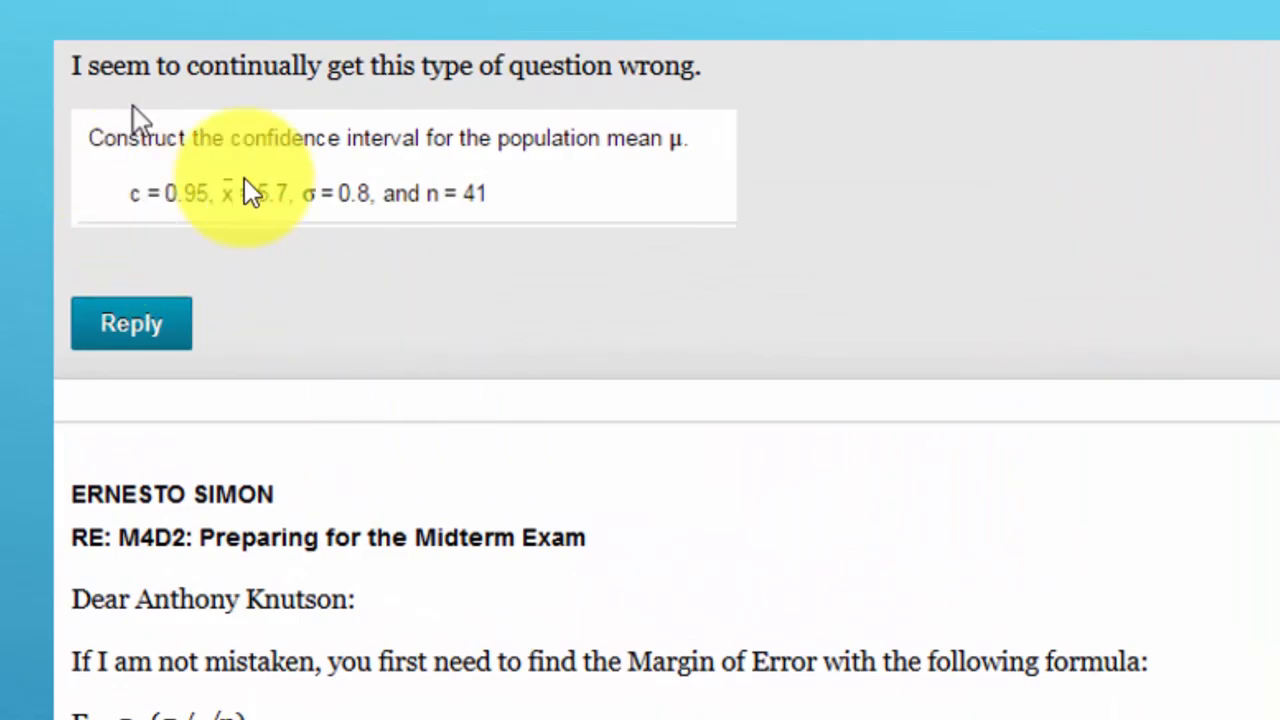
pyautogui.moveTo(690, 185)
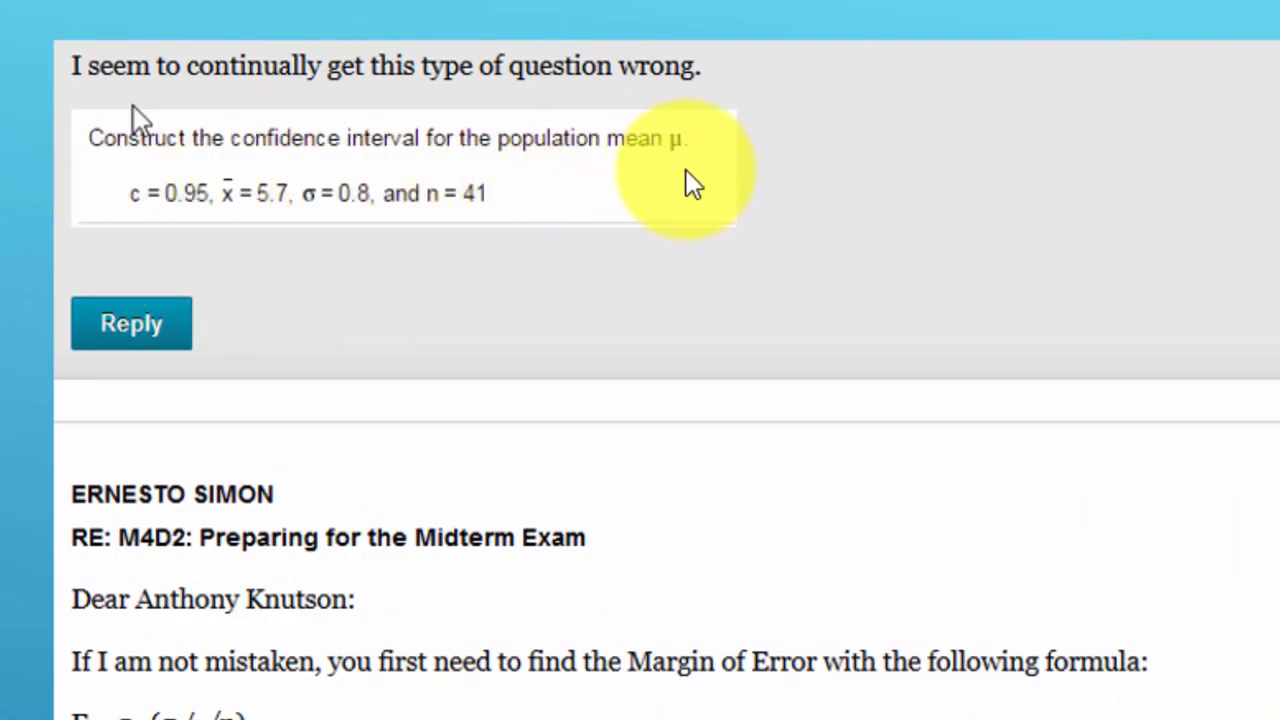
pyautogui.moveTo(225, 285)
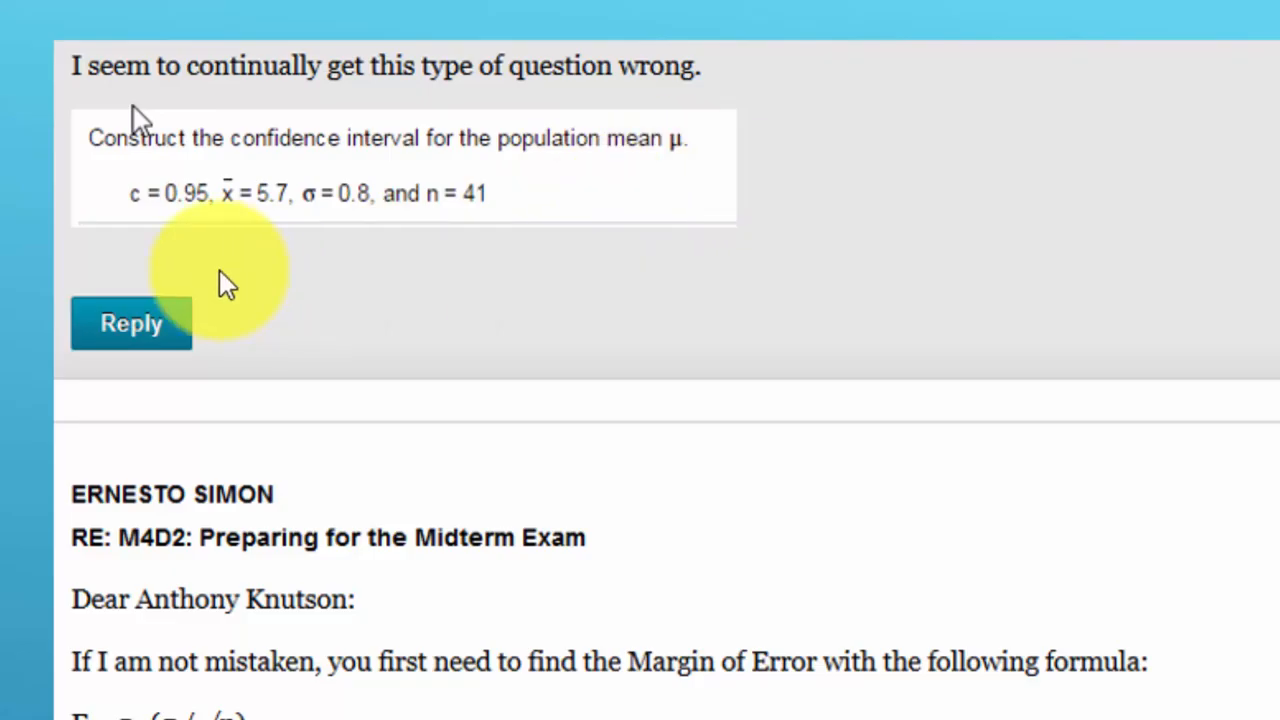
pyautogui.moveTo(175, 270)
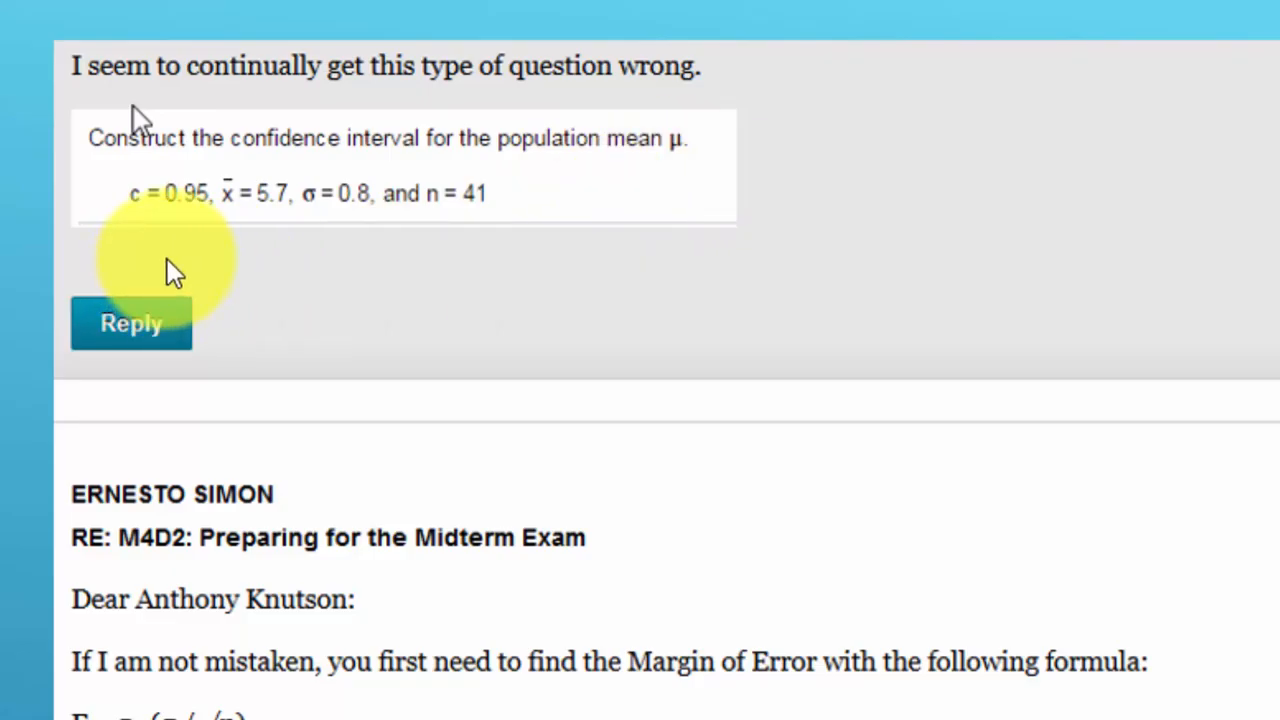
pyautogui.moveTo(255, 245)
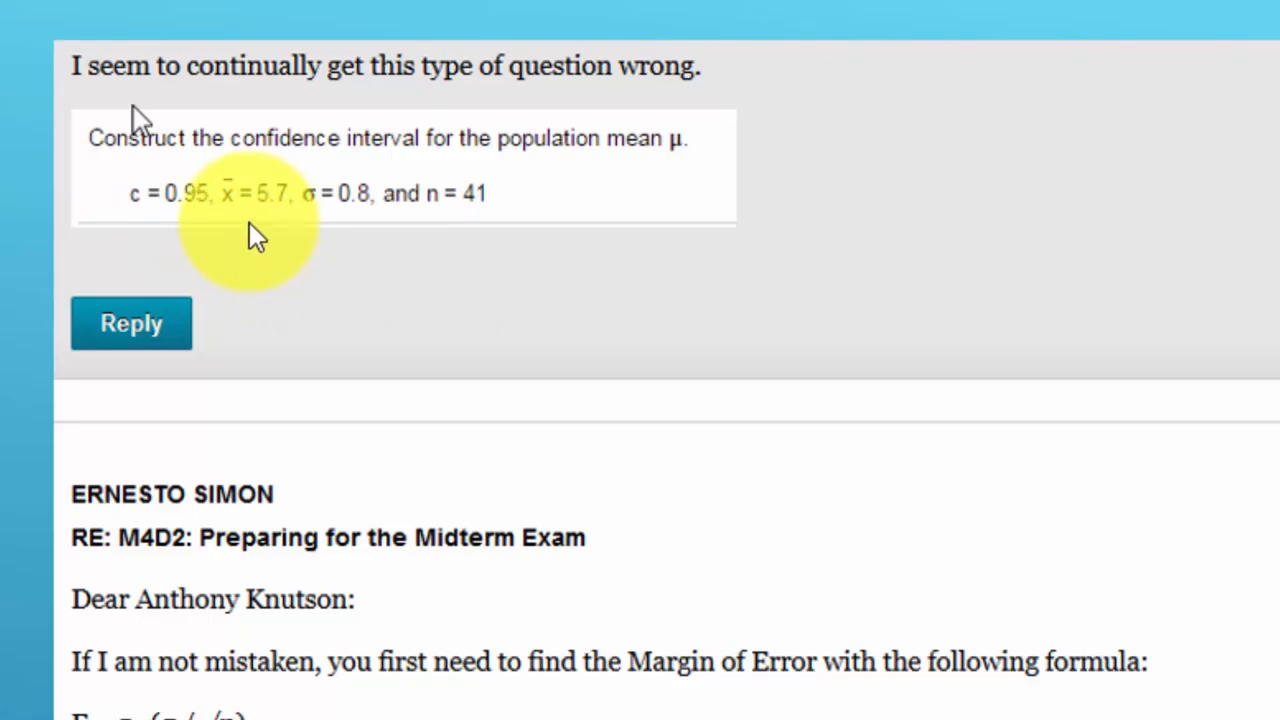
pyautogui.moveTo(320, 230)
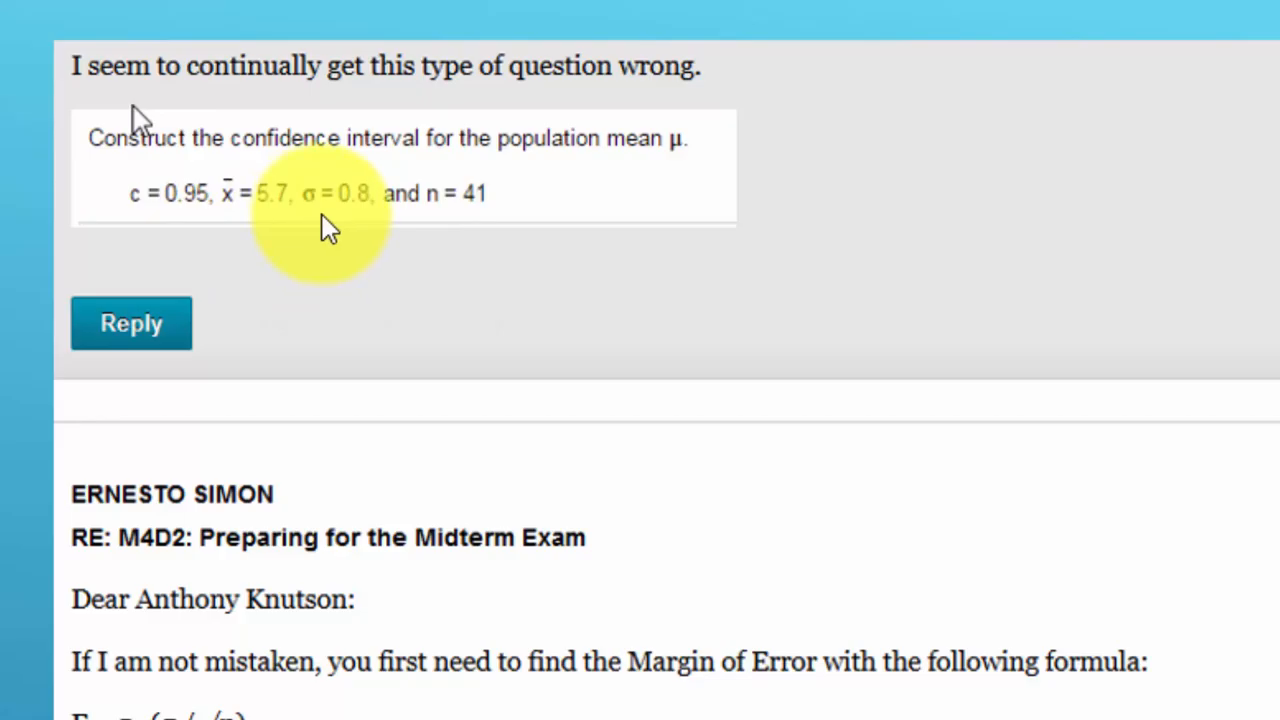
pyautogui.moveTo(475, 240)
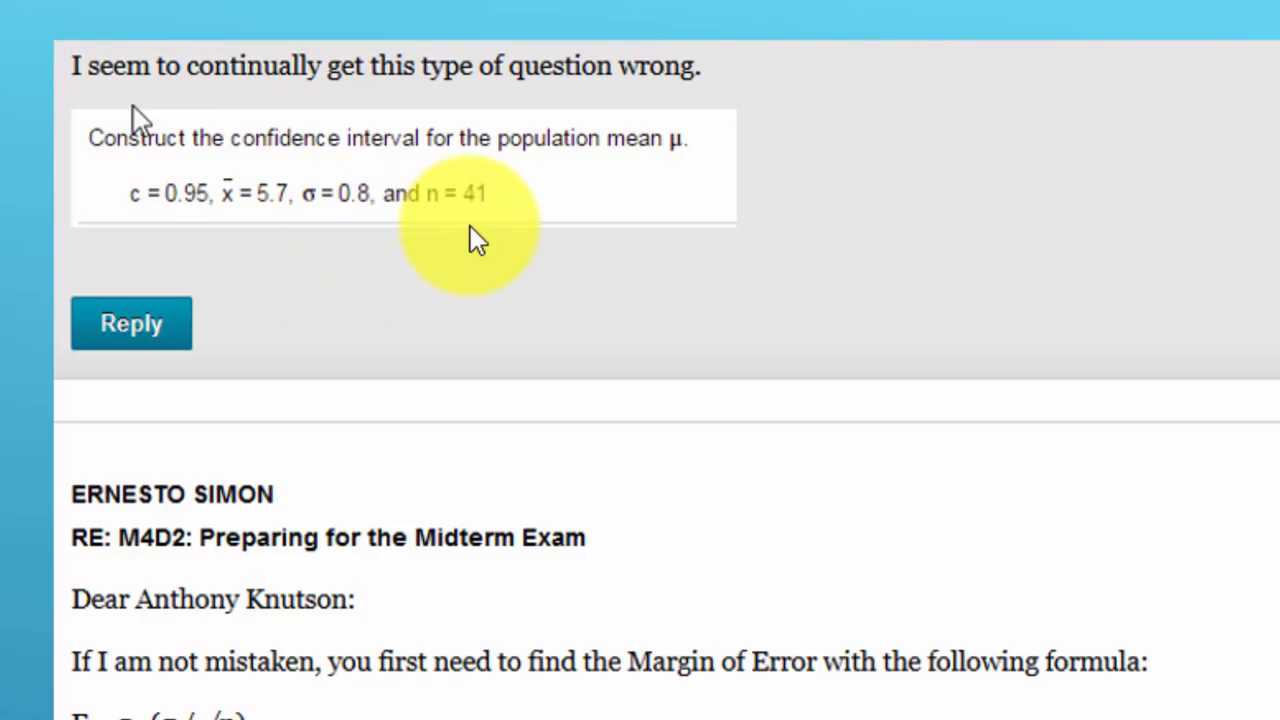
pyautogui.moveTo(360, 565)
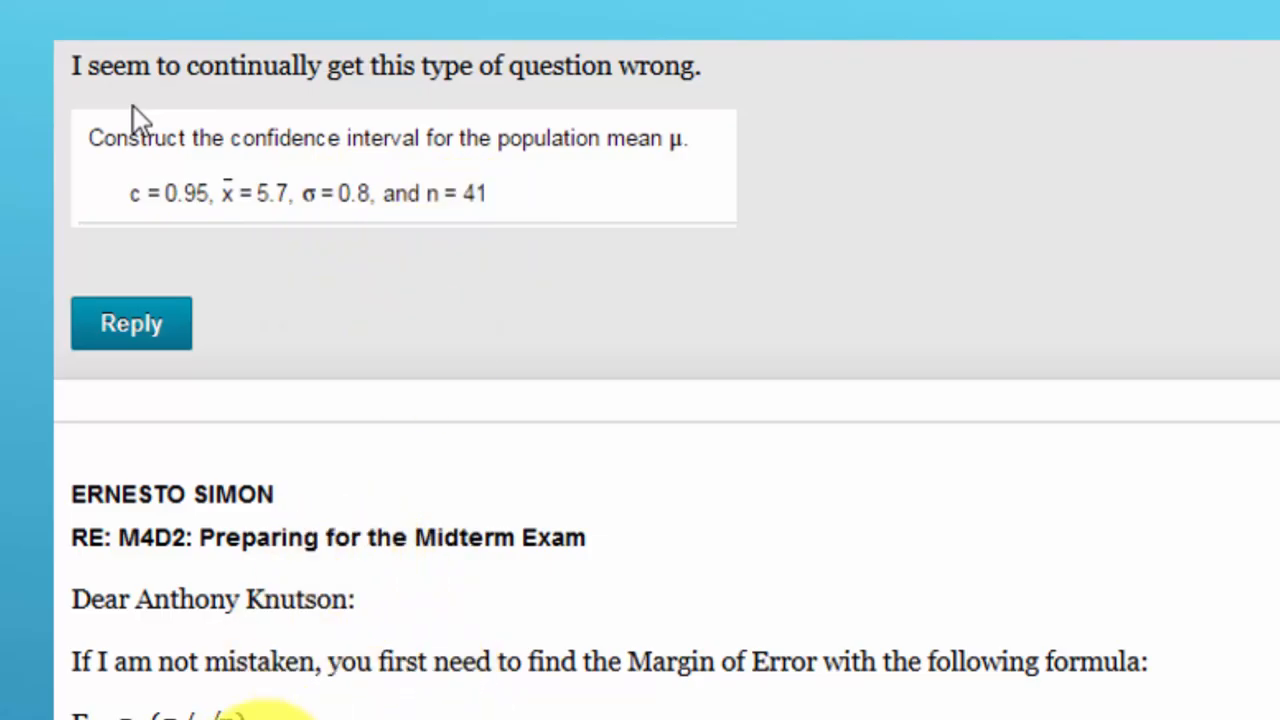
# Step: Scroll down to the reply's working, showing E≈0.245 rounded to 0.2 and its interval
pyautogui.scroll(-3)
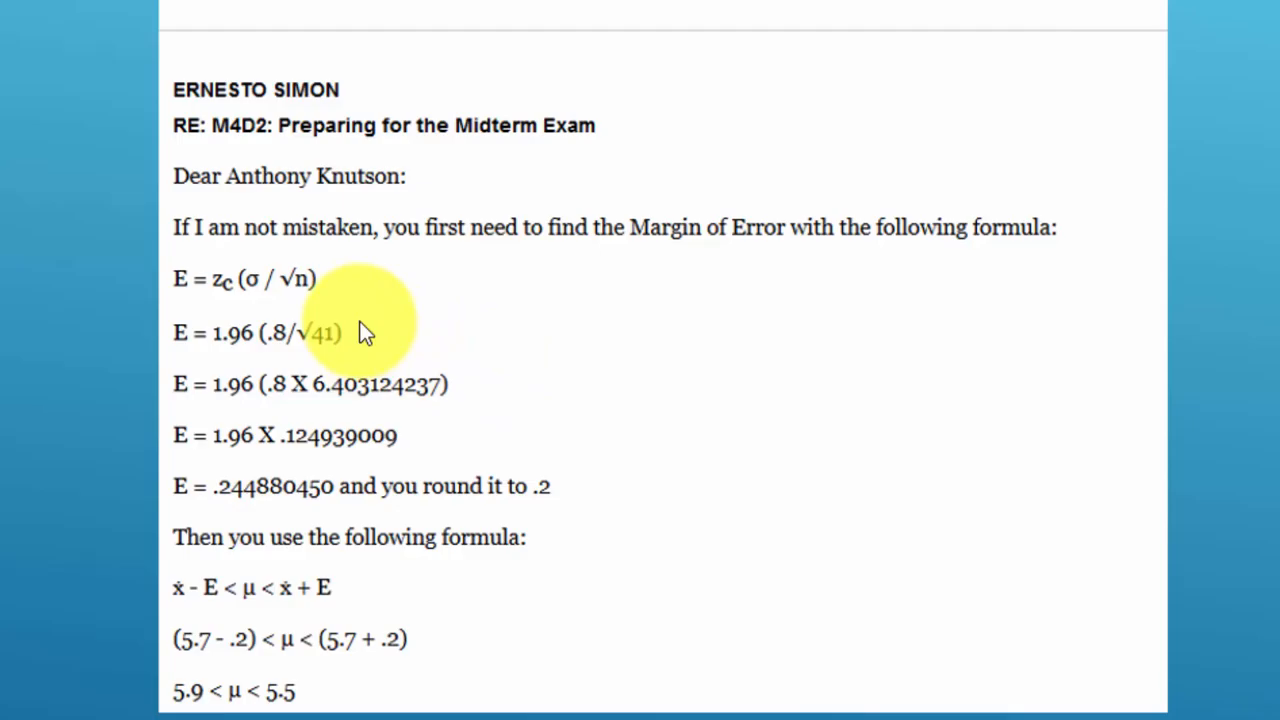
pyautogui.moveTo(358, 322)
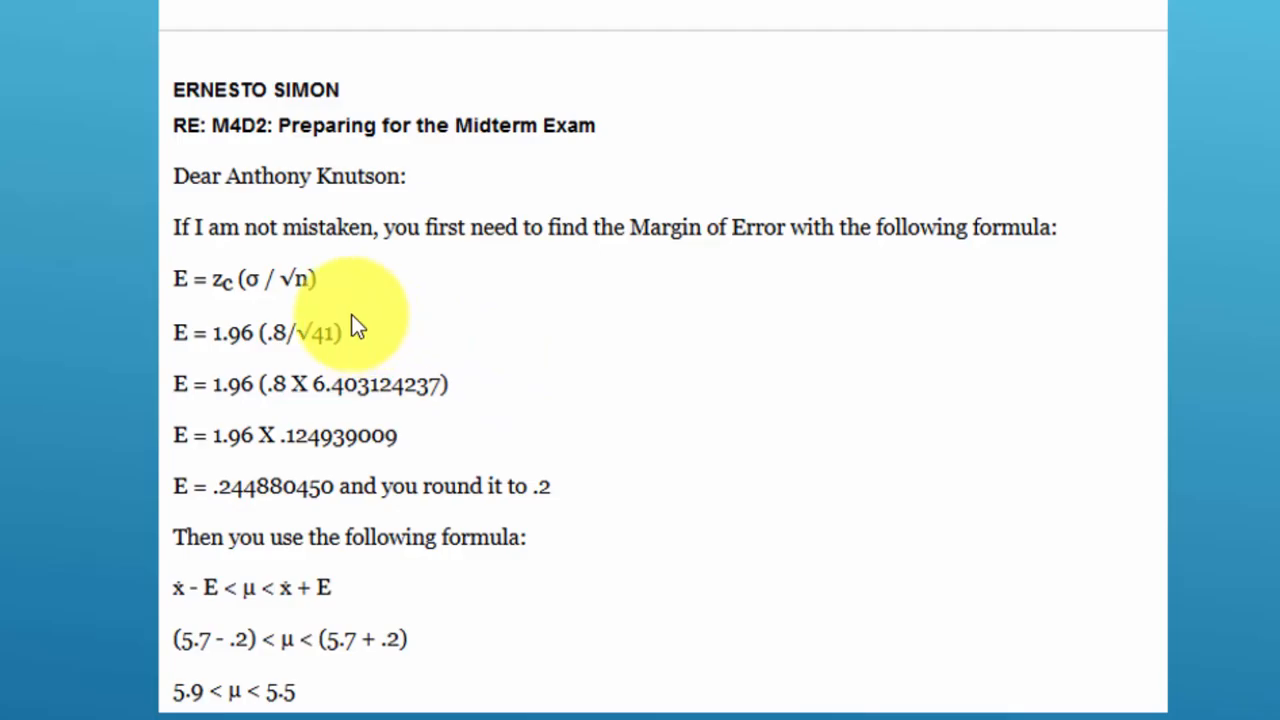
pyautogui.moveTo(352, 322)
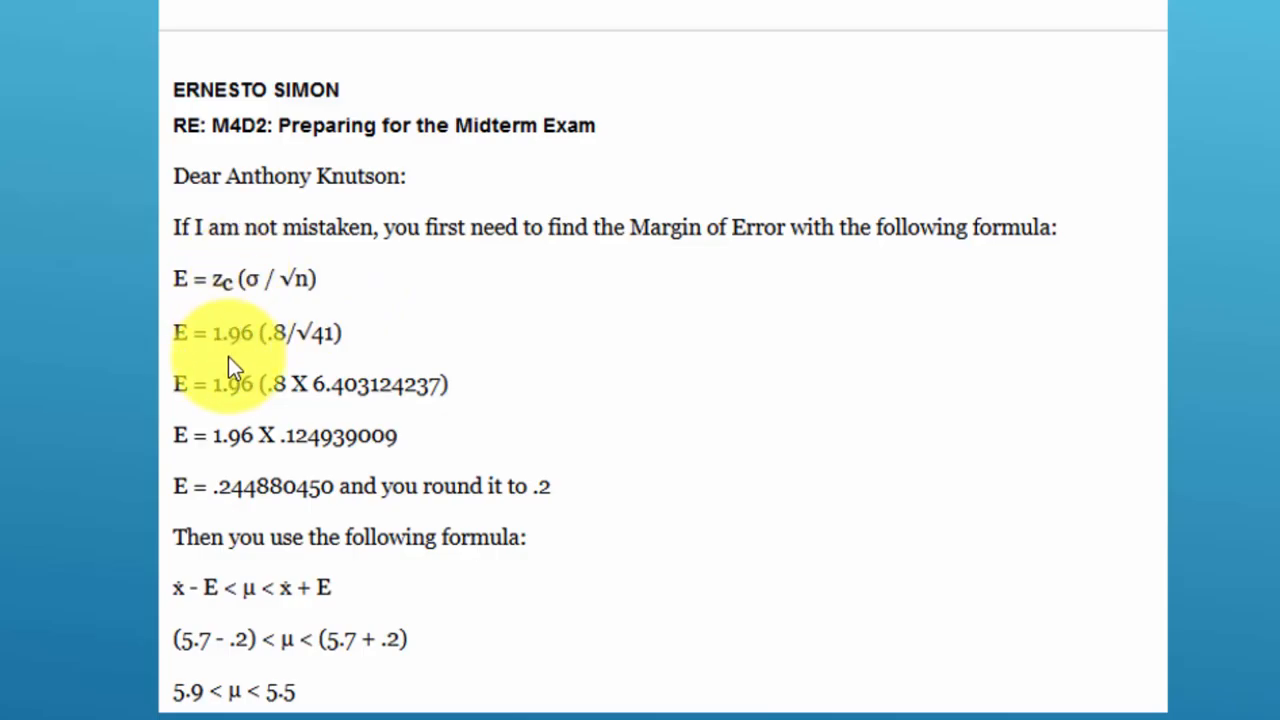
pyautogui.moveTo(280, 355)
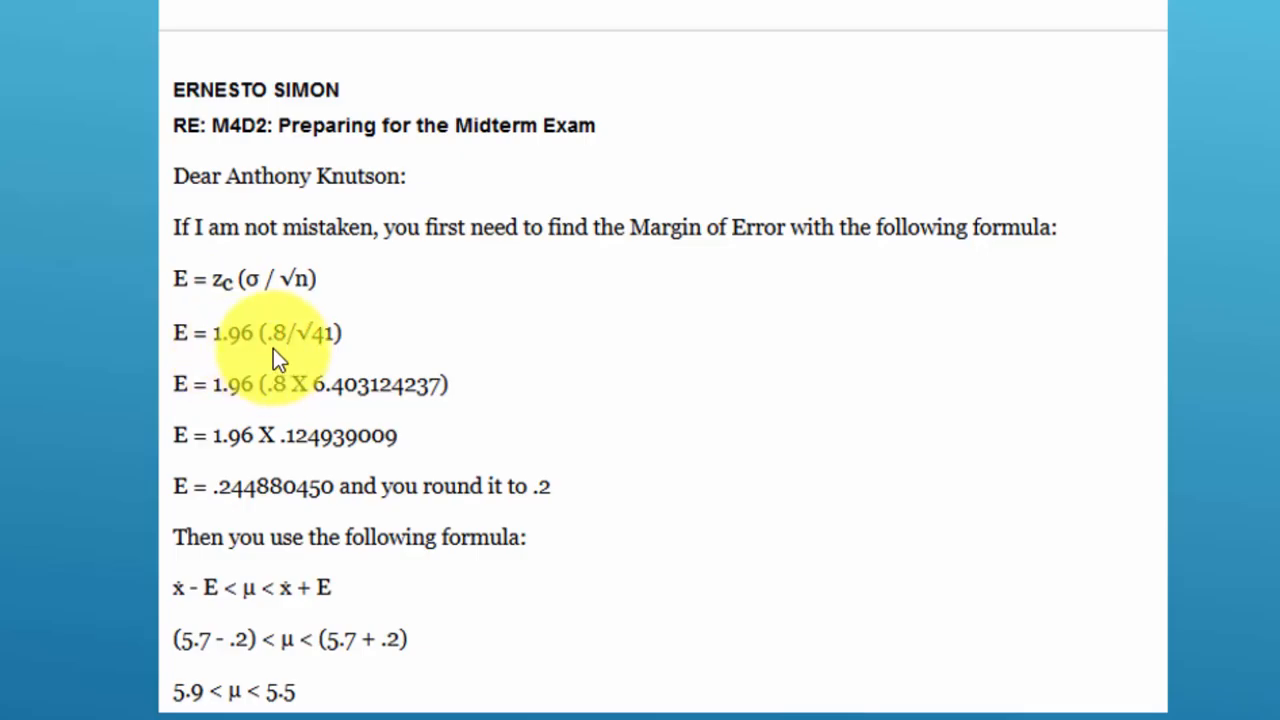
pyautogui.moveTo(265, 295)
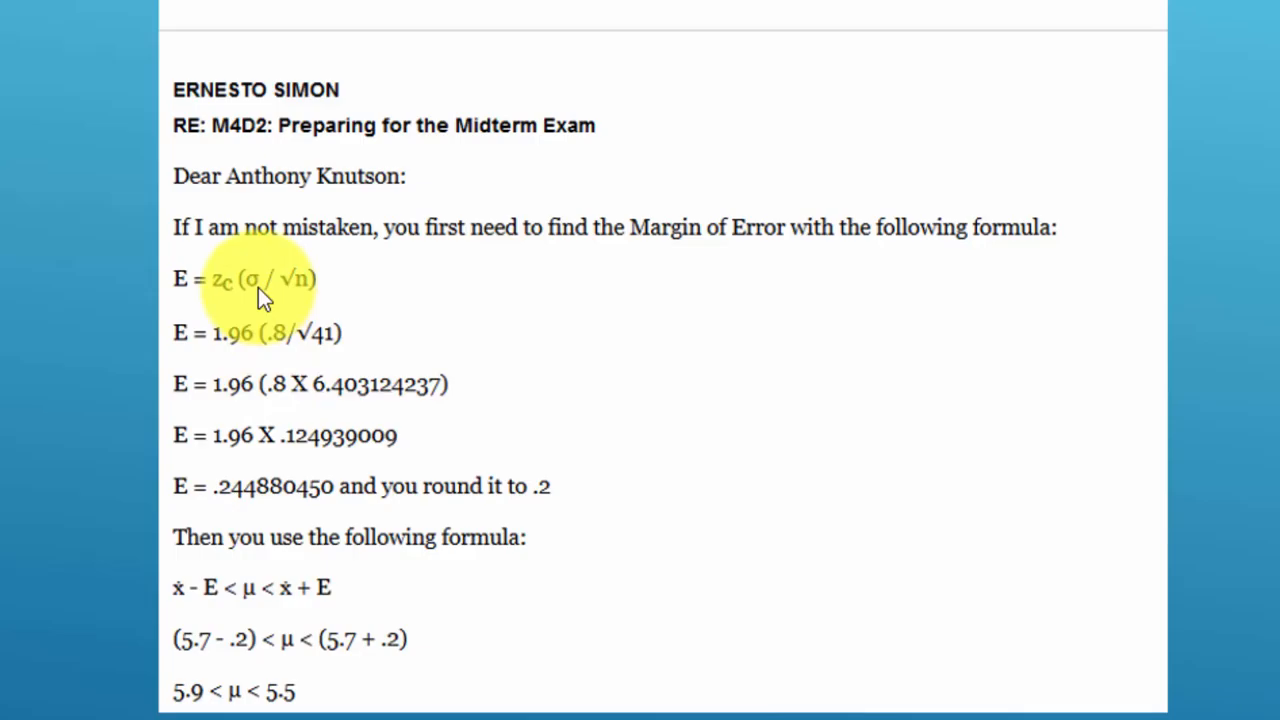
pyautogui.moveTo(300, 298)
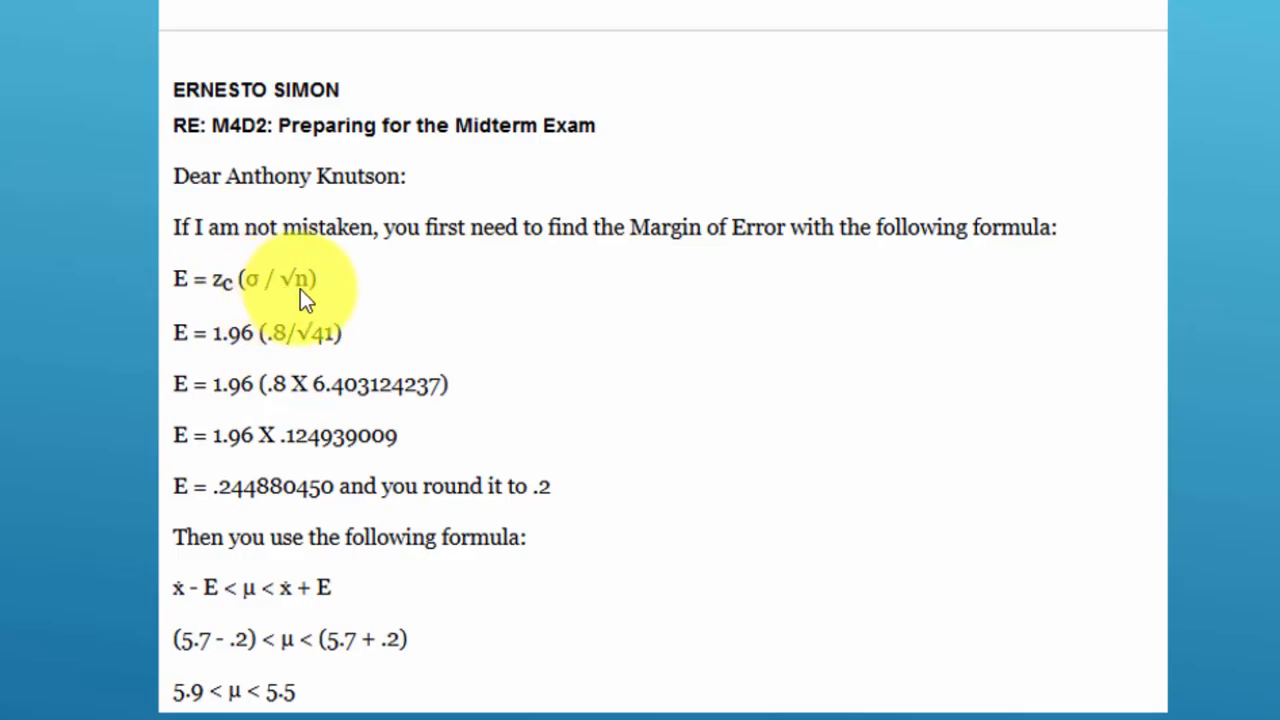
pyautogui.moveTo(265, 290)
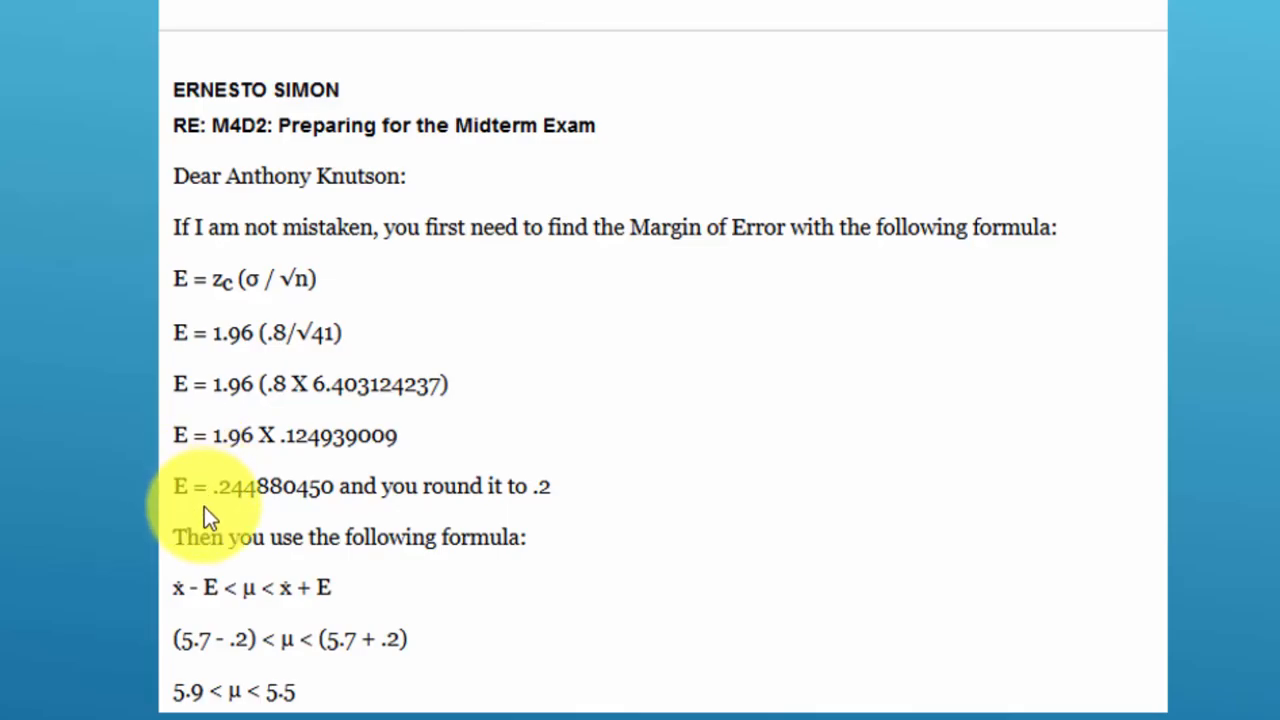
pyautogui.moveTo(545, 510)
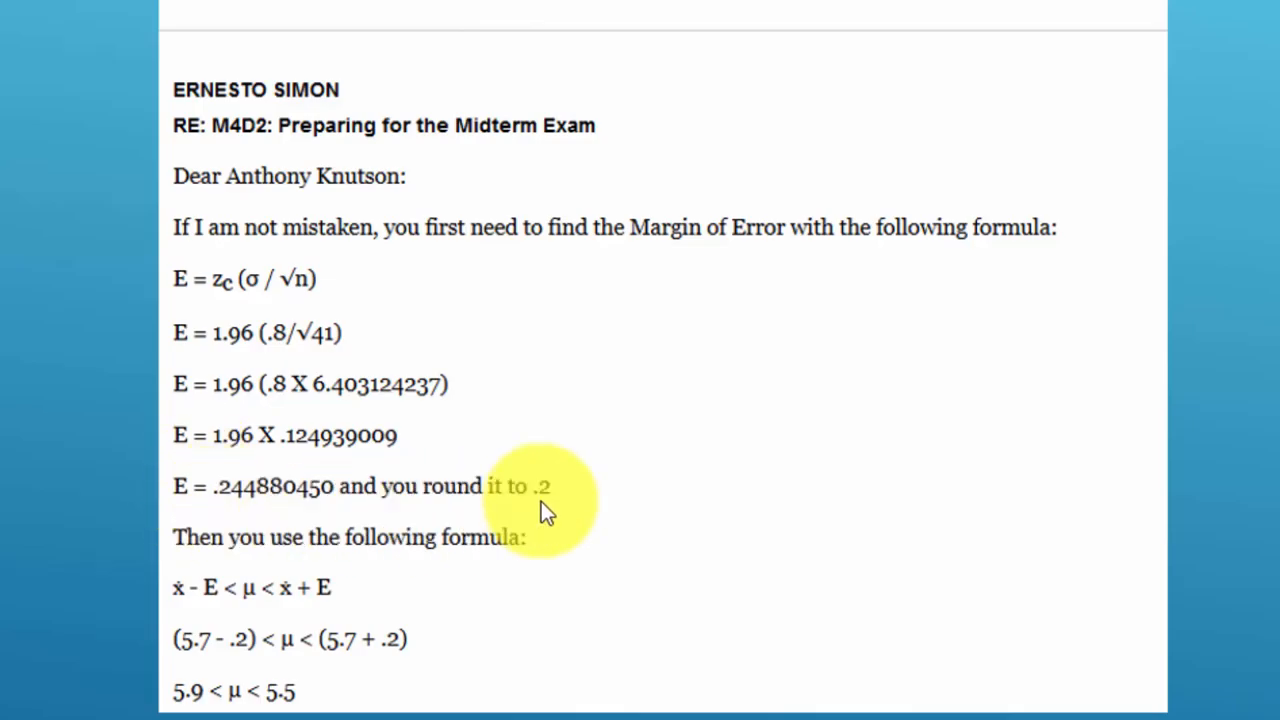
pyautogui.moveTo(420, 678)
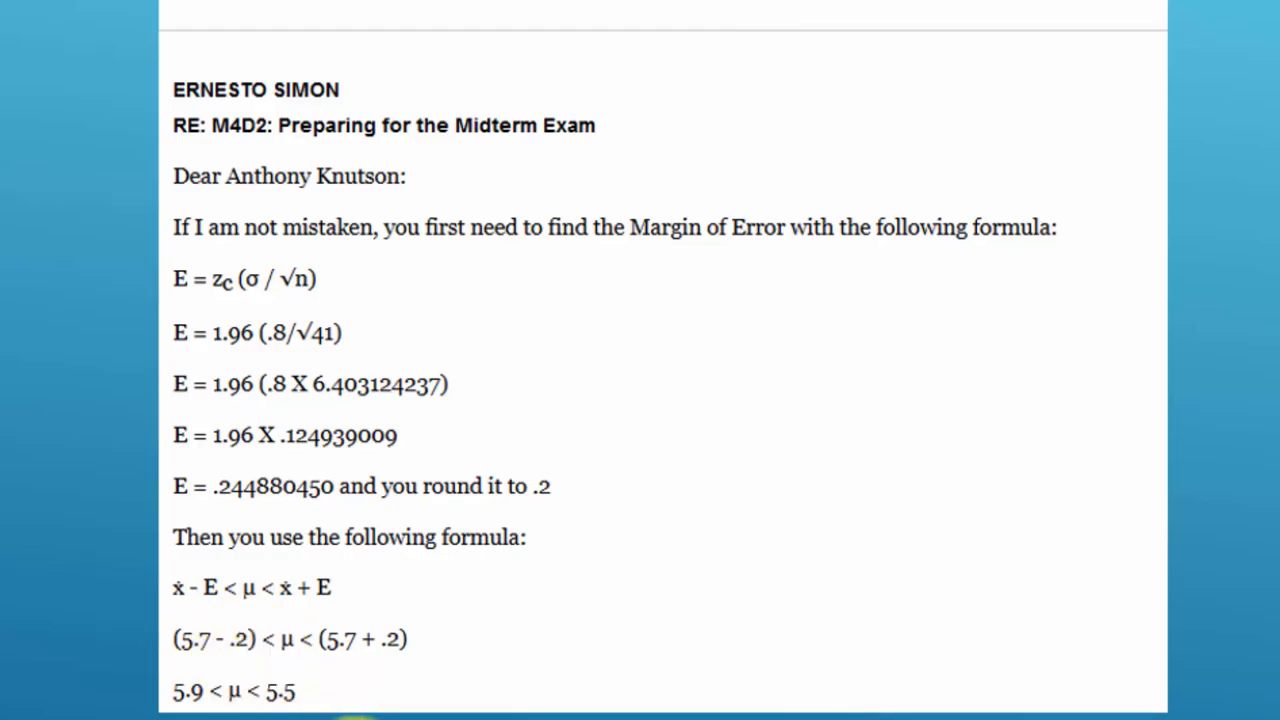
pyautogui.moveTo(375, 690)
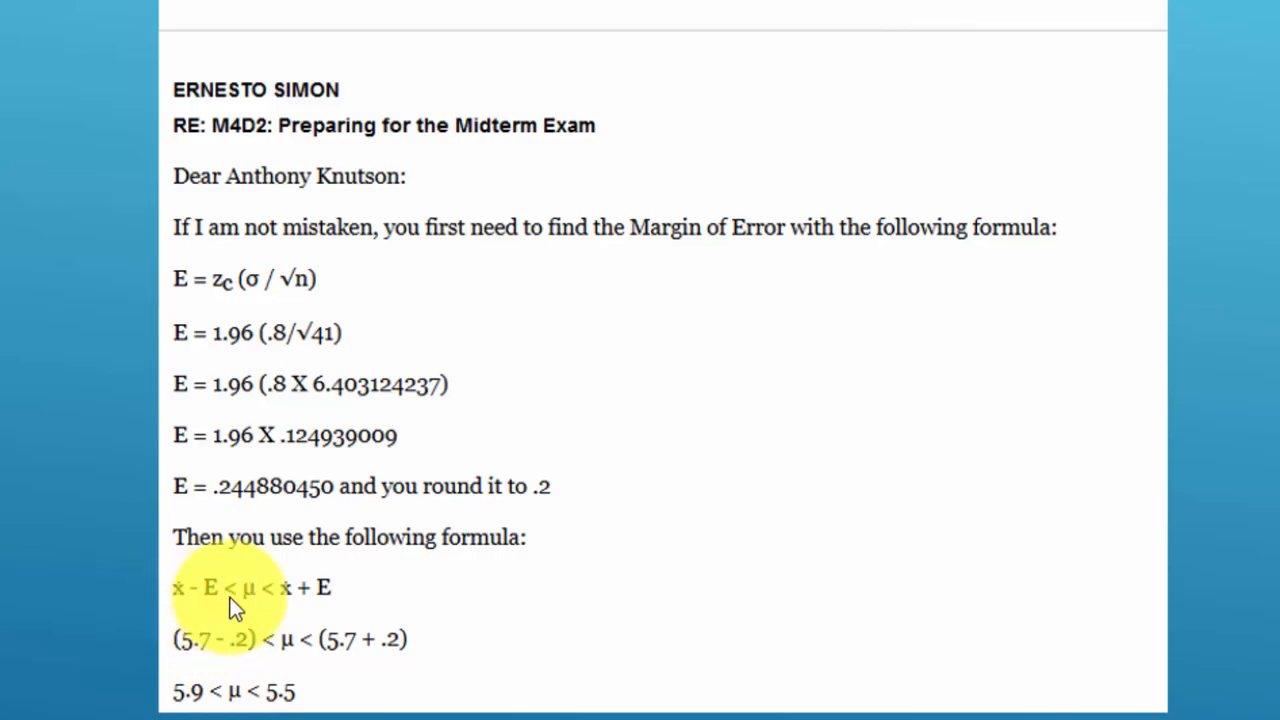
pyautogui.moveTo(240, 600)
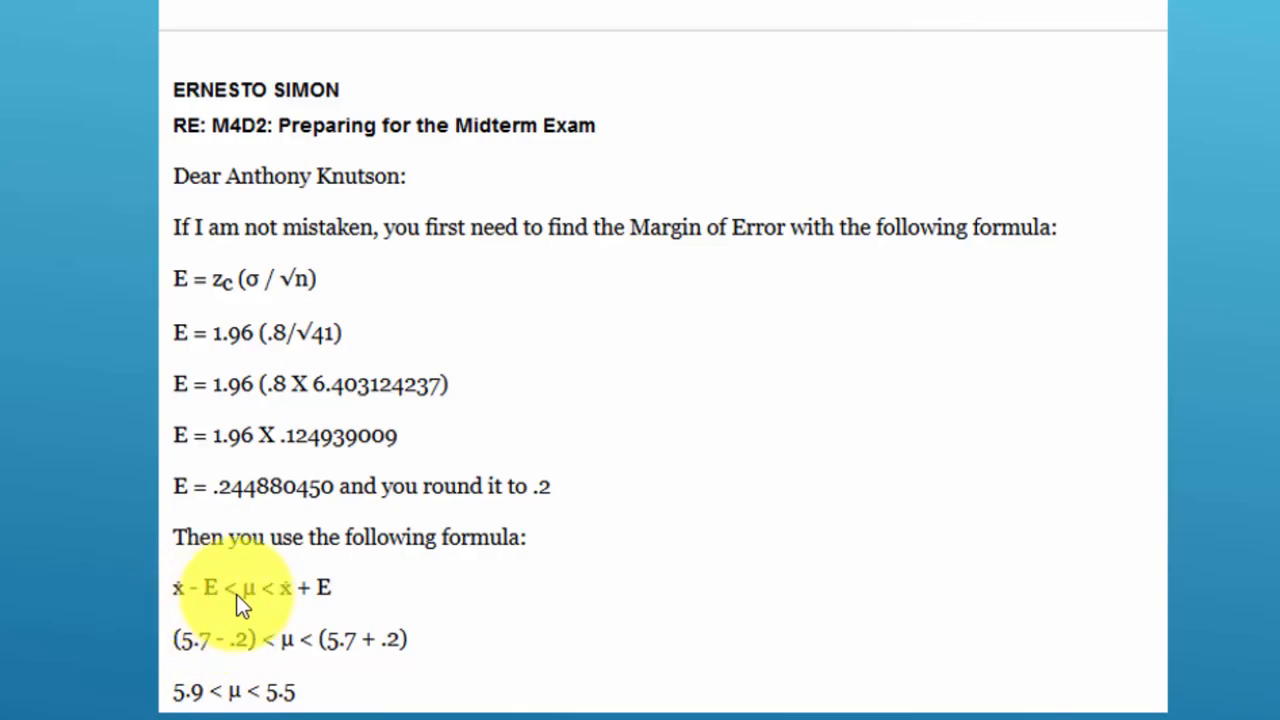
pyautogui.moveTo(350, 610)
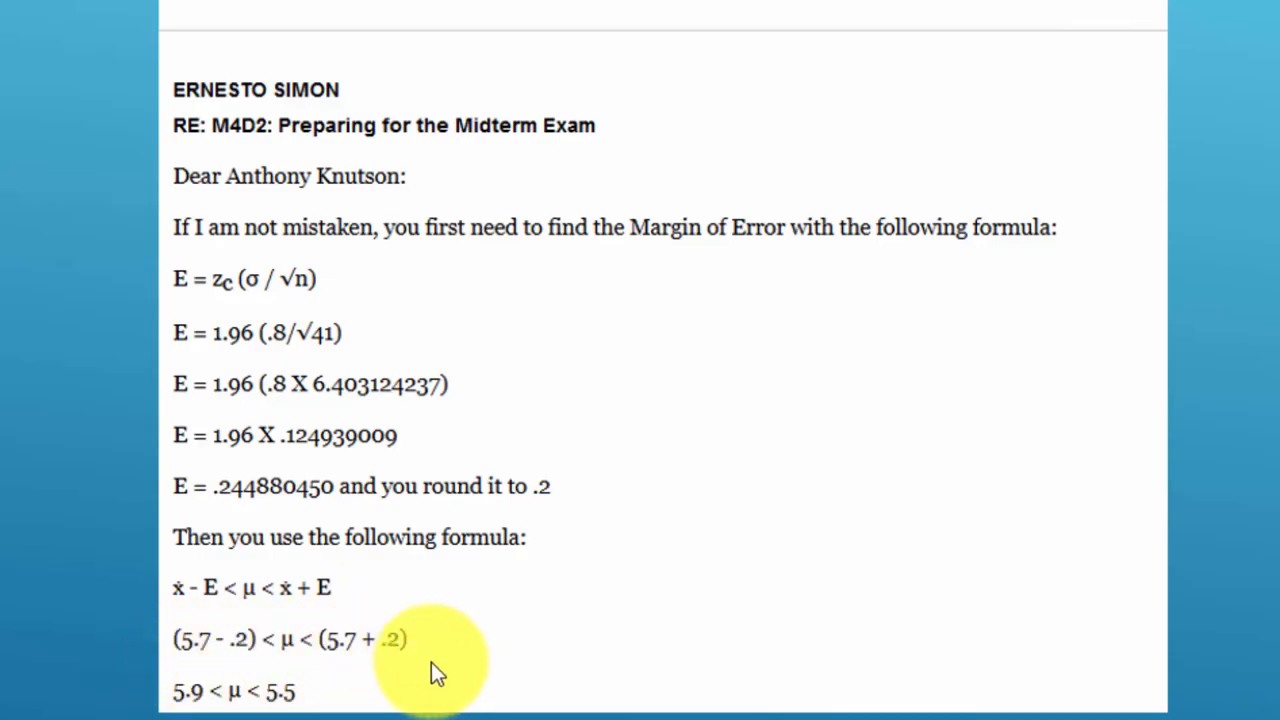
pyautogui.moveTo(195, 695)
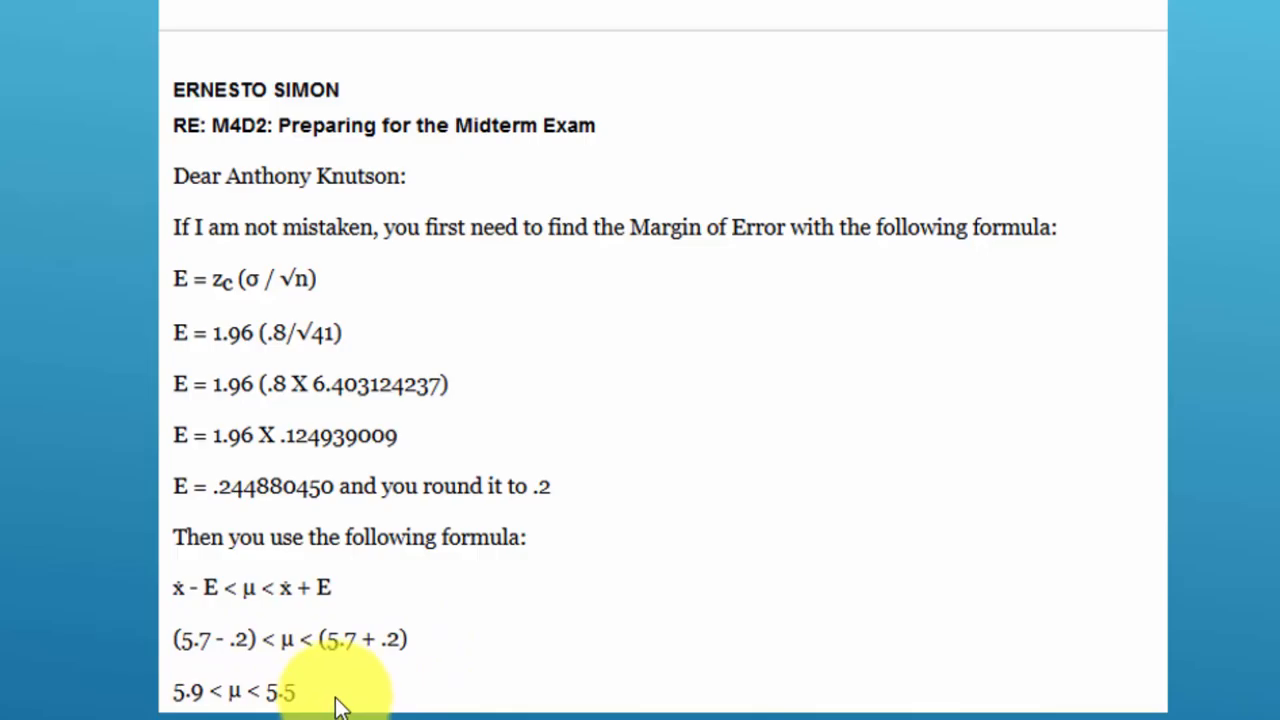
pyautogui.moveTo(180, 695)
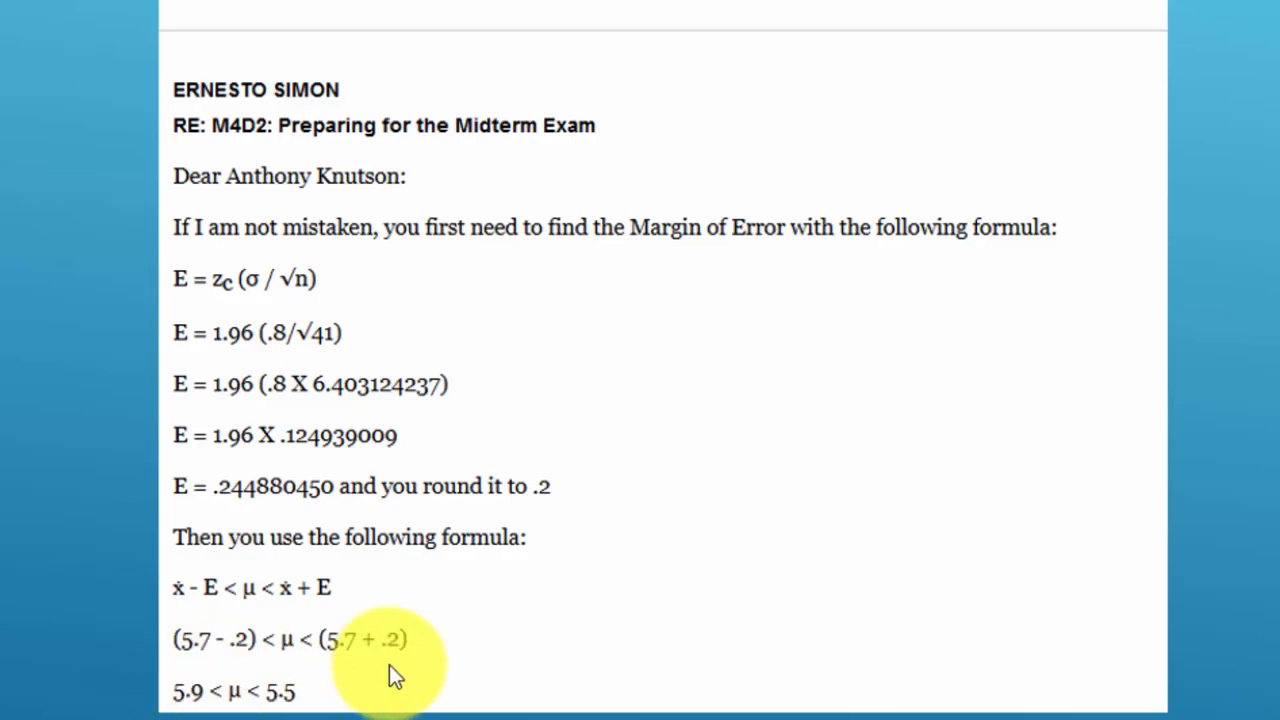
pyautogui.moveTo(390, 660)
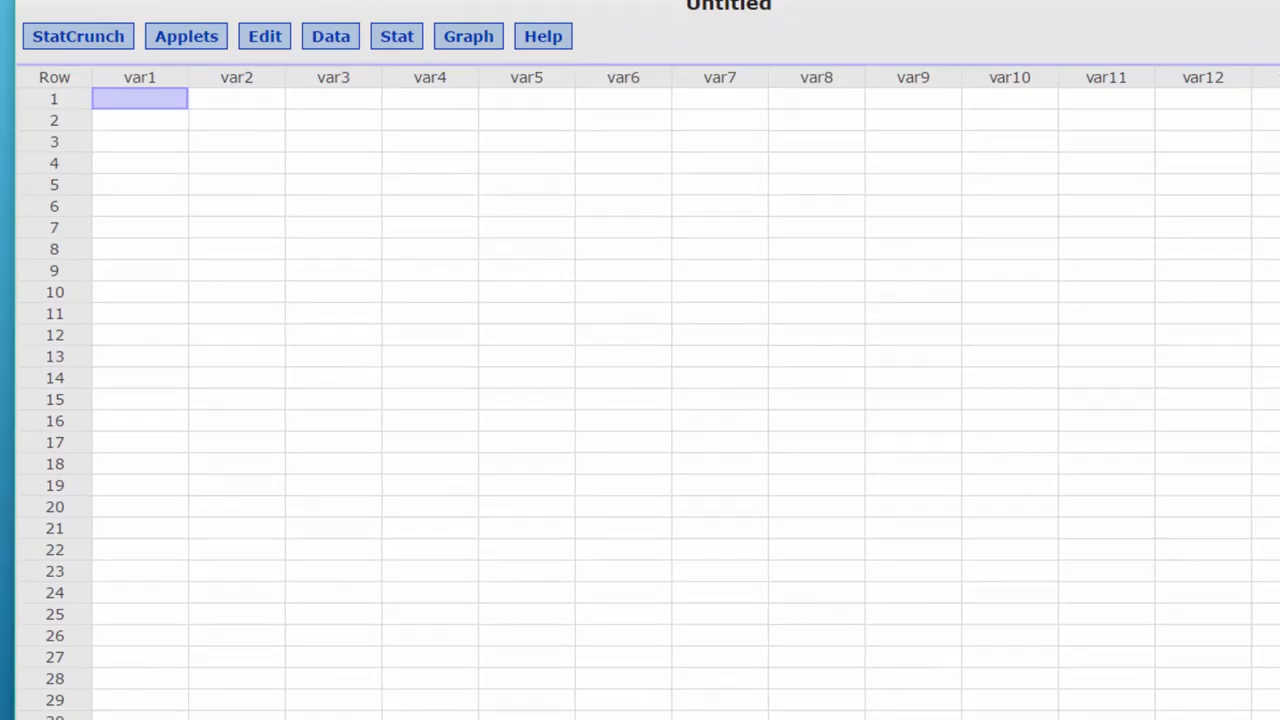
pyautogui.moveTo(542, 137)
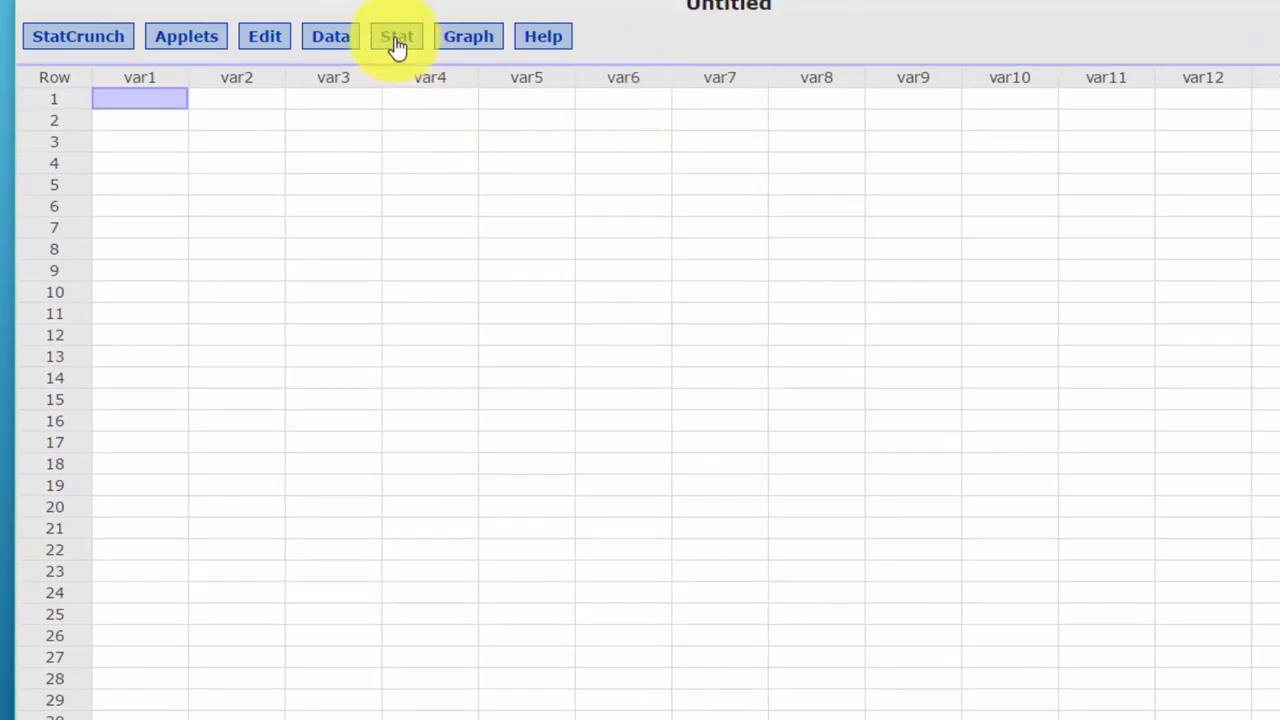
# Step: Open StatCrunch's Normal Calculator from Stat > Calculators > Normal
pyautogui.click(397, 36)
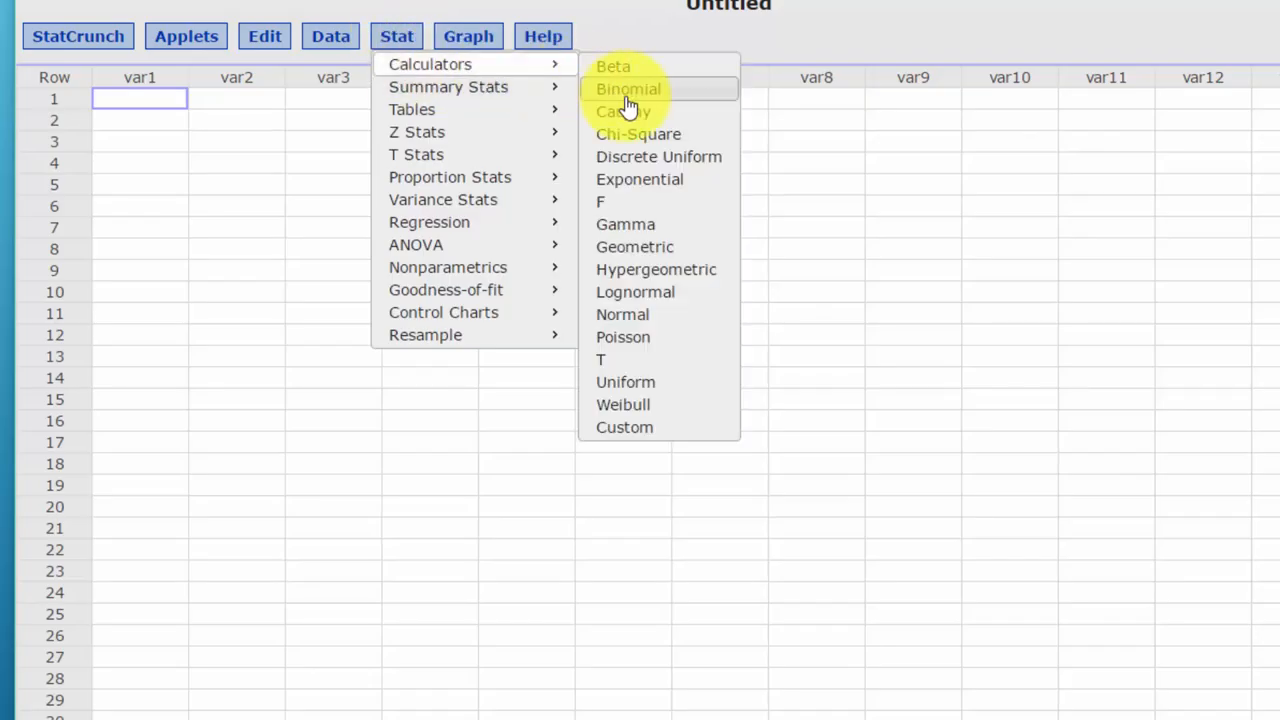
pyautogui.click(622, 314)
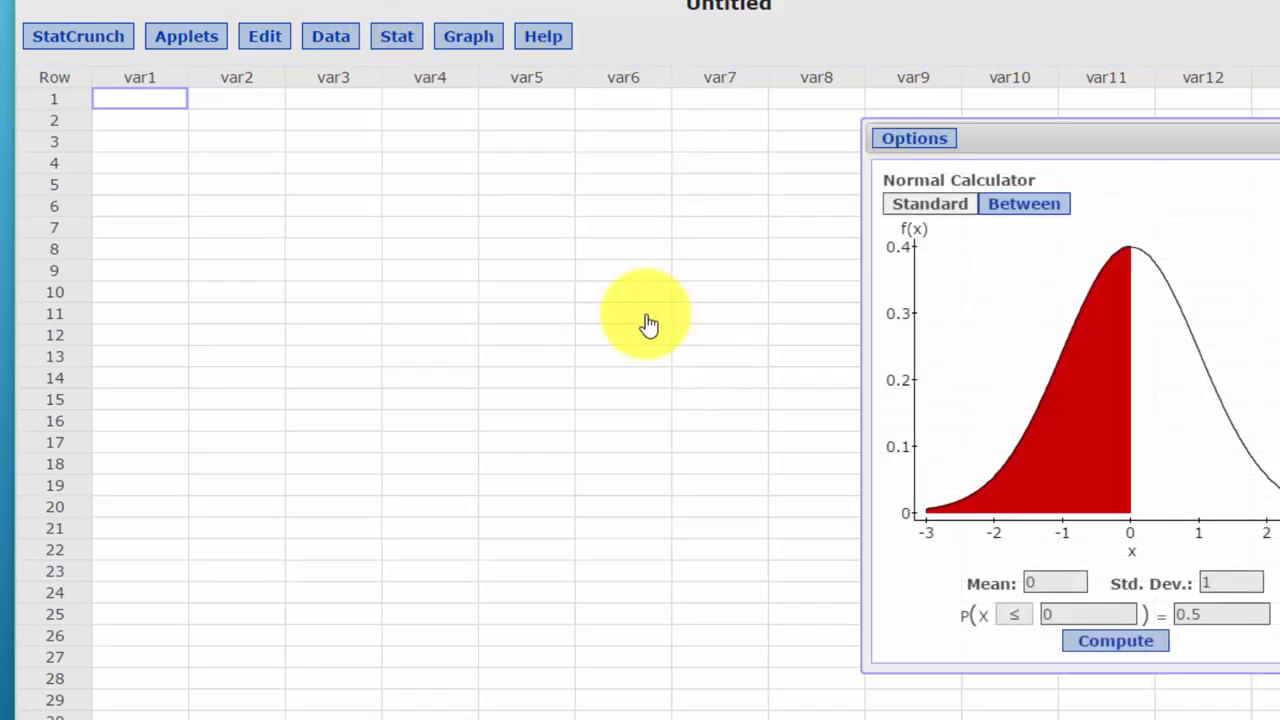
# Step: Compute the standard normal cutoff for a 0.025 lower tail, giving -1.959964
pyautogui.moveTo(913, 138); pyautogui.dragTo(500, 114)
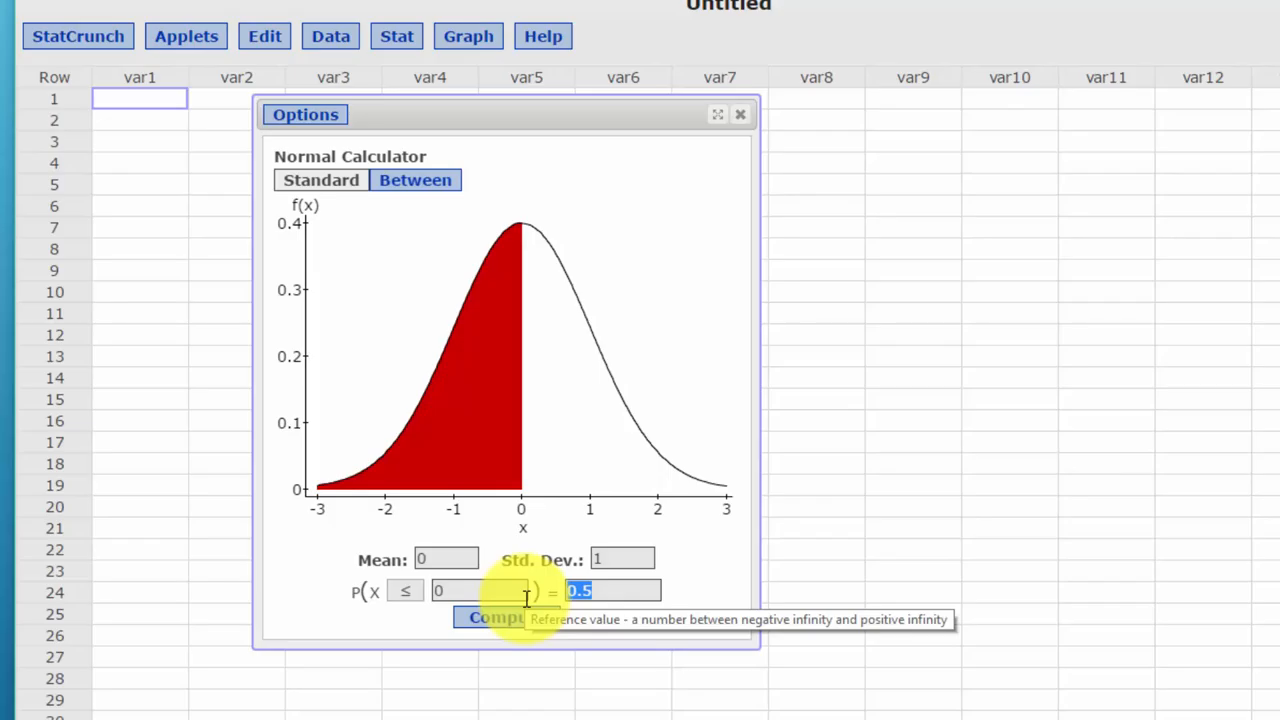
pyautogui.moveTo(350, 495)
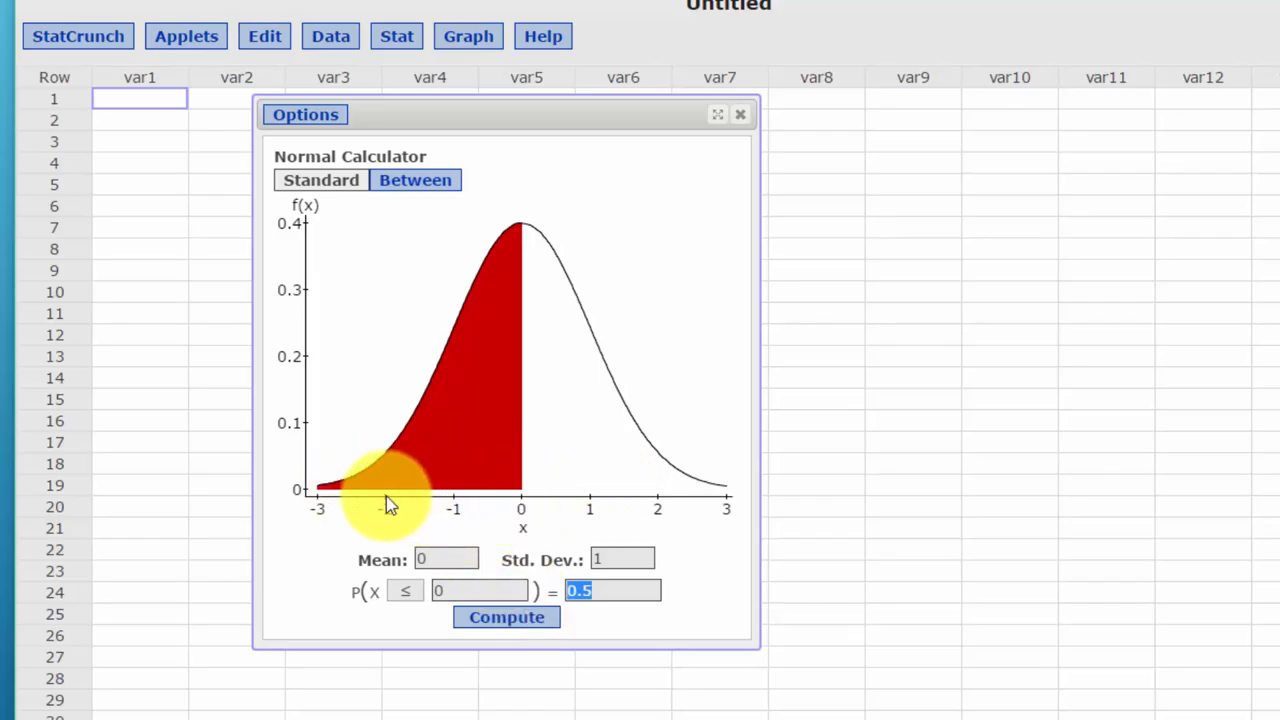
pyautogui.moveTo(360, 500)
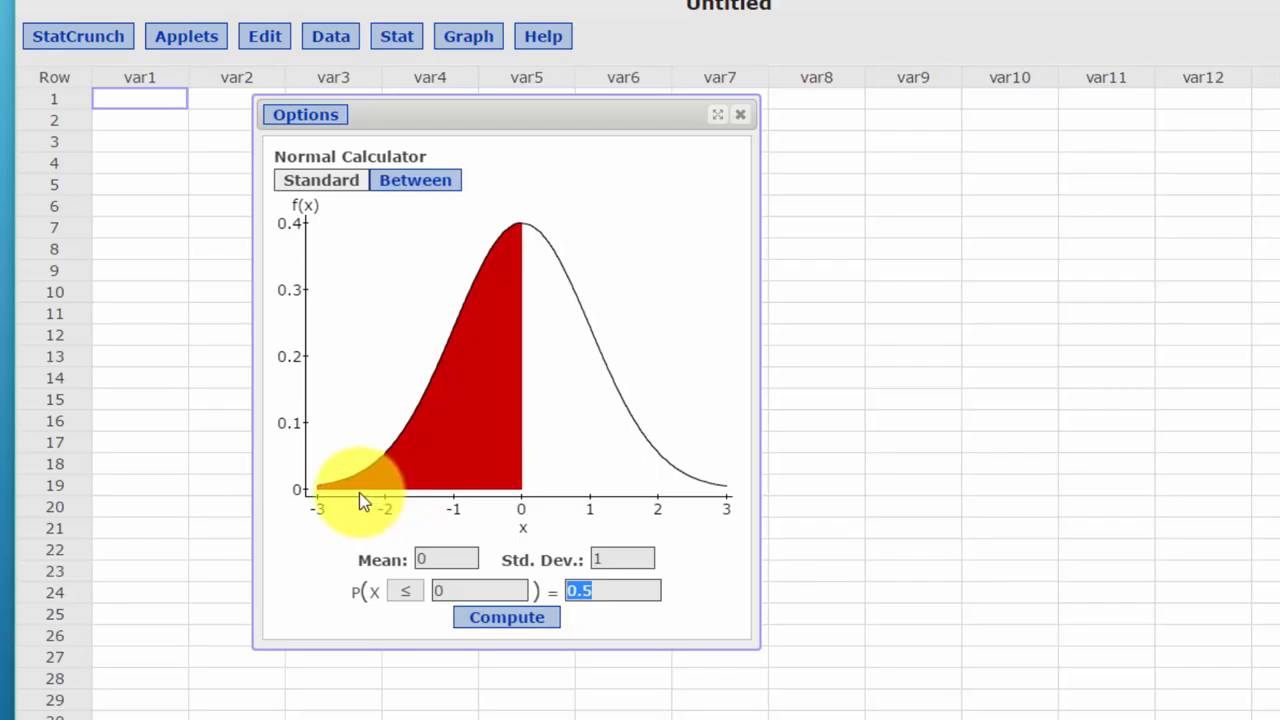
pyautogui.moveTo(395, 513)
pyautogui.write('.025')
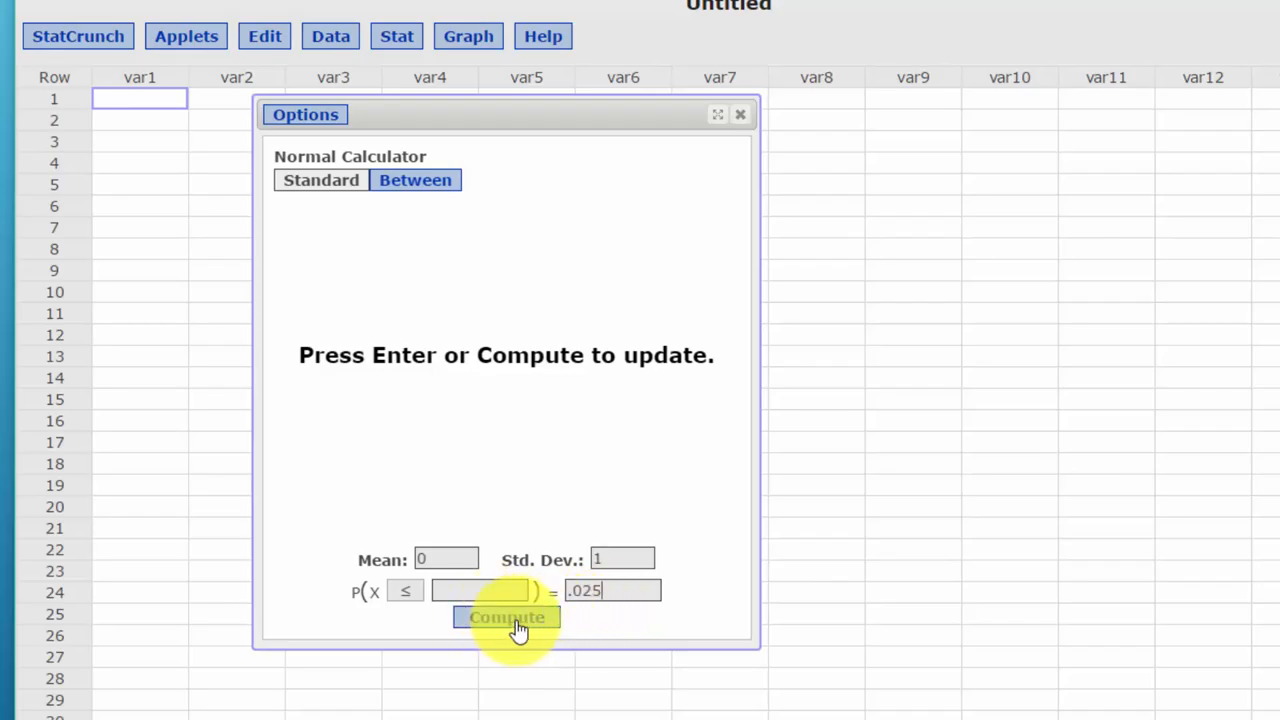
pyautogui.click(506, 617)
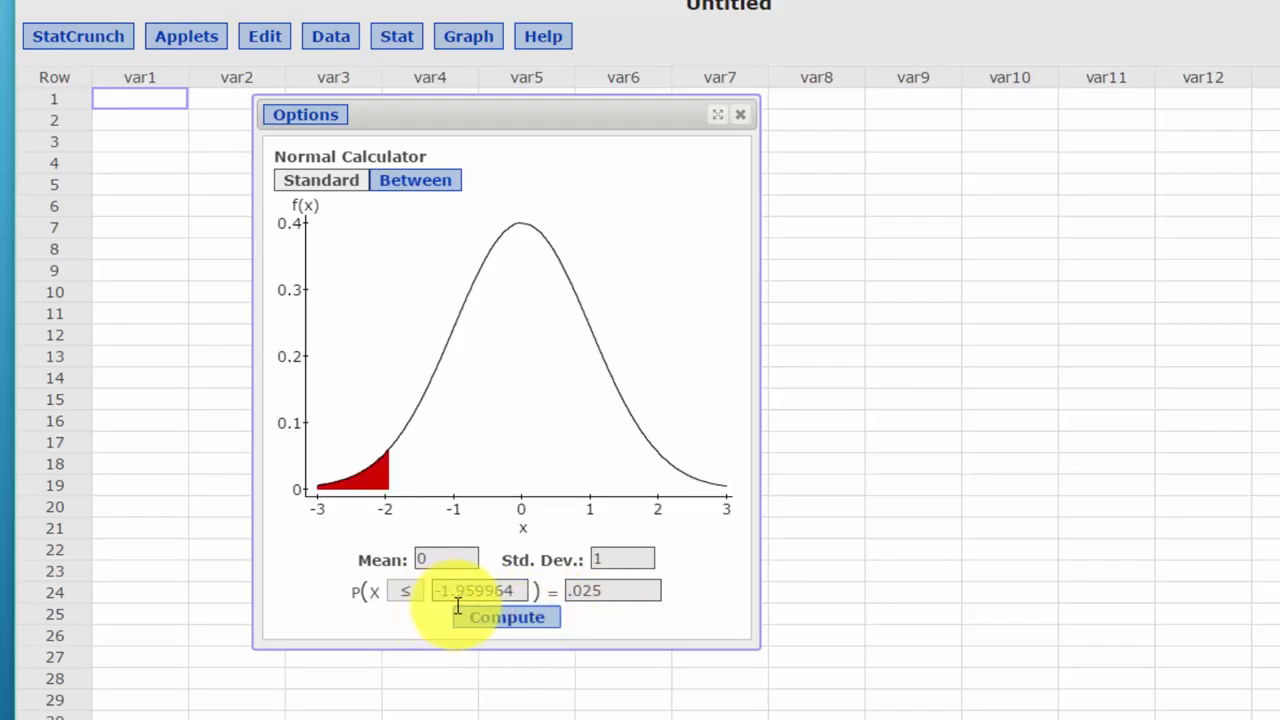
pyautogui.moveTo(450, 515)
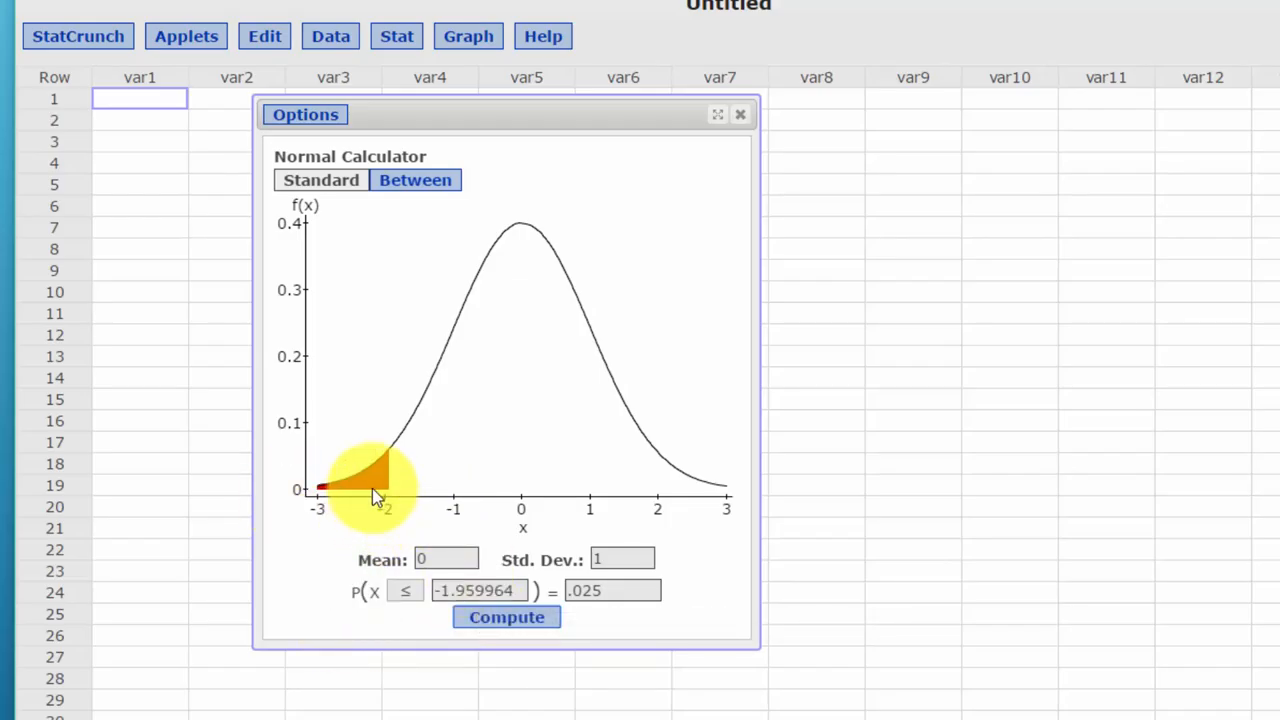
pyautogui.moveTo(705, 495)
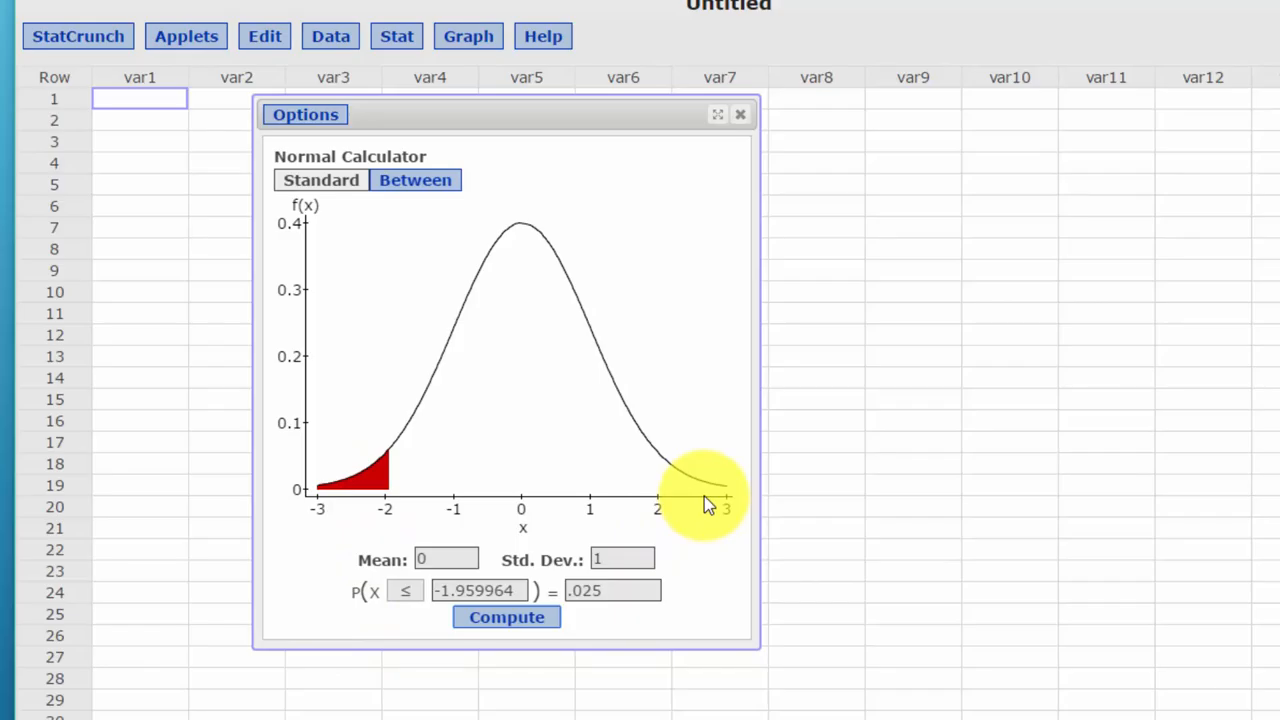
pyautogui.moveTo(745, 137)
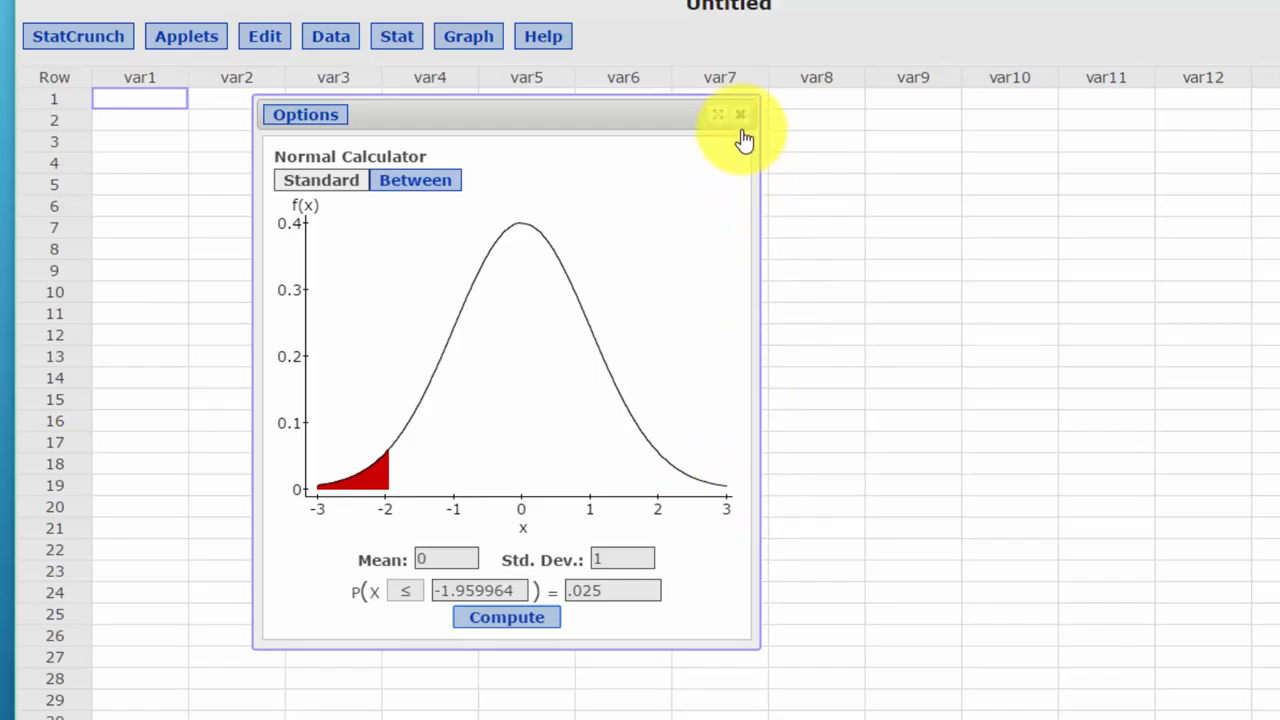
# Step: Close the Normal Calculator and bring up the Stat > Z Stats > One Sample options
pyautogui.click(740, 114)
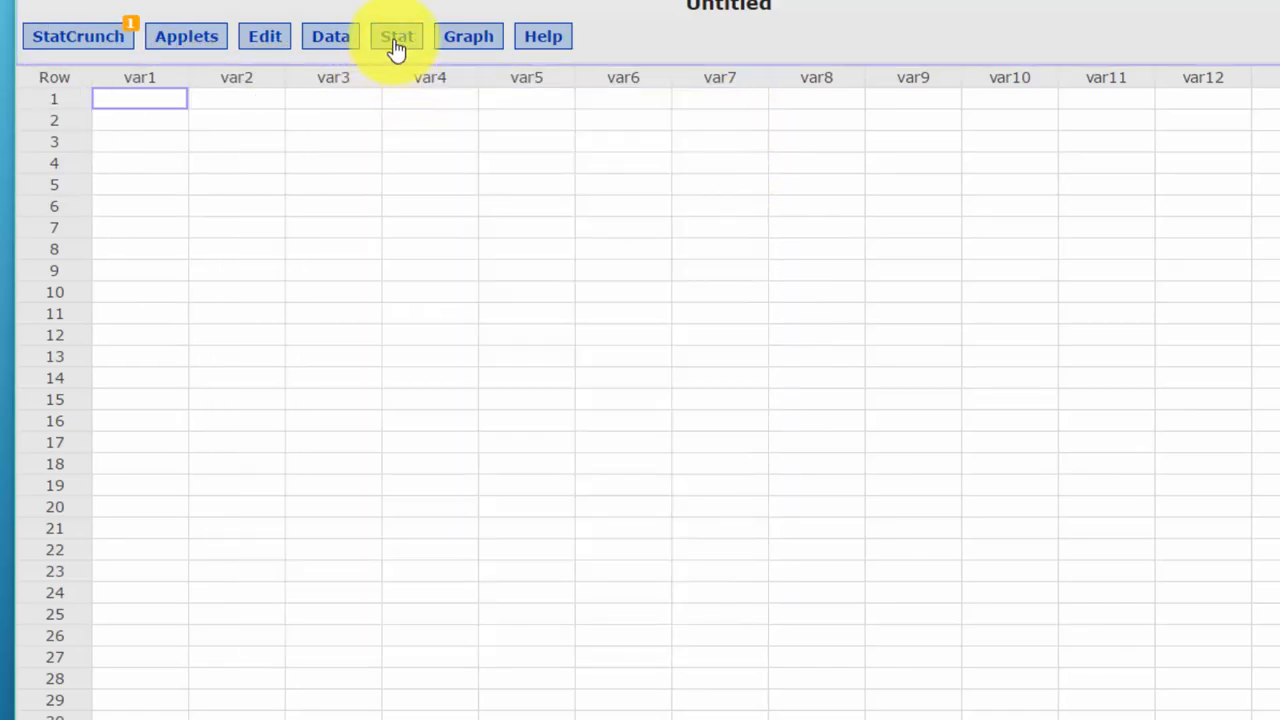
pyautogui.click(396, 36)
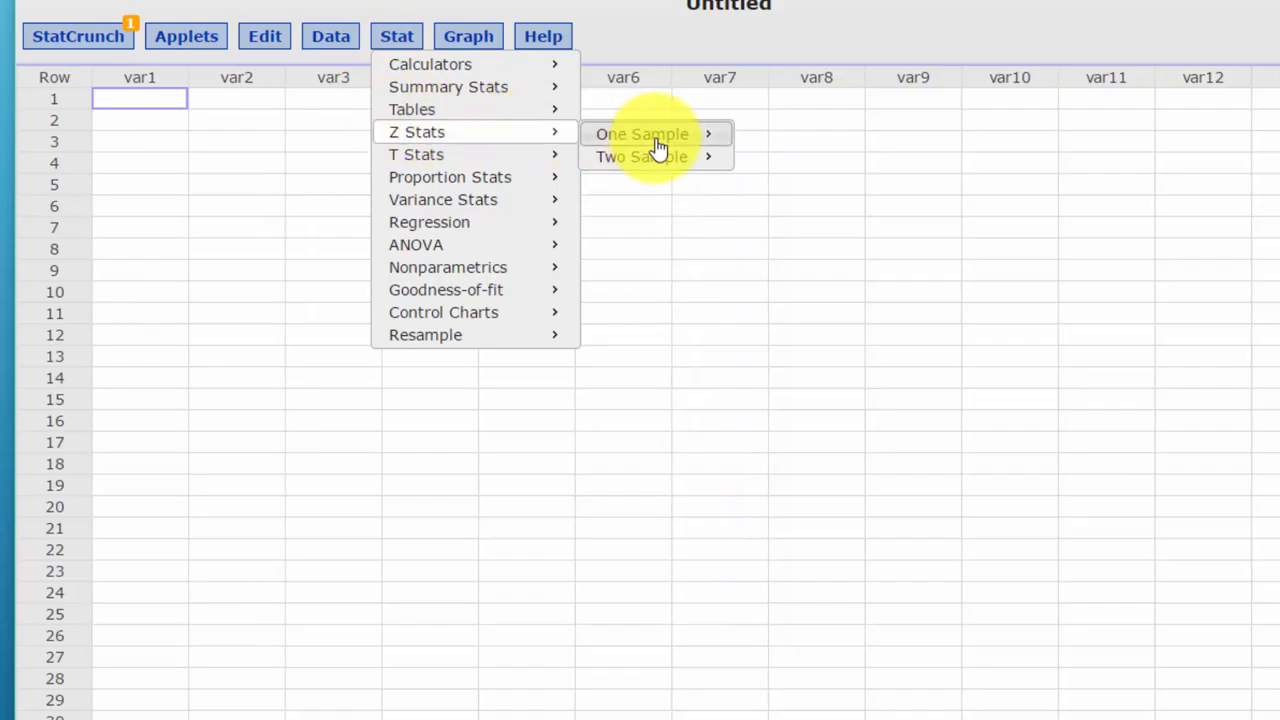
pyautogui.click(641, 133)
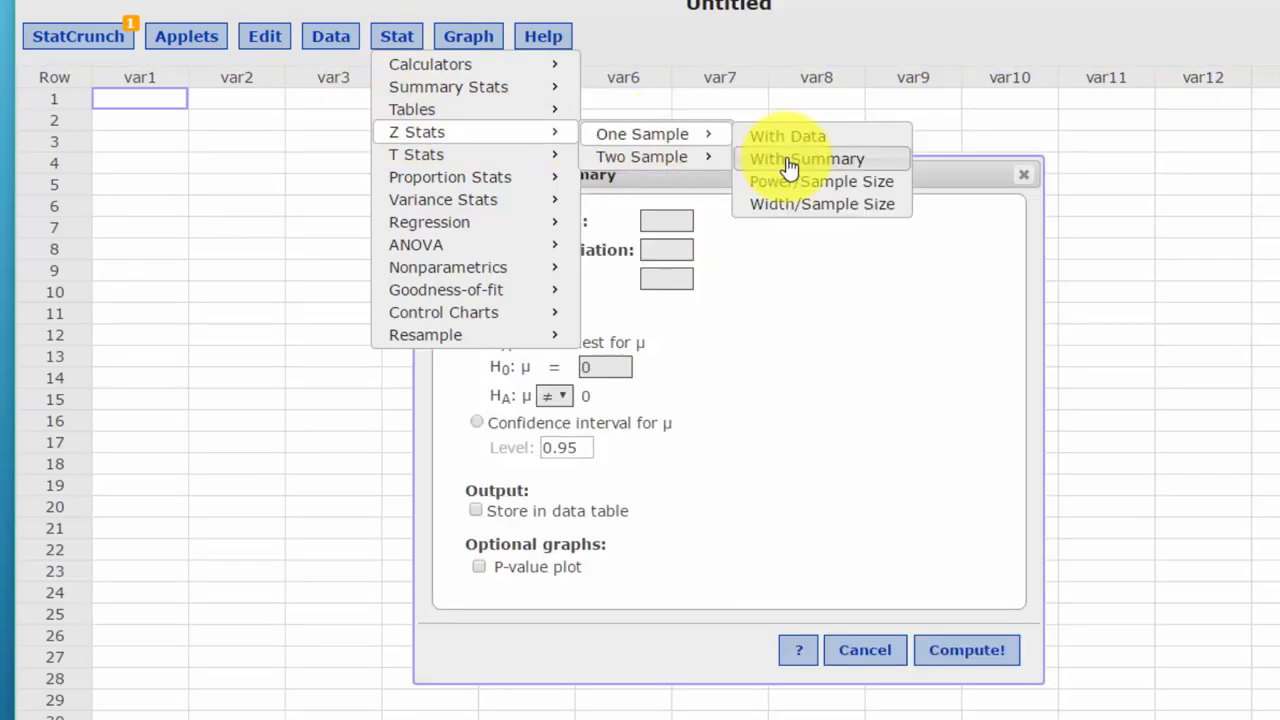
# Step: Choose With Summary to bring up the blank One Sample Z Summary form
pyautogui.click(806, 158)
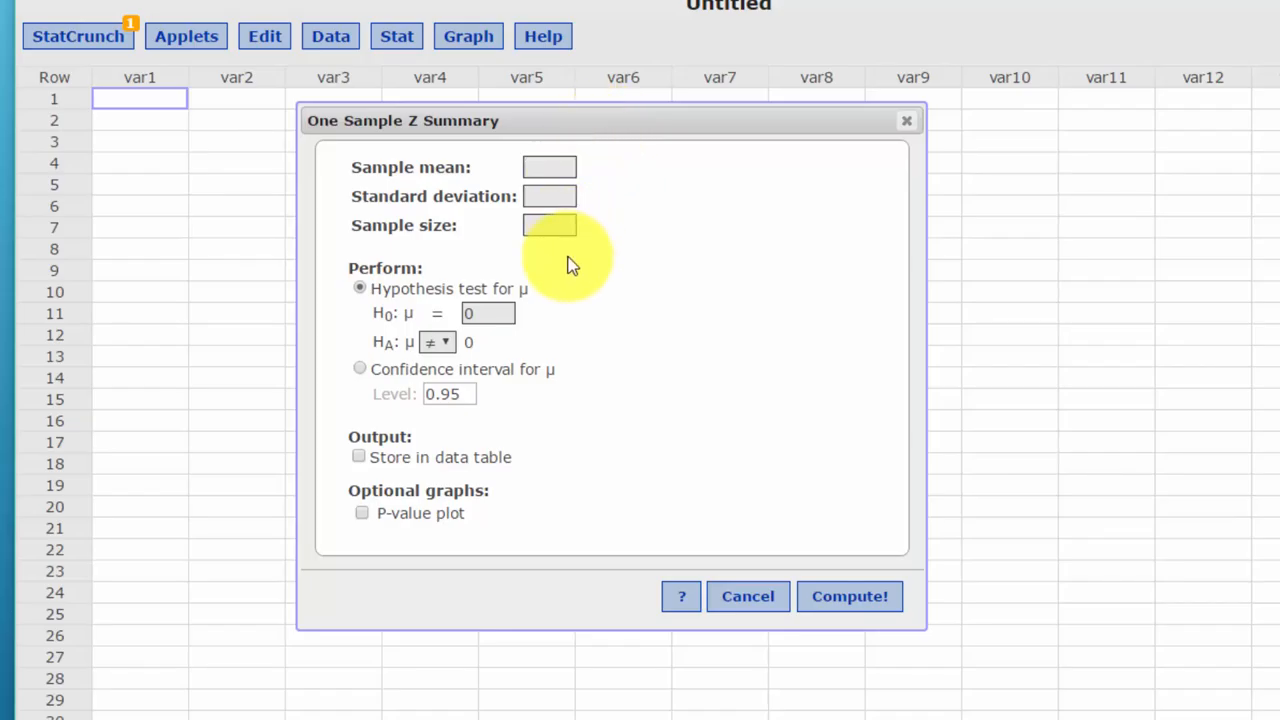
pyautogui.moveTo(547, 121)
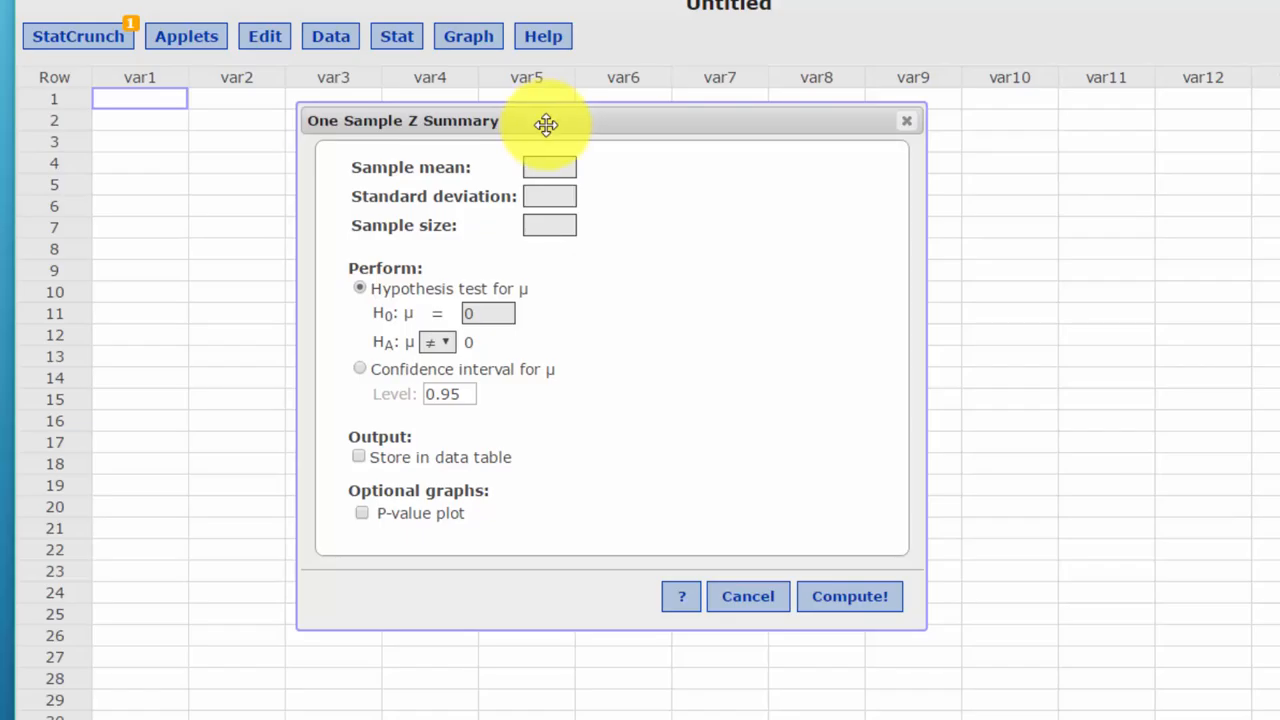
pyautogui.moveTo(610, 255)
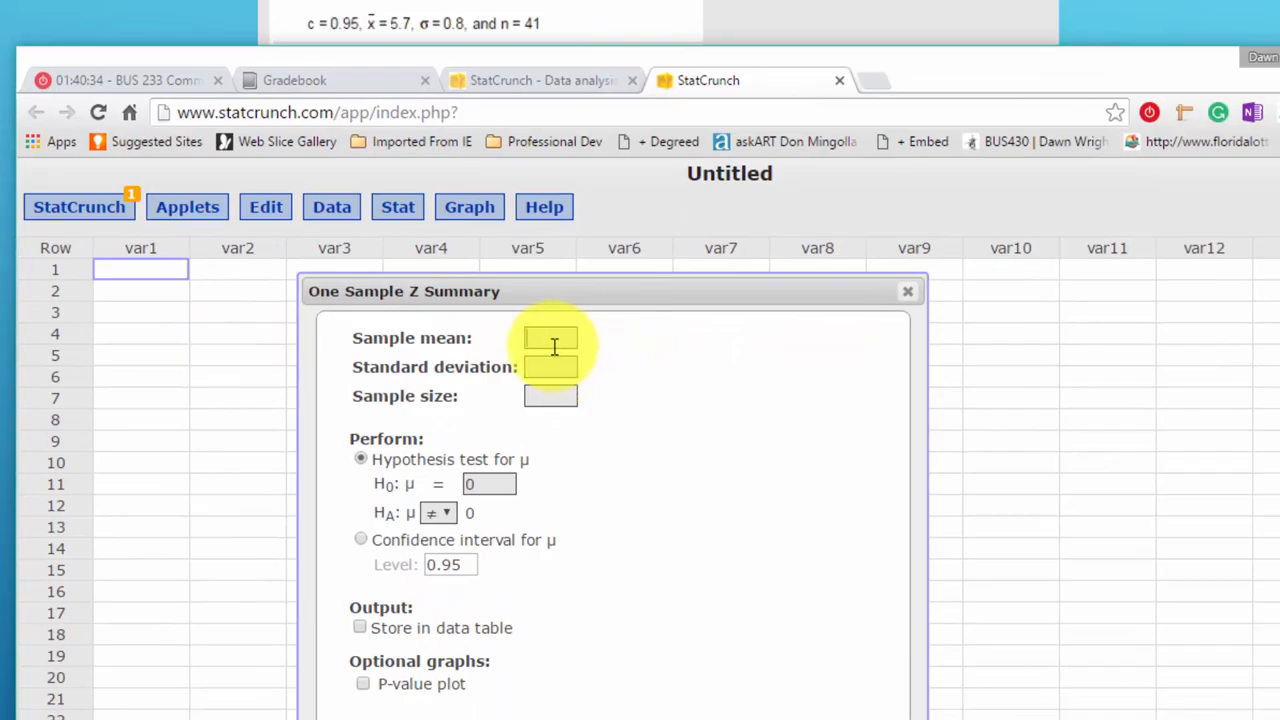
# Step: Enter mean 5.7, standard deviation .8, sample size 41, and select a 0.95 confidence interval
pyautogui.write('5.7')
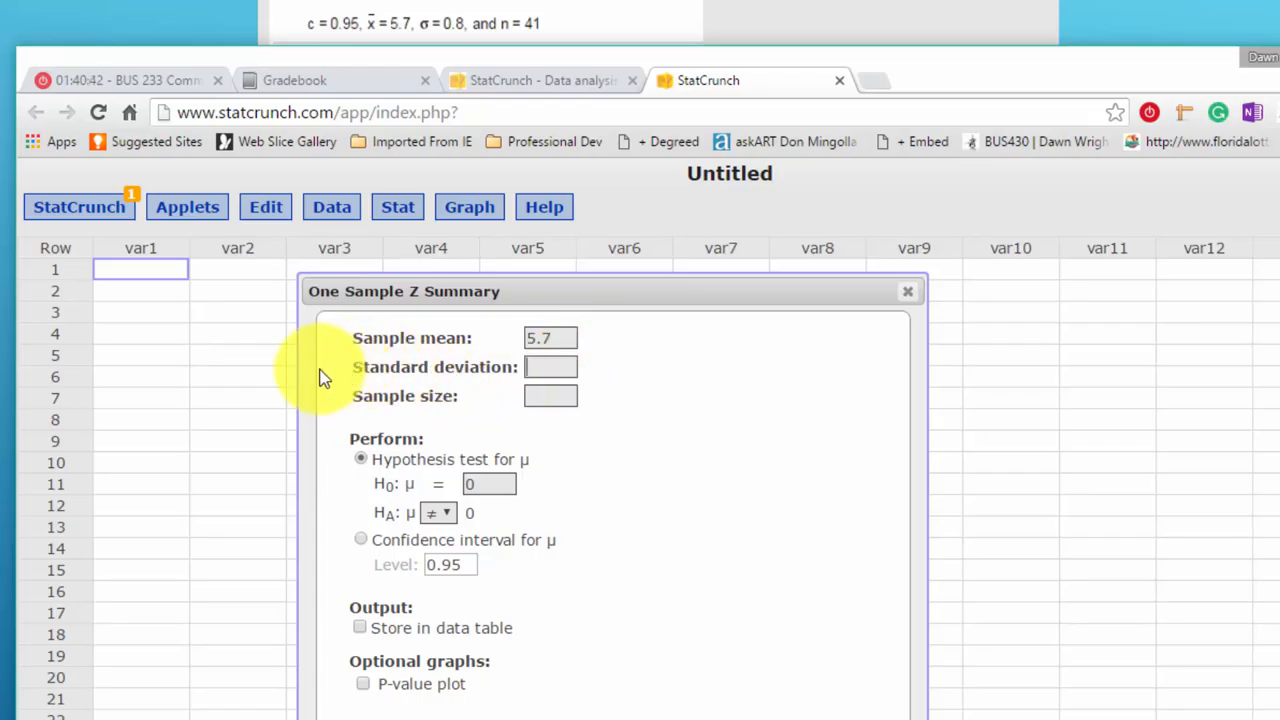
pyautogui.moveTo(335, 375)
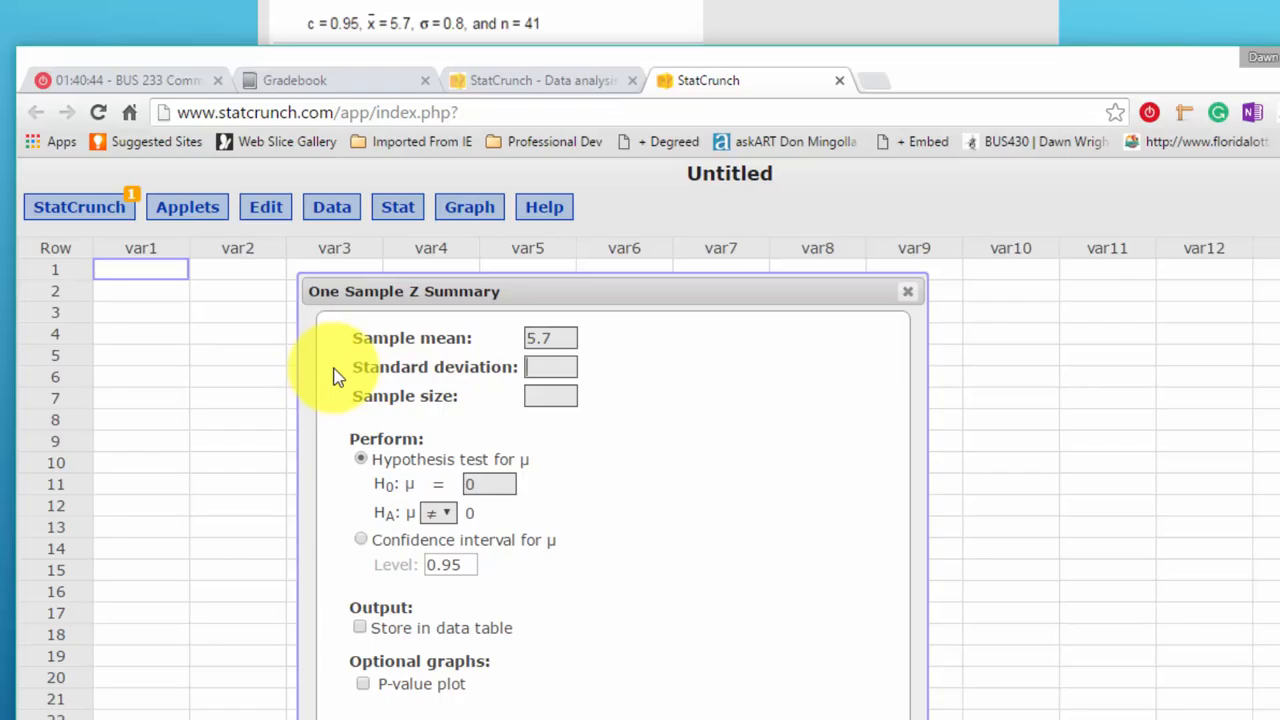
pyautogui.moveTo(513, 387)
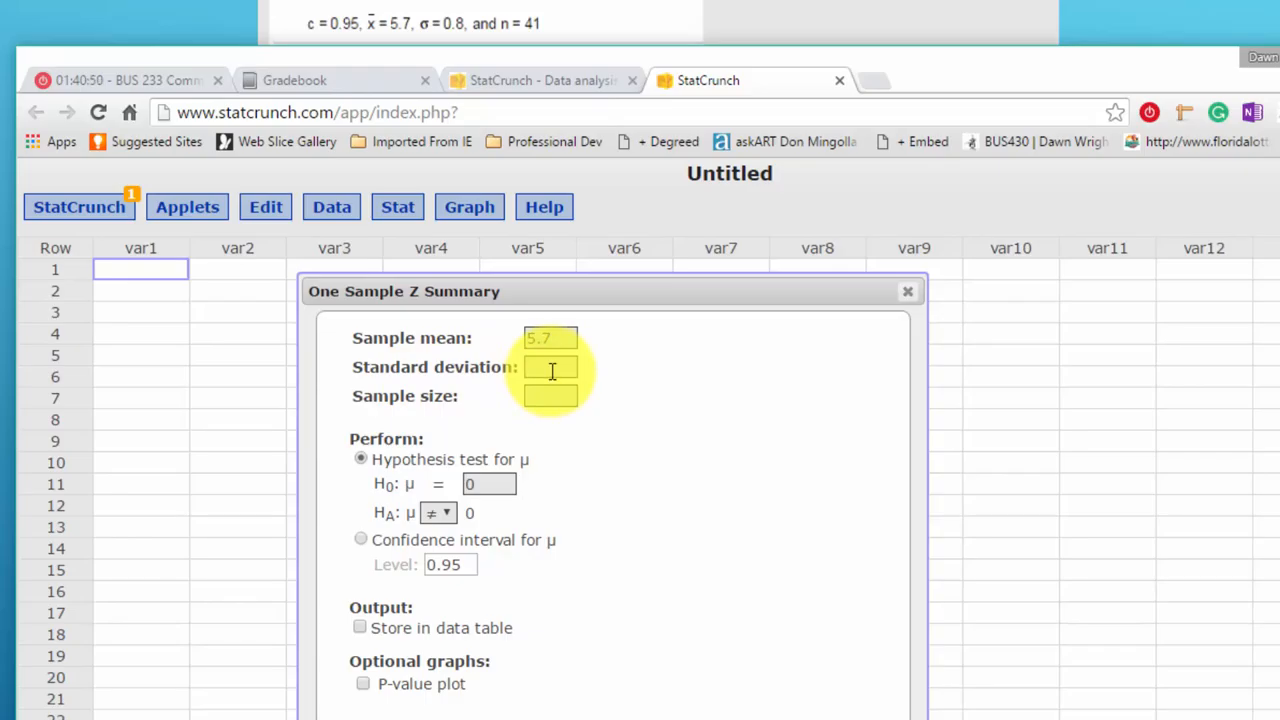
pyautogui.write('.8')
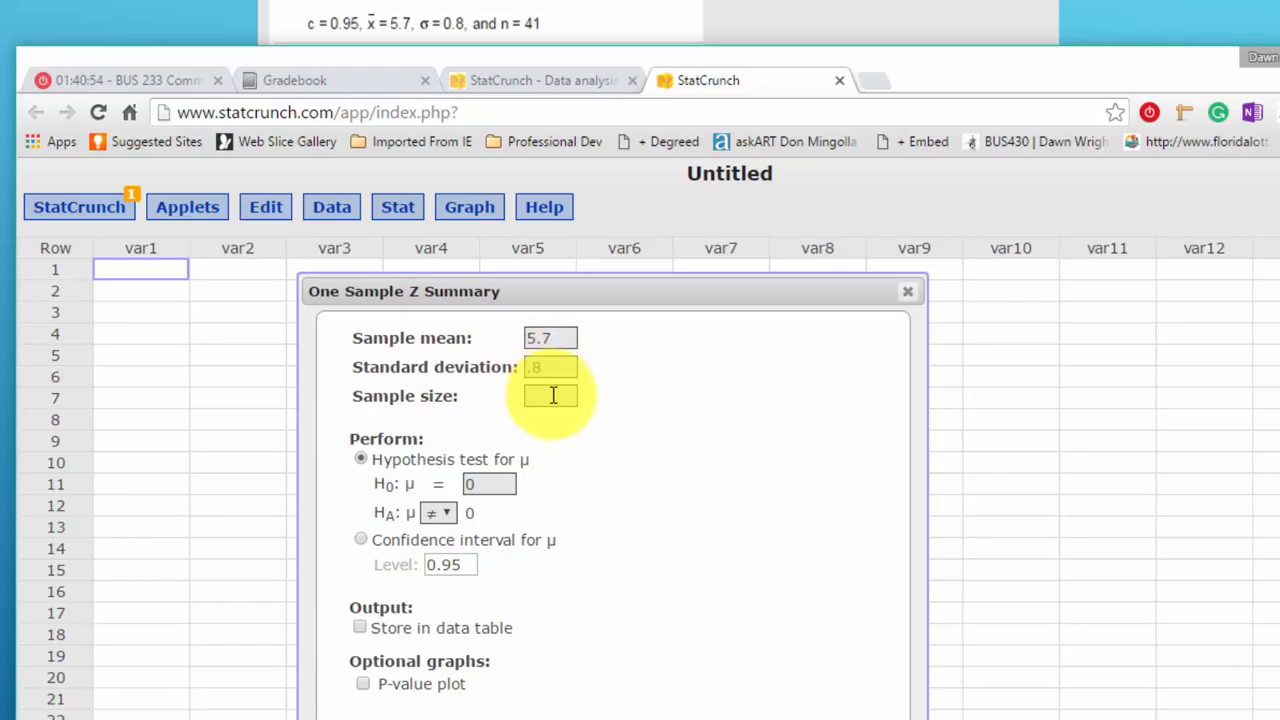
pyautogui.write('41')
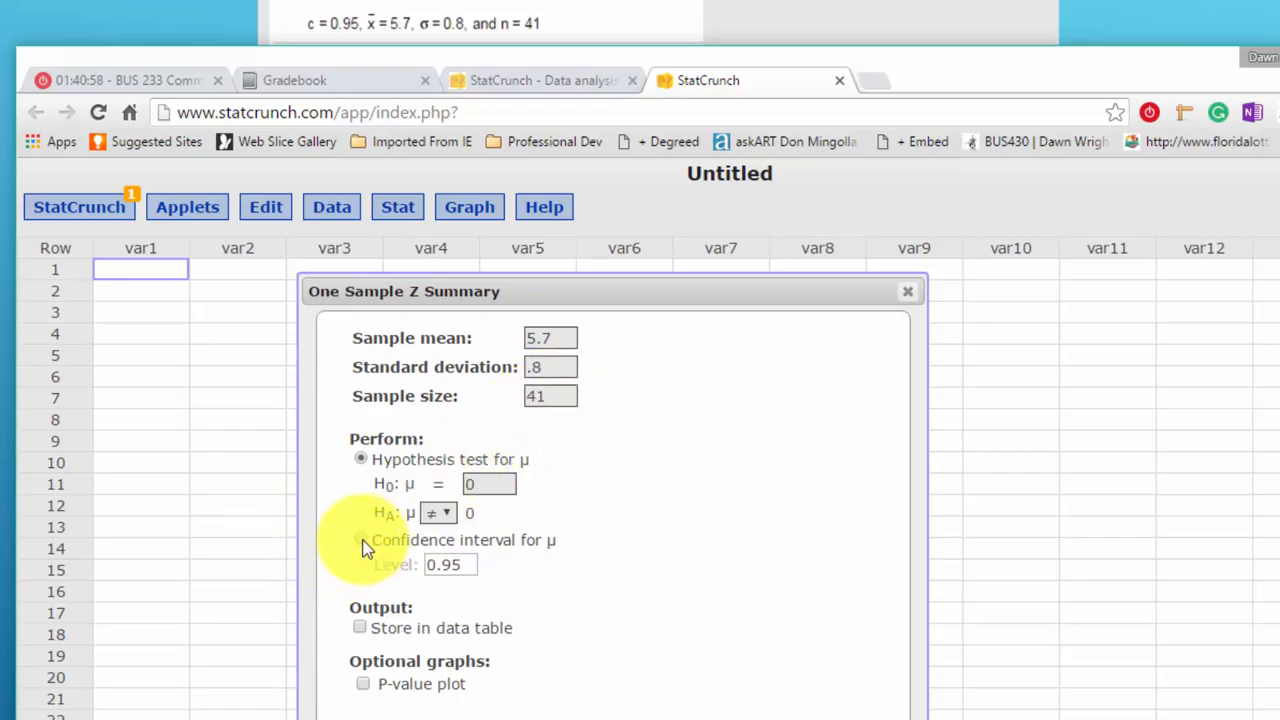
pyautogui.click(361, 523)
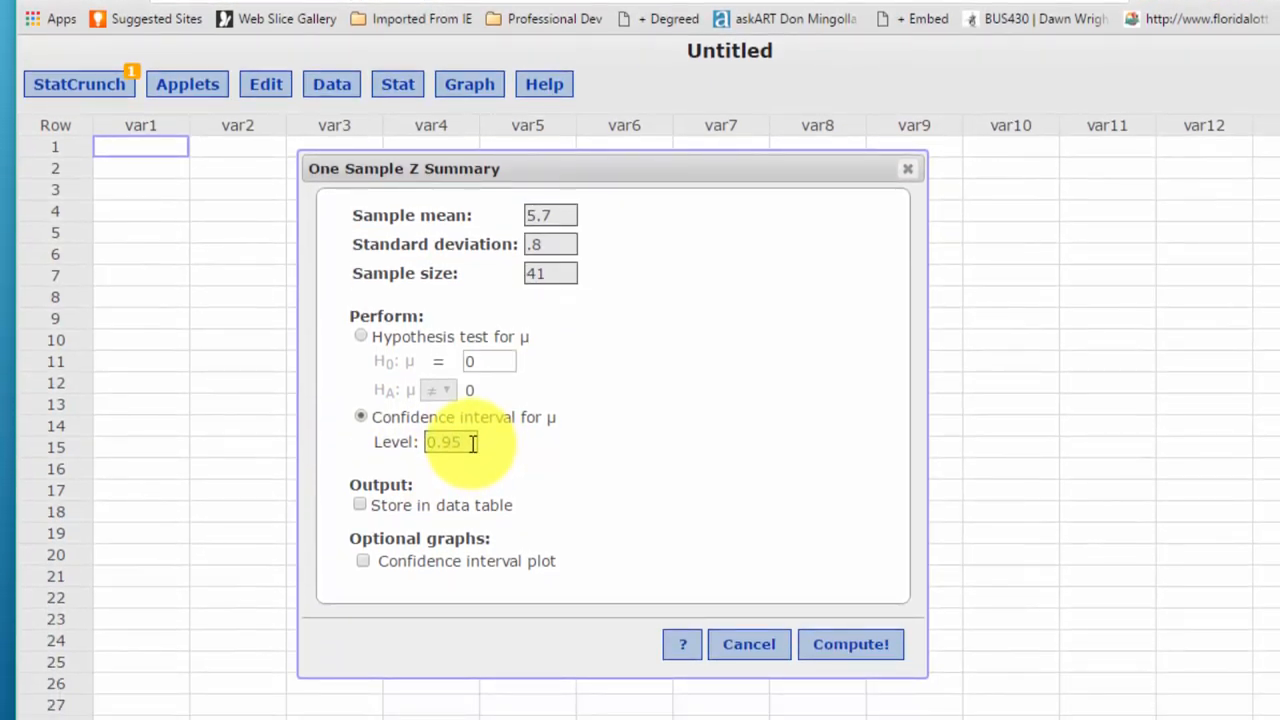
pyautogui.moveTo(817, 630)
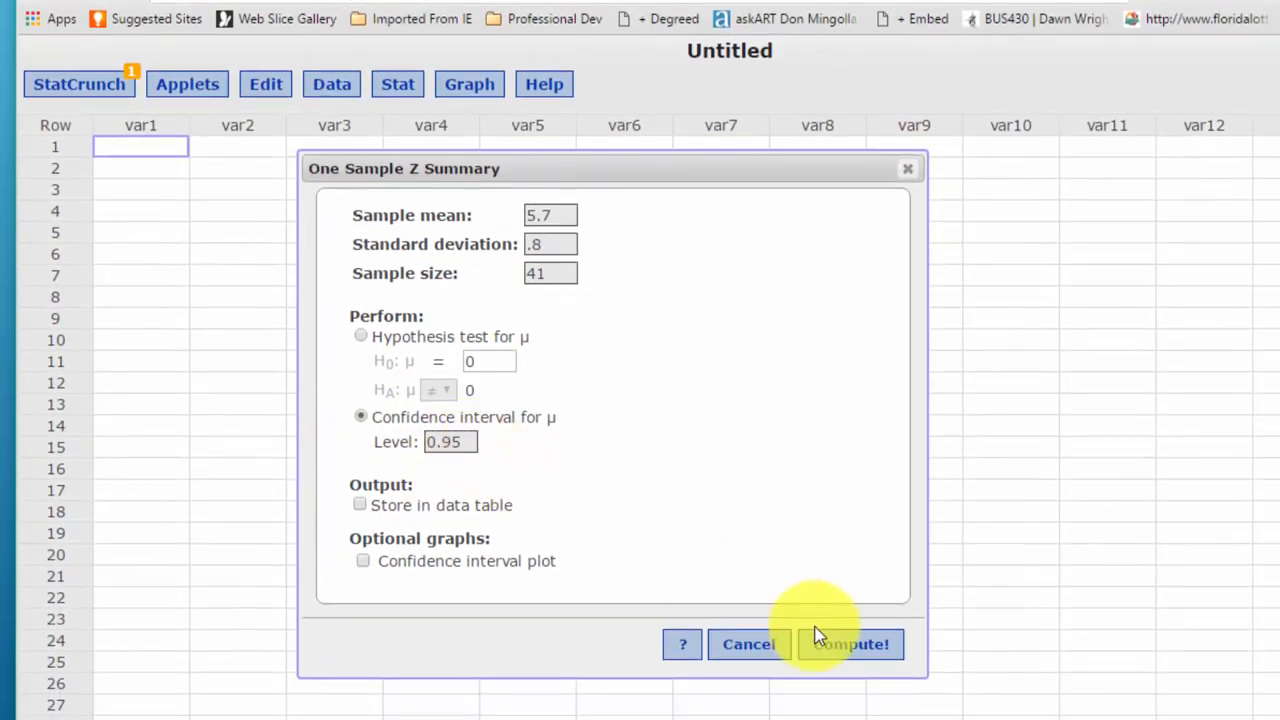
# Step: Compute the 95% Z interval, 5.455124 to 5.944876, and bring the results fully into view
pyautogui.click(849, 643)
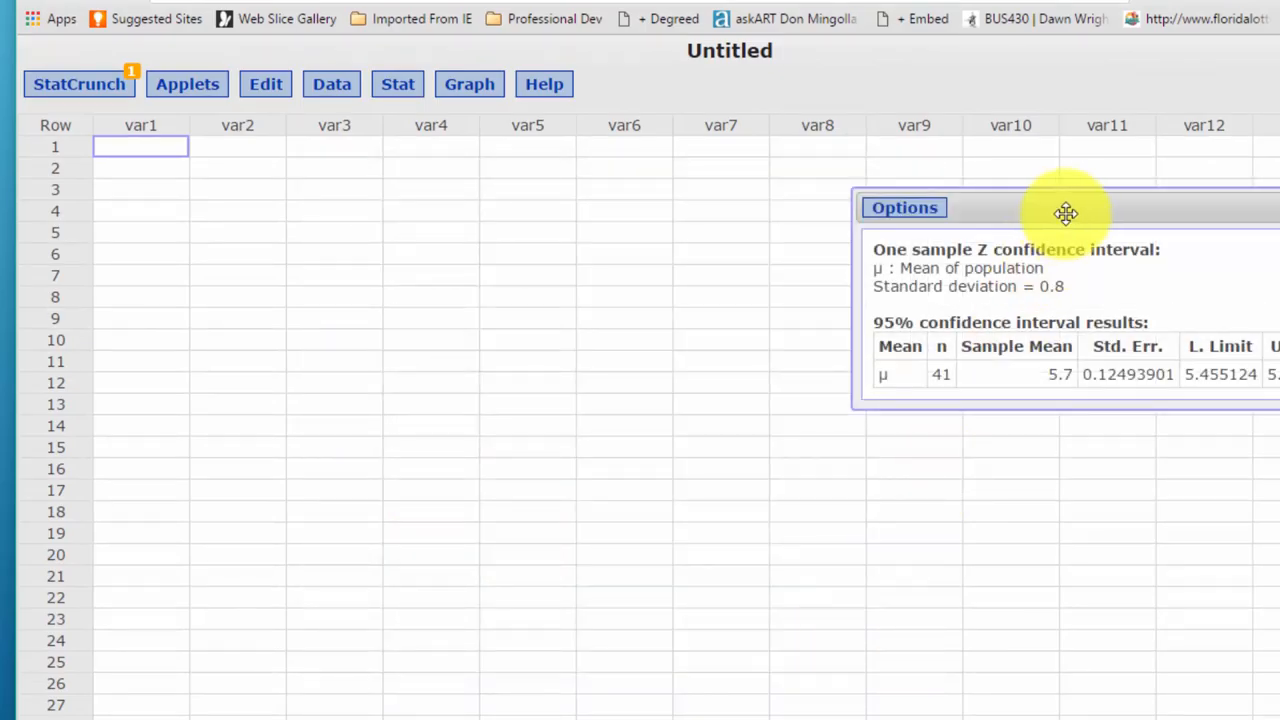
pyautogui.moveTo(1065, 213); pyautogui.dragTo(468, 150)
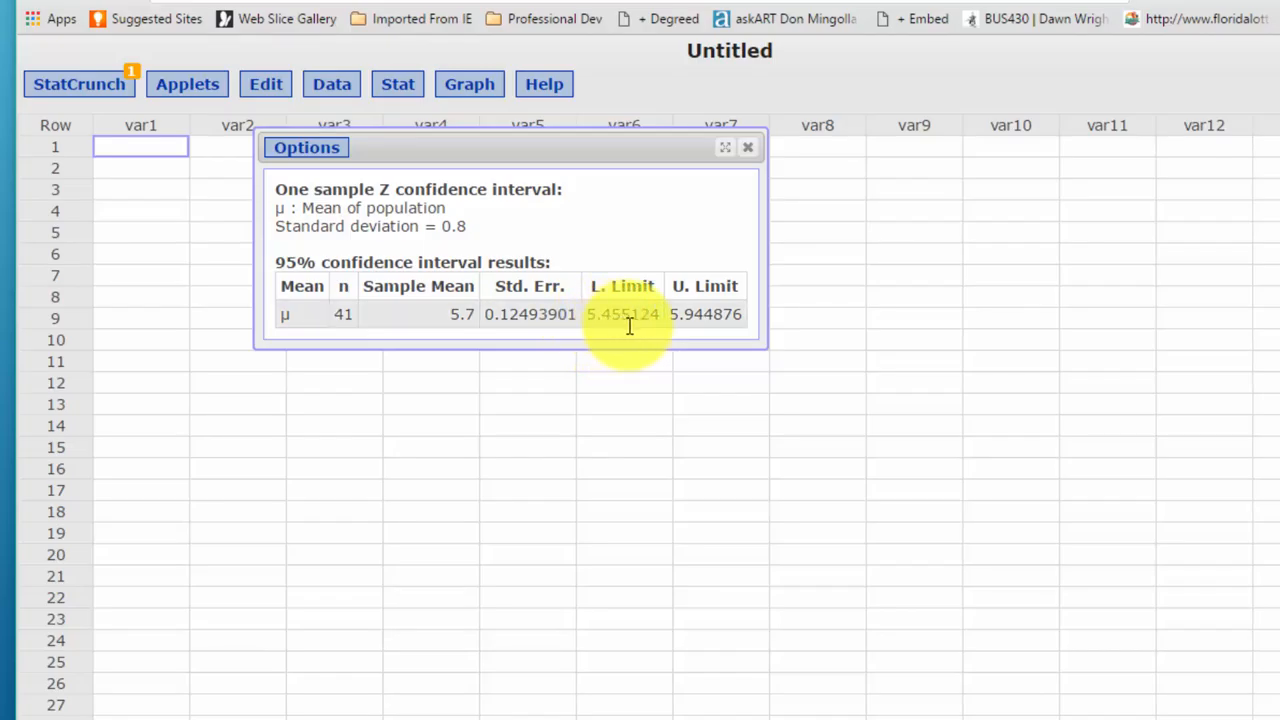
pyautogui.moveTo(705, 335)
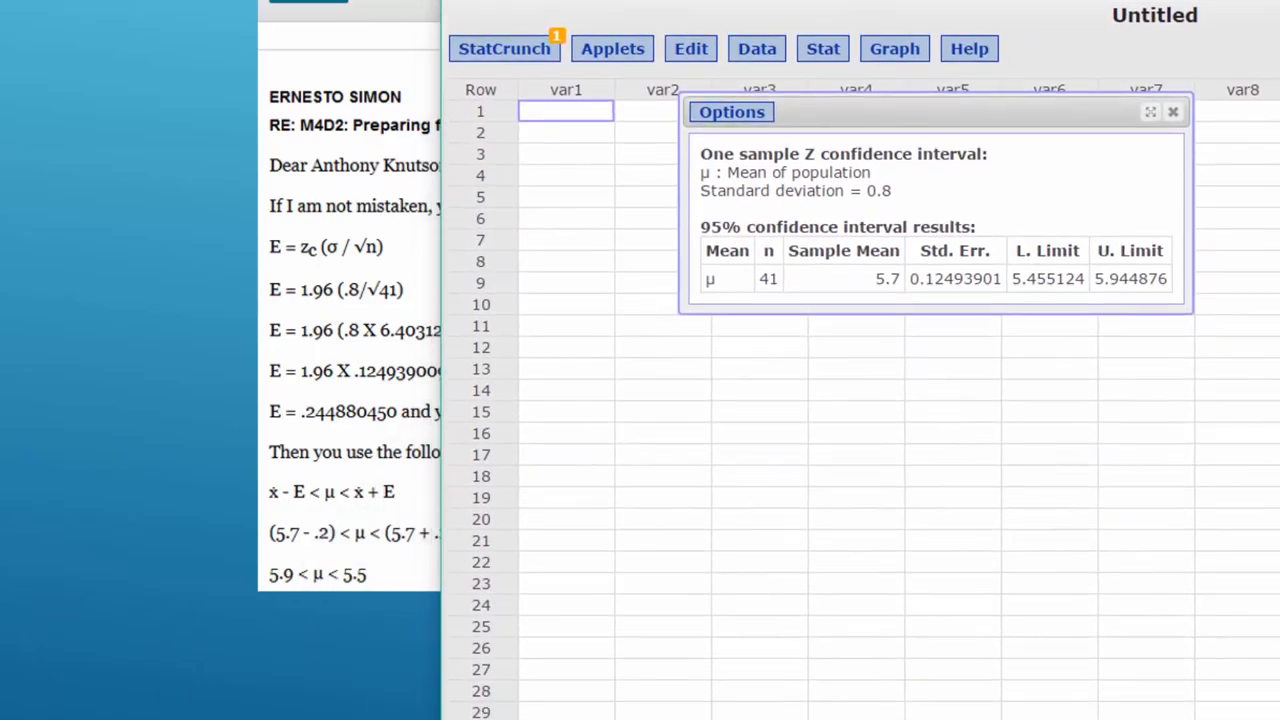
pyautogui.moveTo(1073, 290)
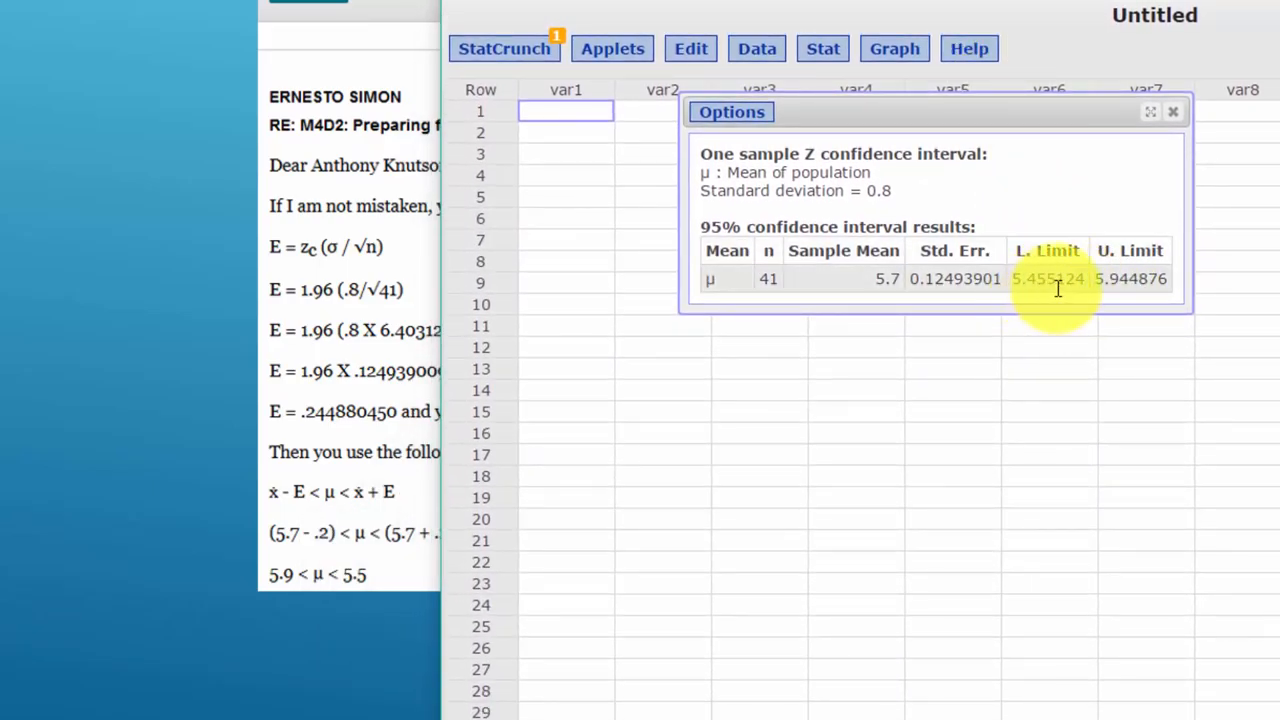
pyautogui.moveTo(1037, 285)
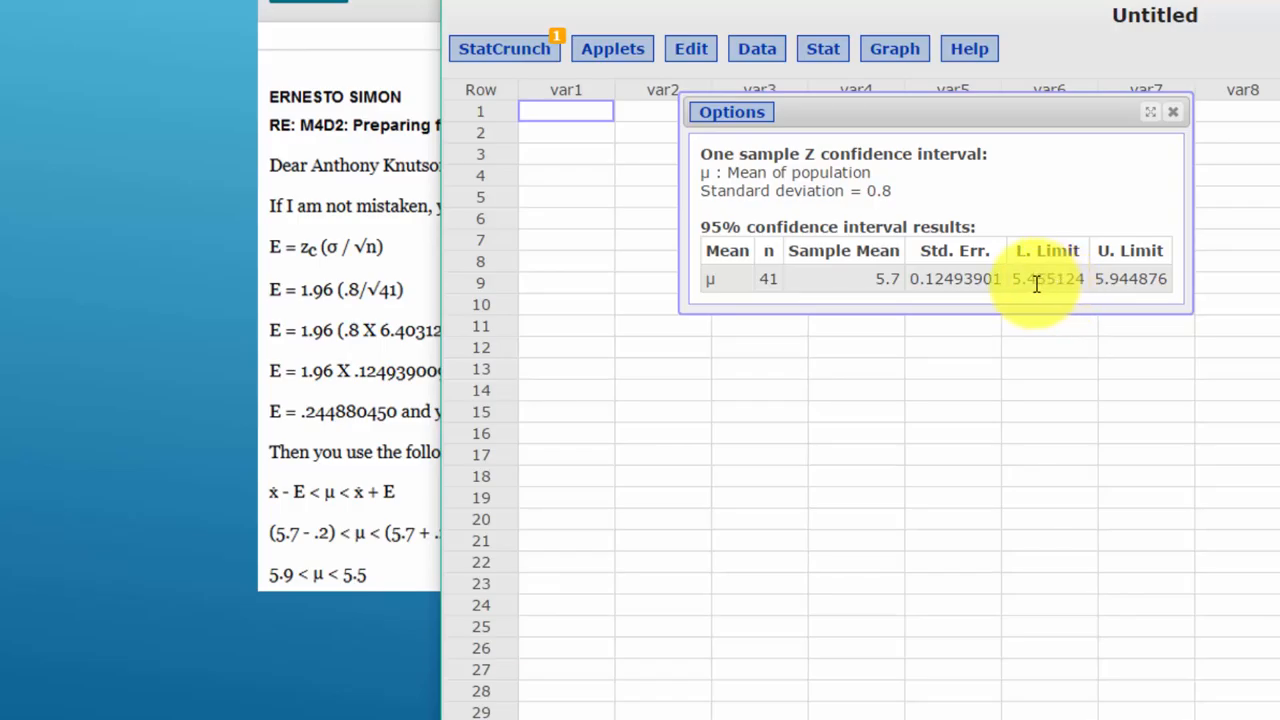
pyautogui.moveTo(1125, 280)
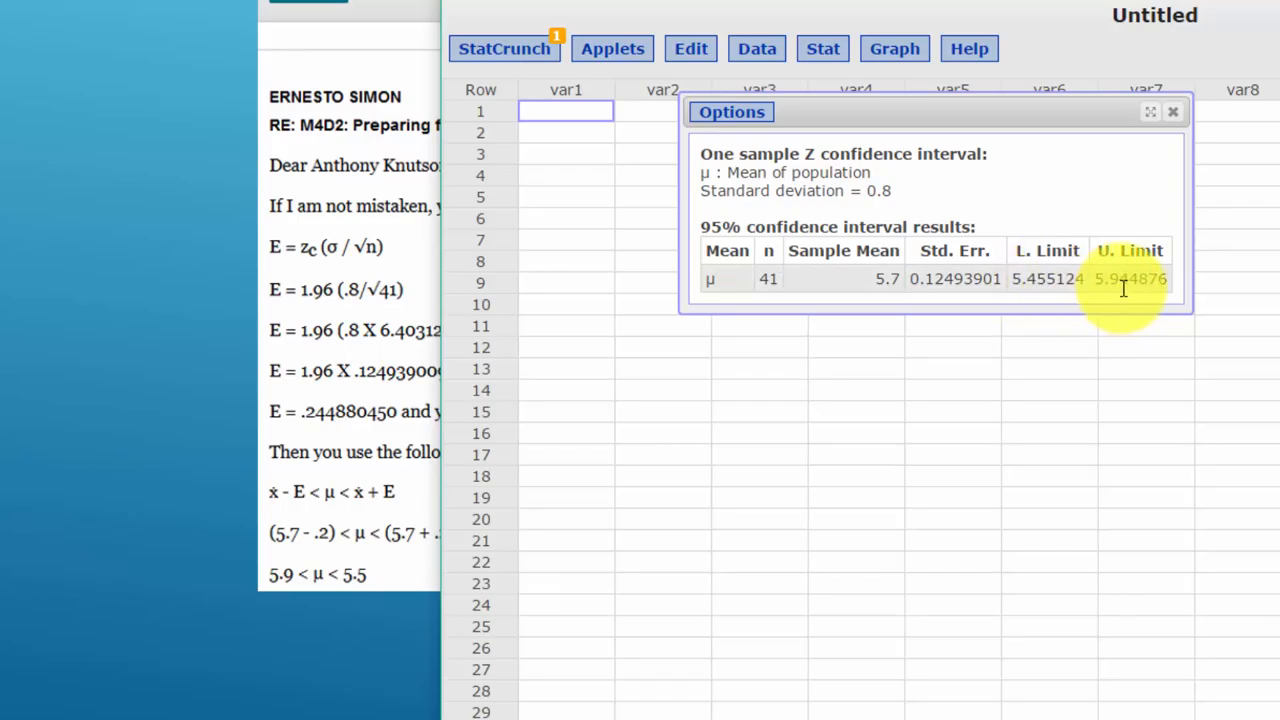
pyautogui.moveTo(1155, 289)
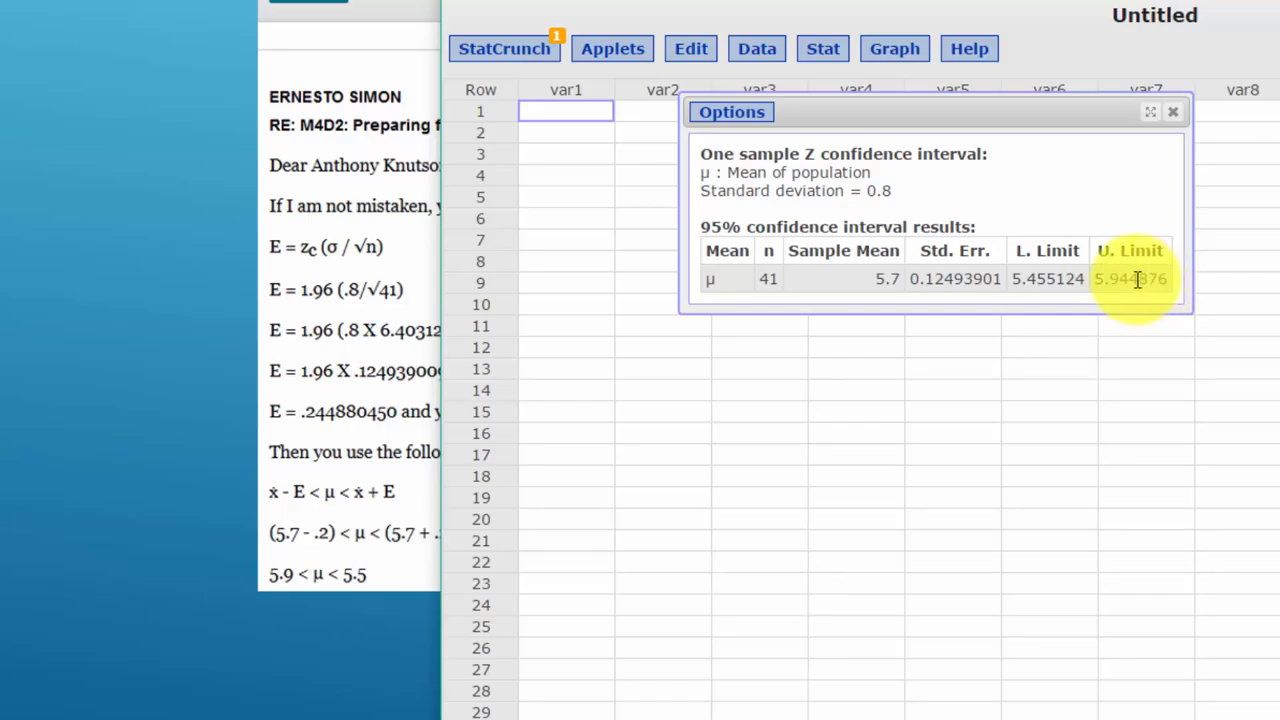
pyautogui.moveTo(1122, 280)
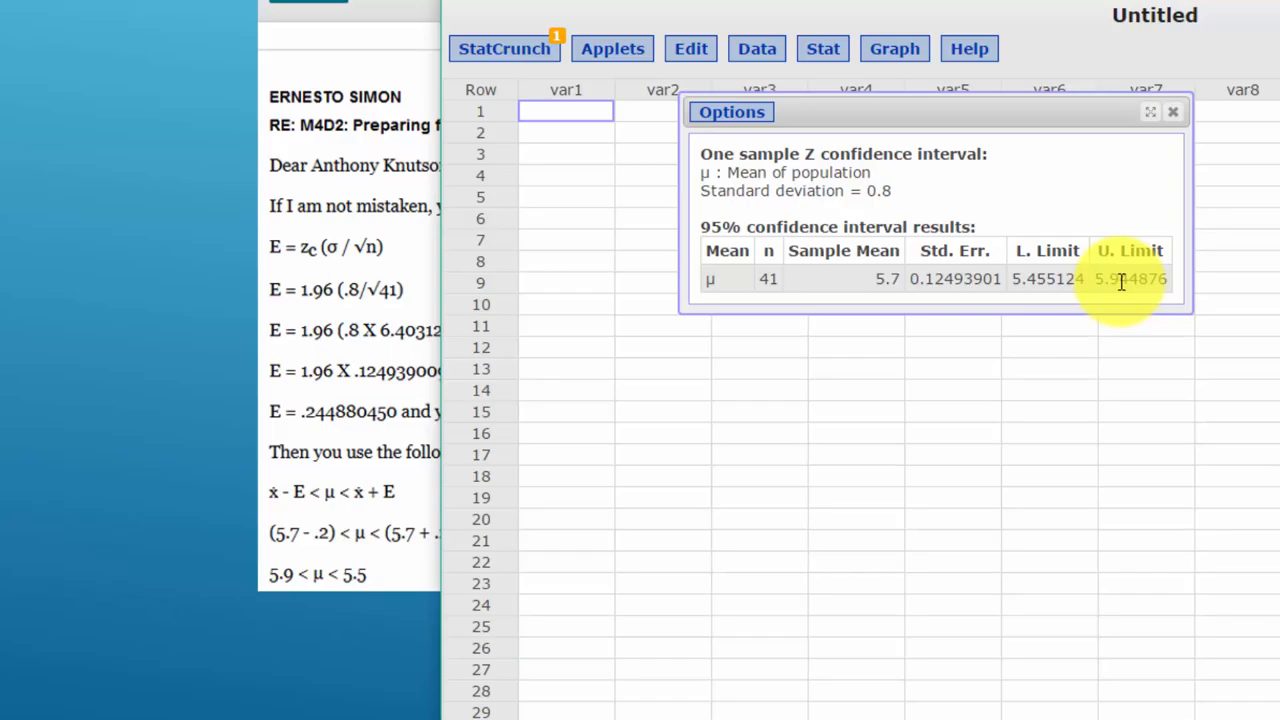
pyautogui.moveTo(1167, 283)
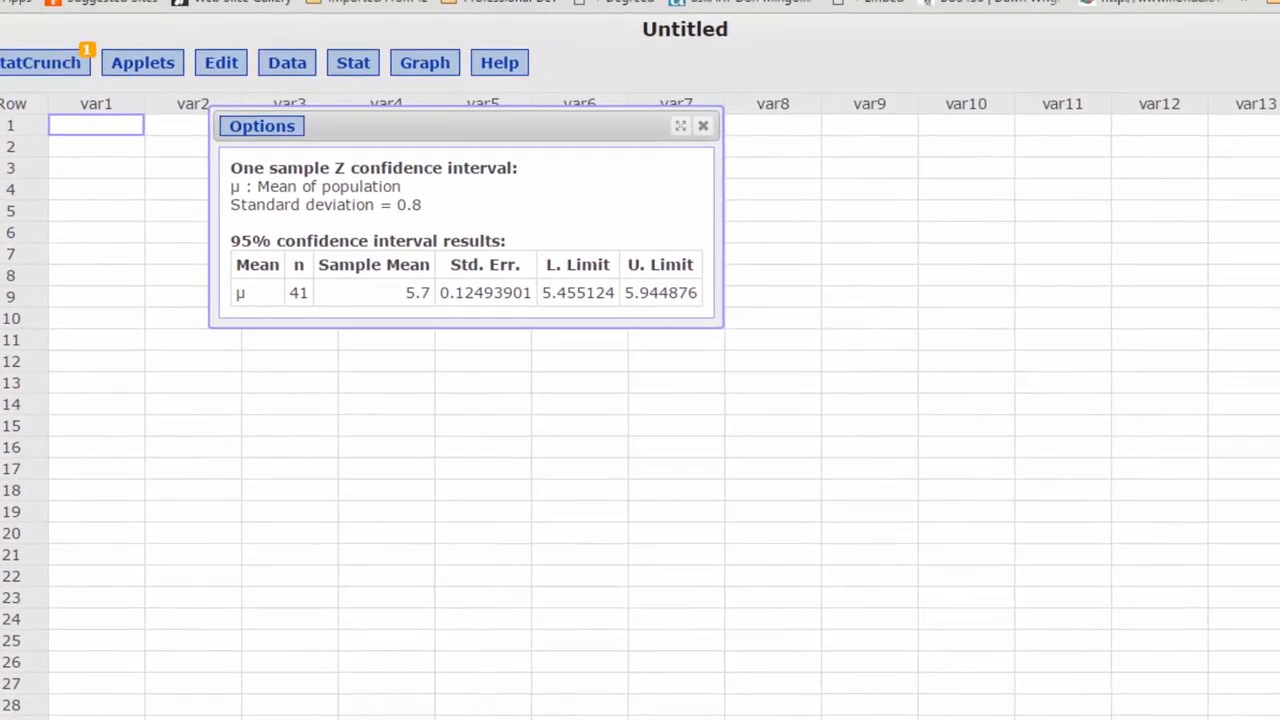
pyautogui.moveTo(503, 155)
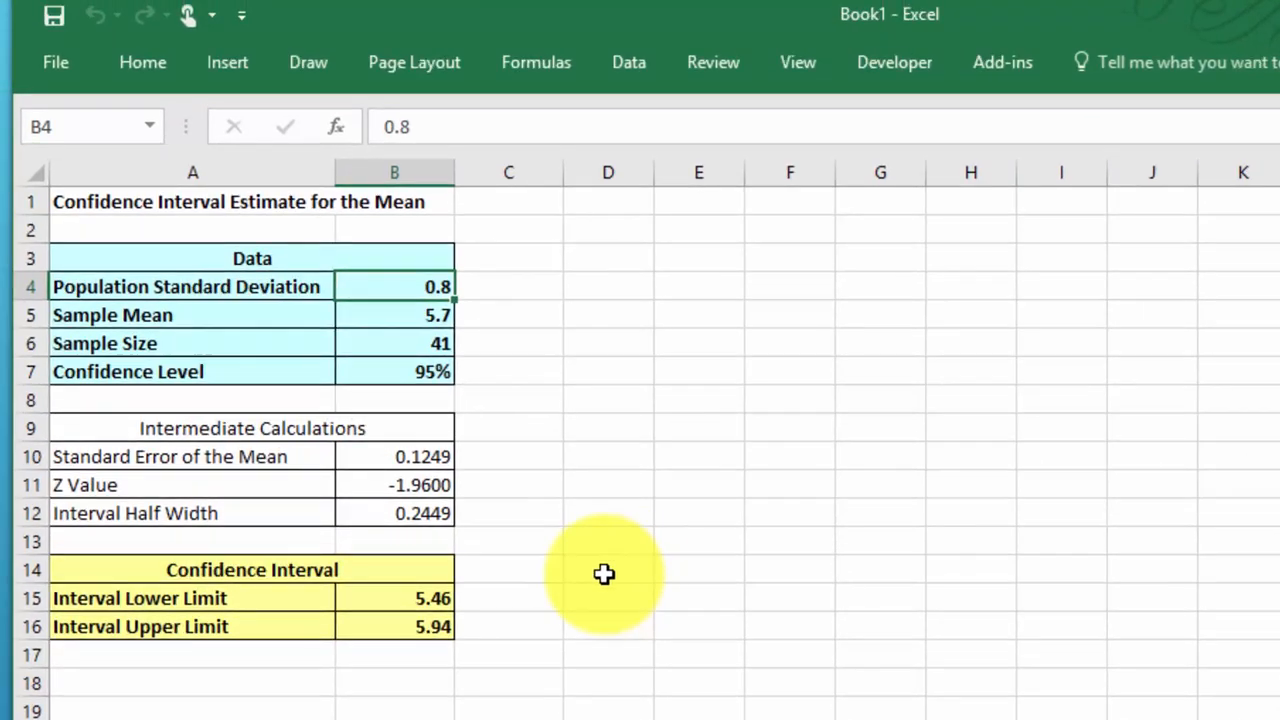
pyautogui.moveTo(818, 145)
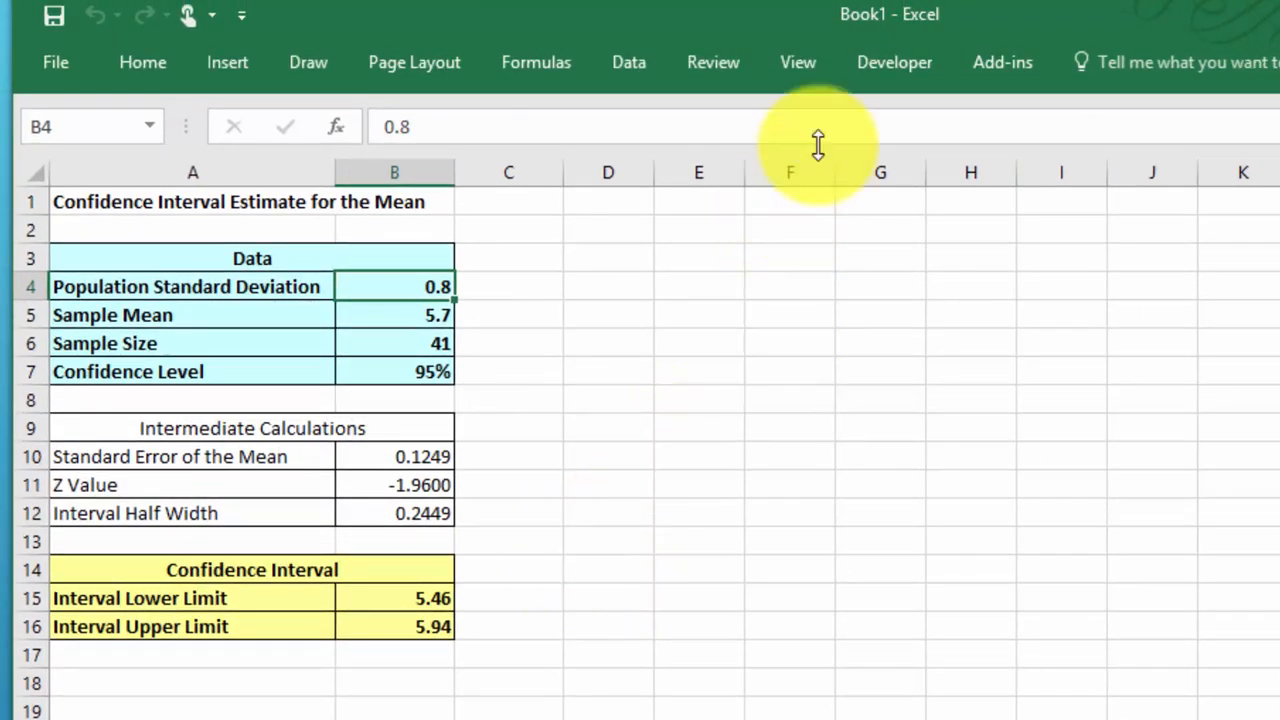
# Step: Display Excel's Add-ins ribbon commands, including PHStat and TreePlan
pyautogui.click(1002, 62)
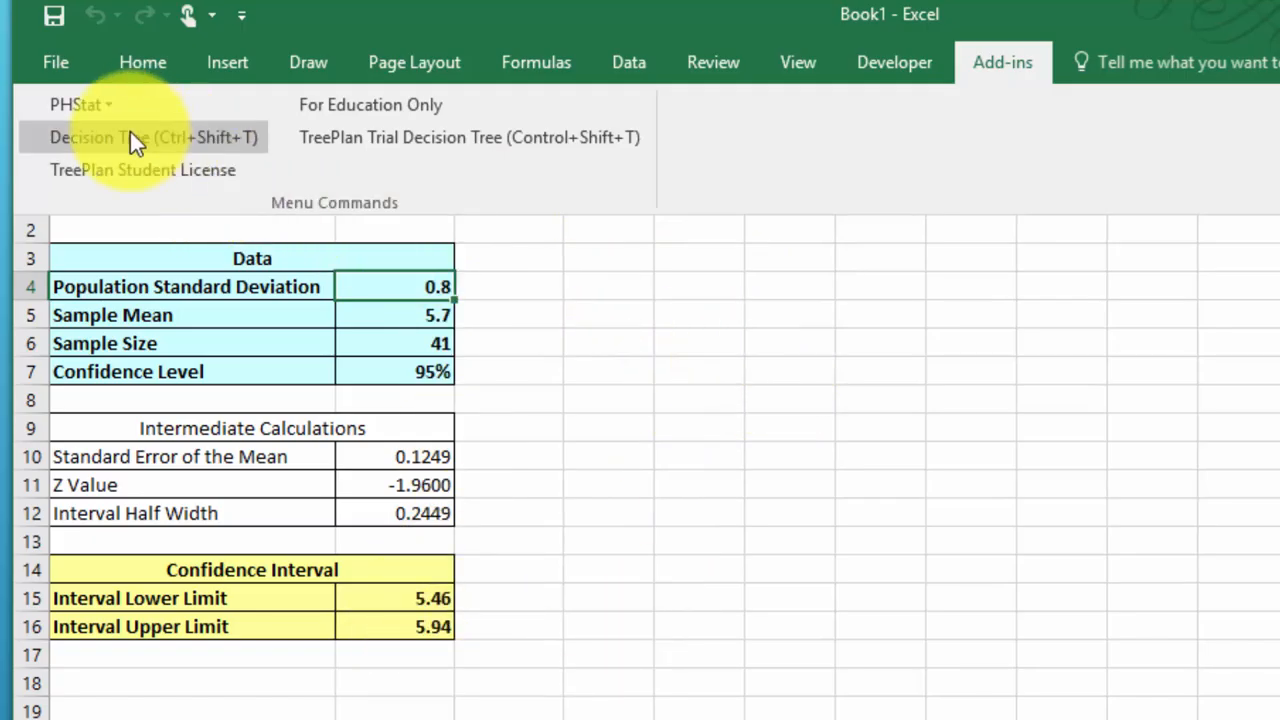
pyautogui.moveTo(80, 104)
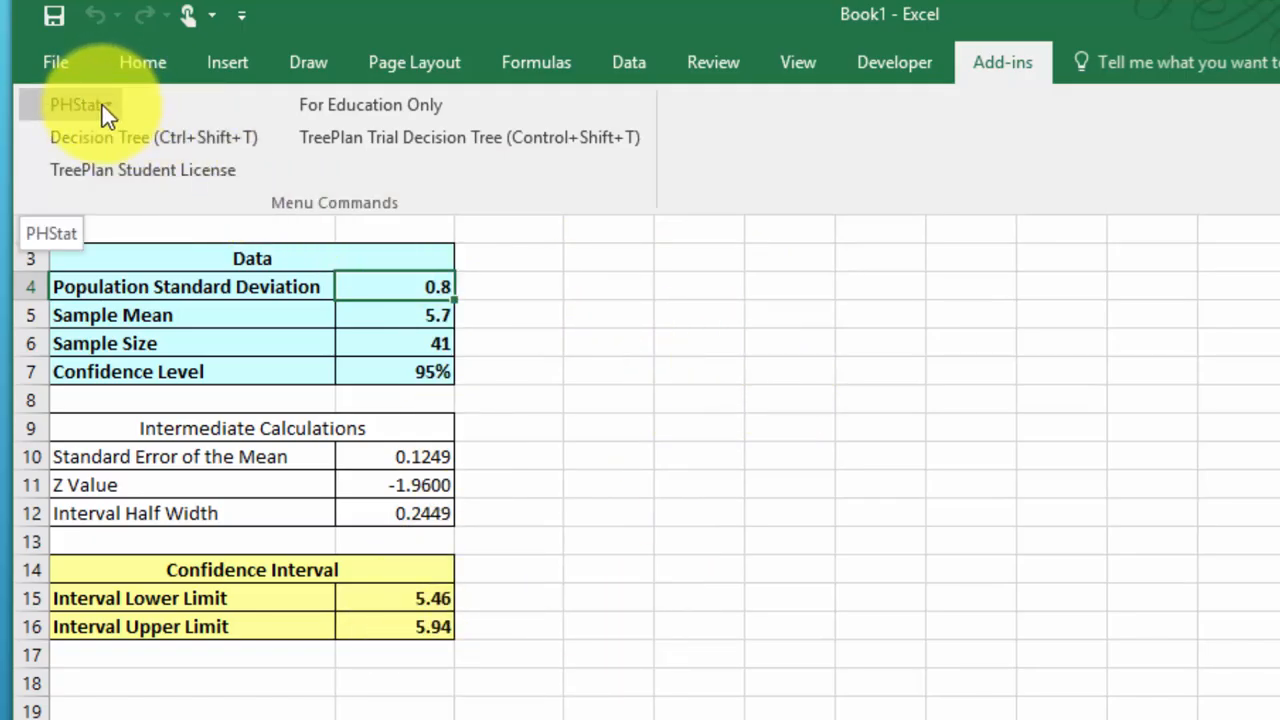
# Step: Open the PHStat menu to reach its Confidence Intervals estimate options
pyautogui.click(80, 104)
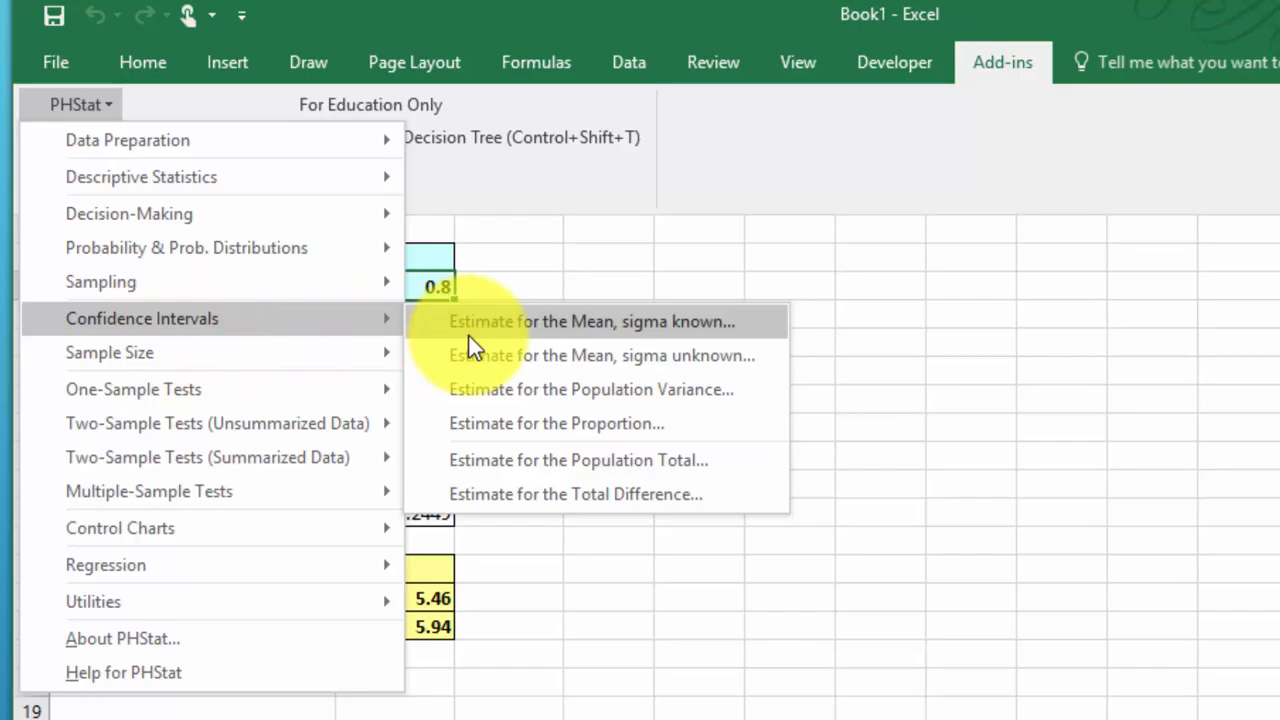
pyautogui.moveTo(690, 340)
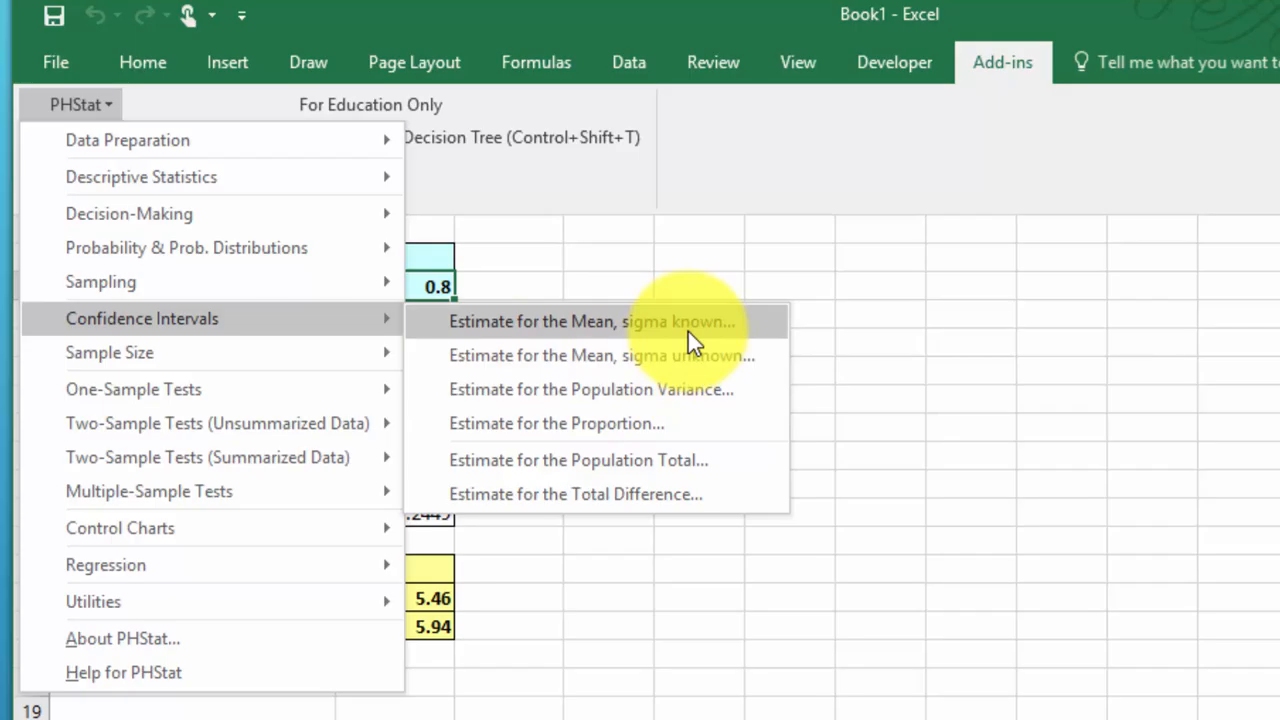
pyautogui.moveTo(705, 355)
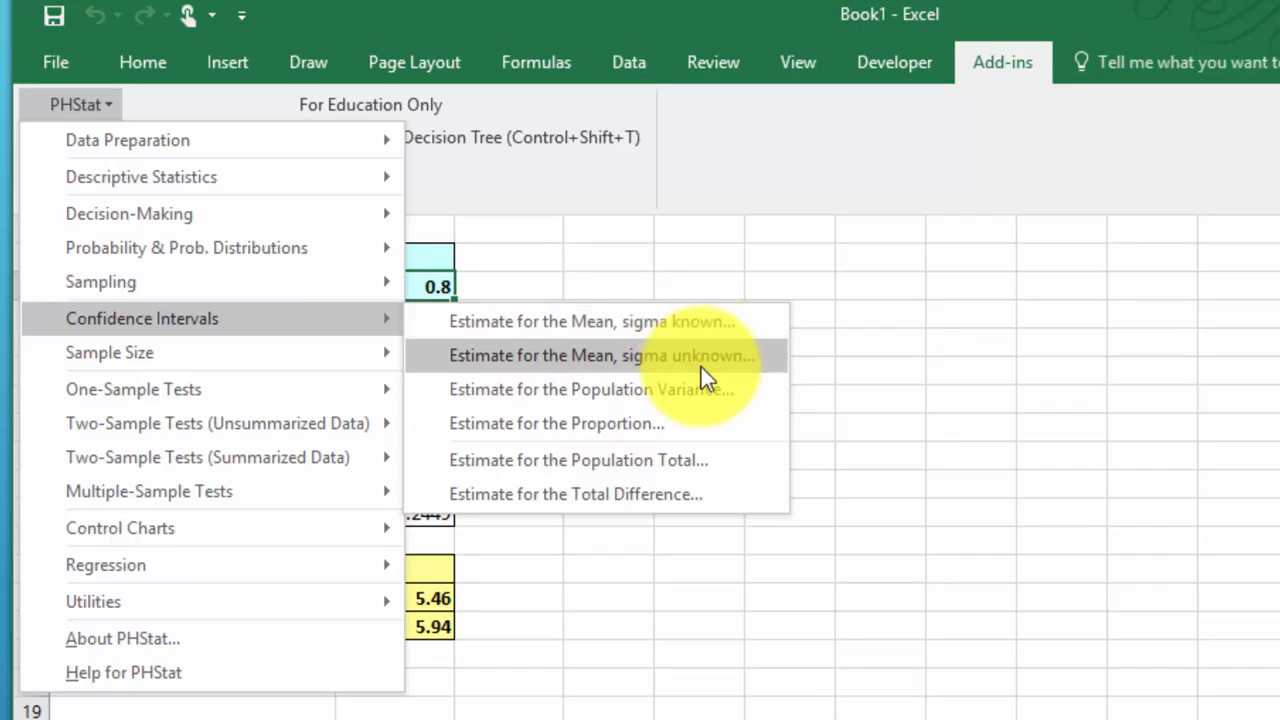
pyautogui.moveTo(710, 378)
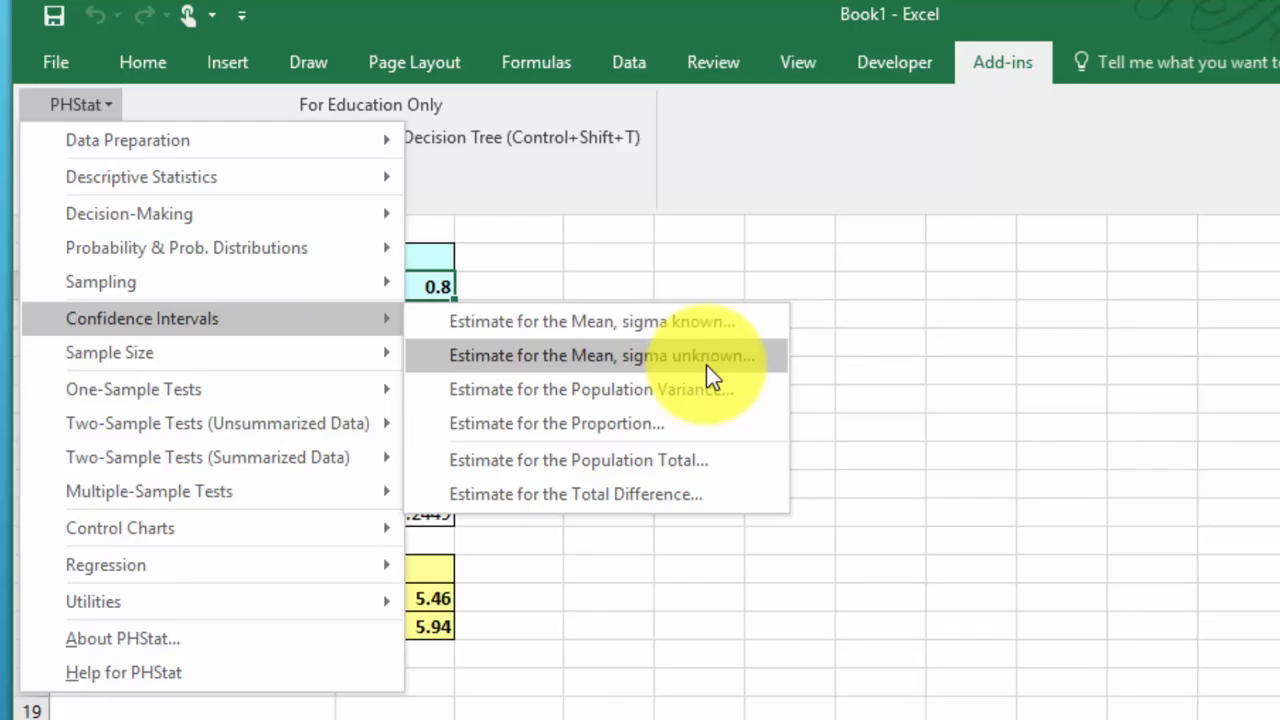
pyautogui.moveTo(715, 340)
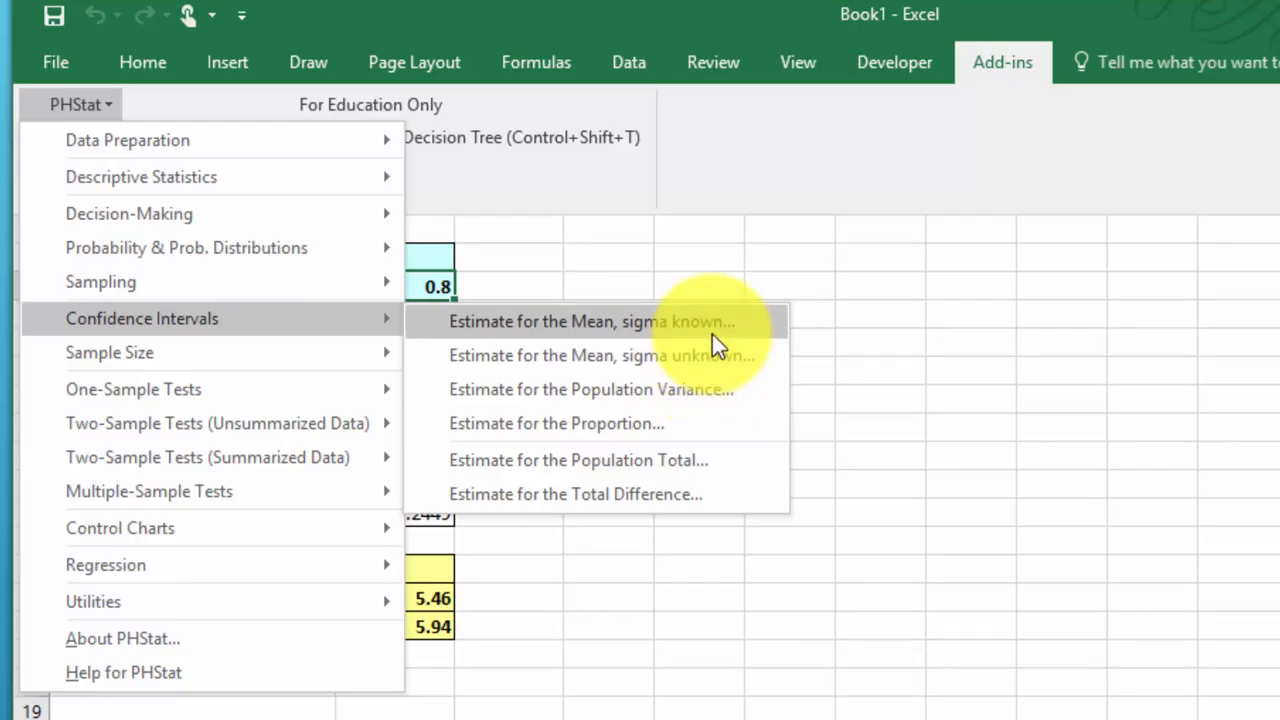
# Step: Open PHStat's sigma-known mean estimate and enter sigma .8, sample size 41, mean 5.7
pyautogui.click(590, 321)
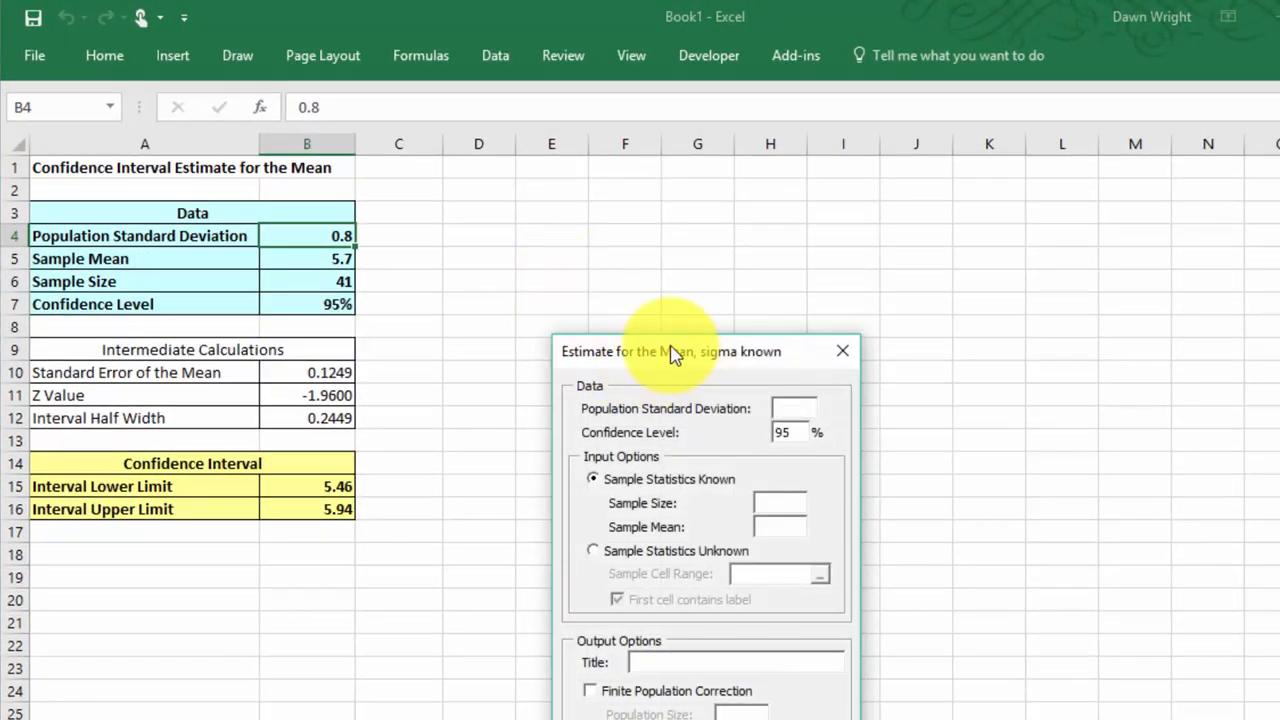
pyautogui.moveTo(670, 351); pyautogui.dragTo(565, 178)
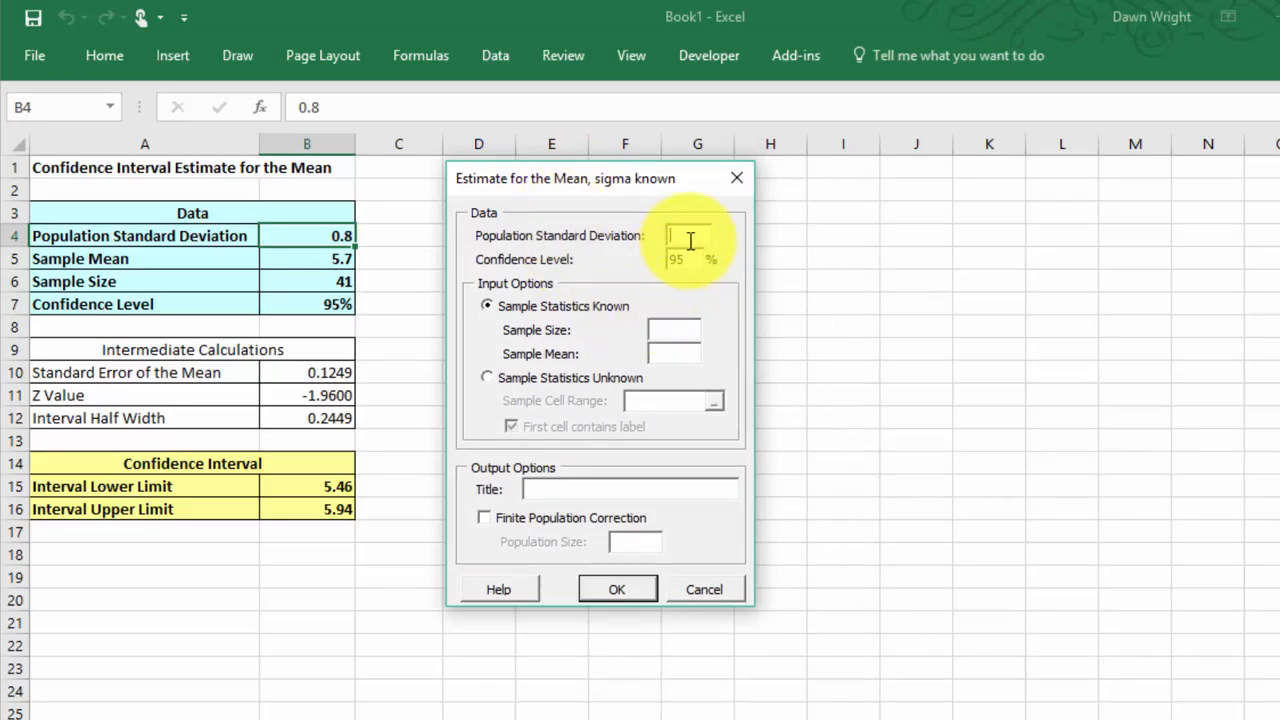
pyautogui.write('8')
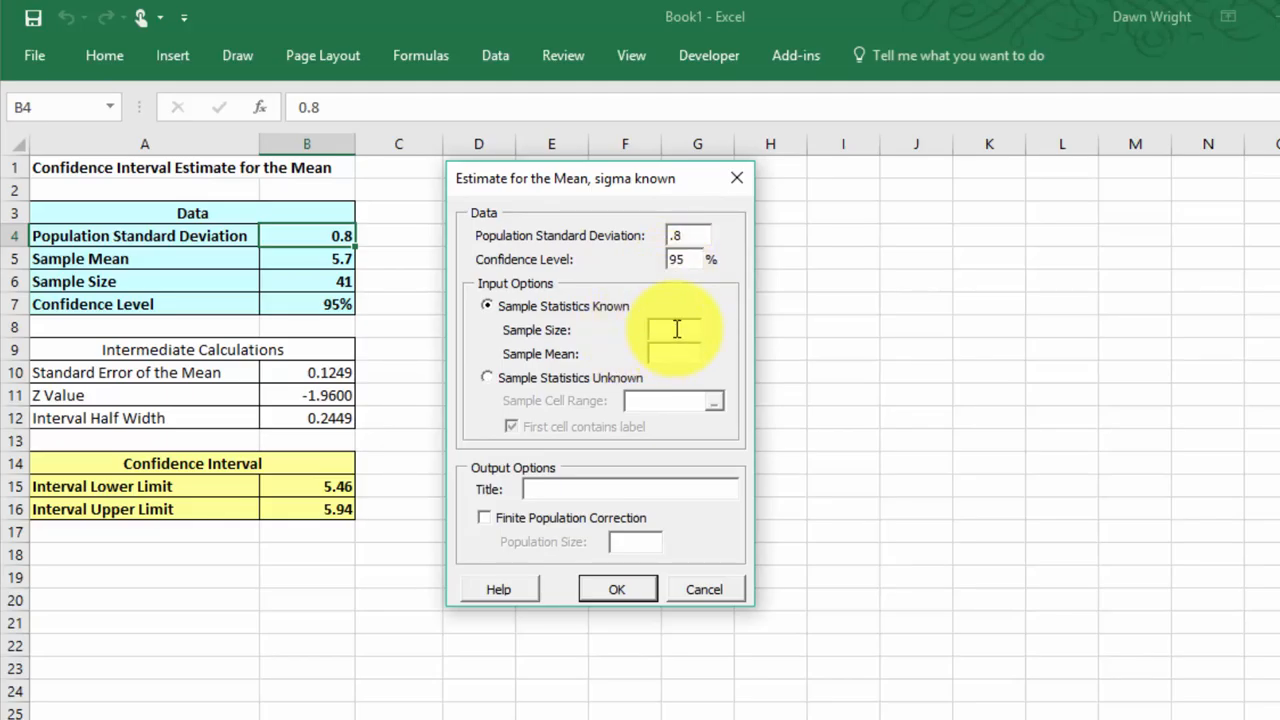
pyautogui.write('41')
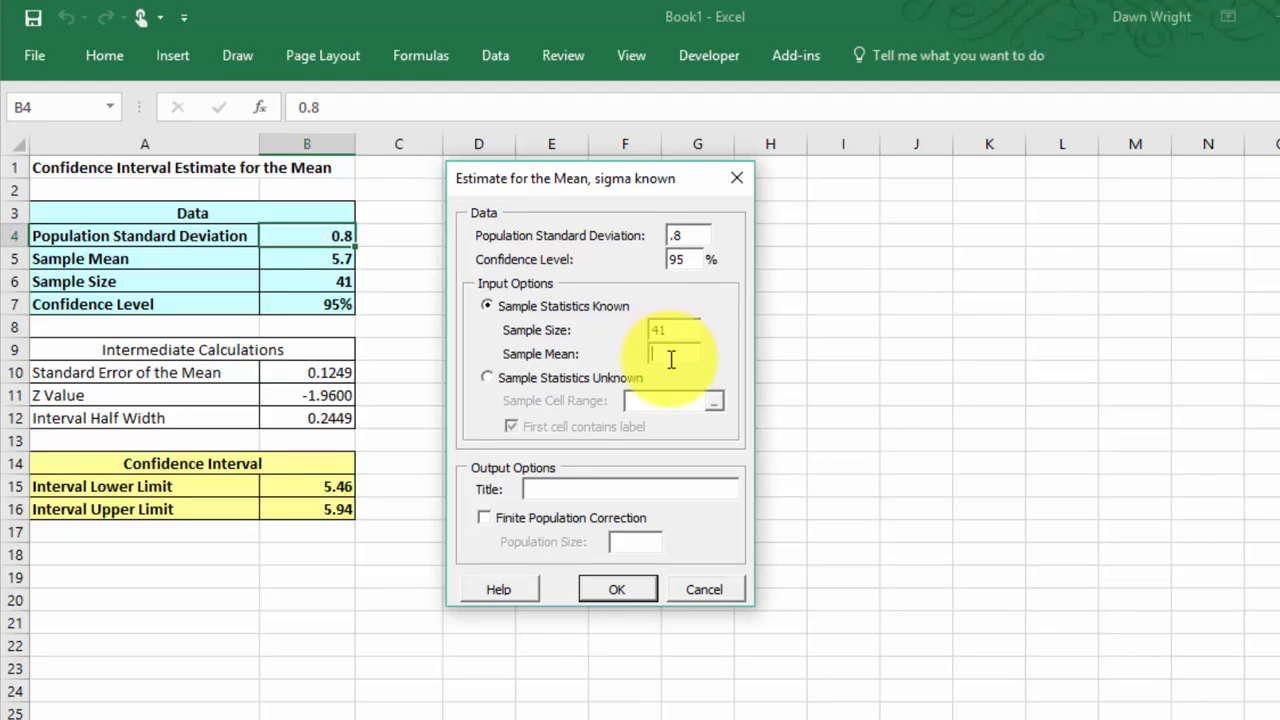
pyautogui.write('5.7')
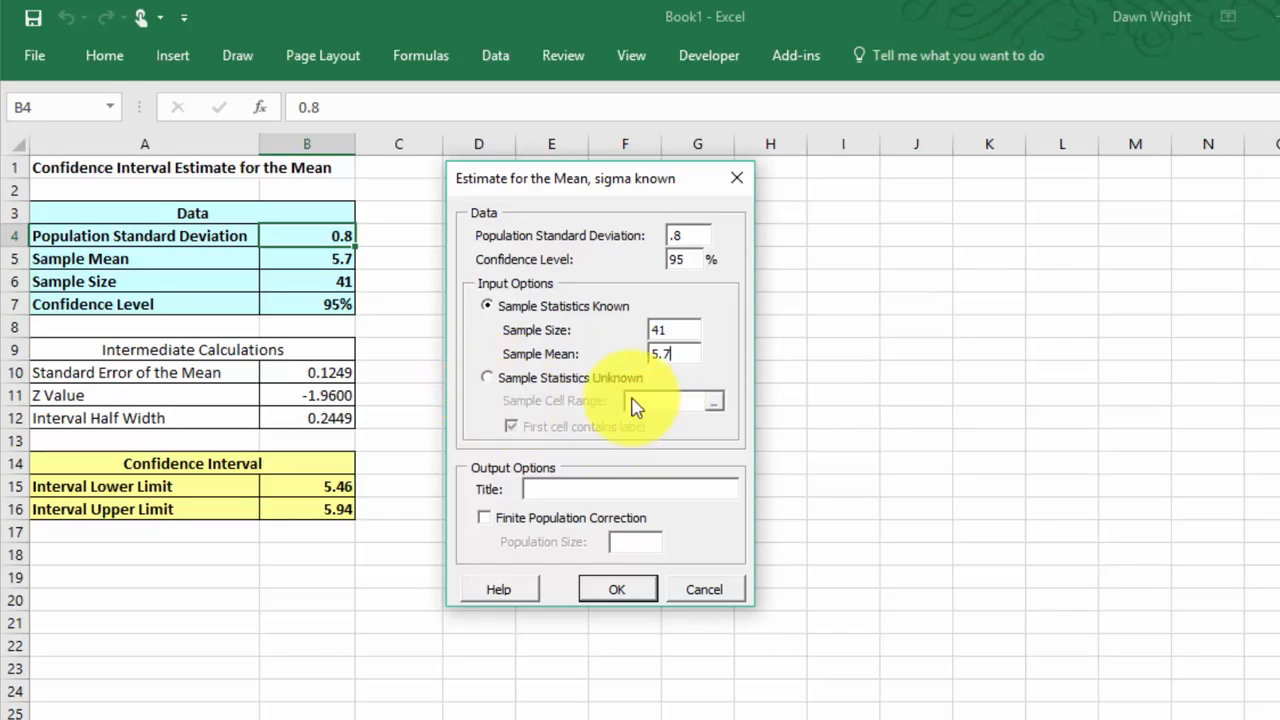
pyautogui.moveTo(700, 418)
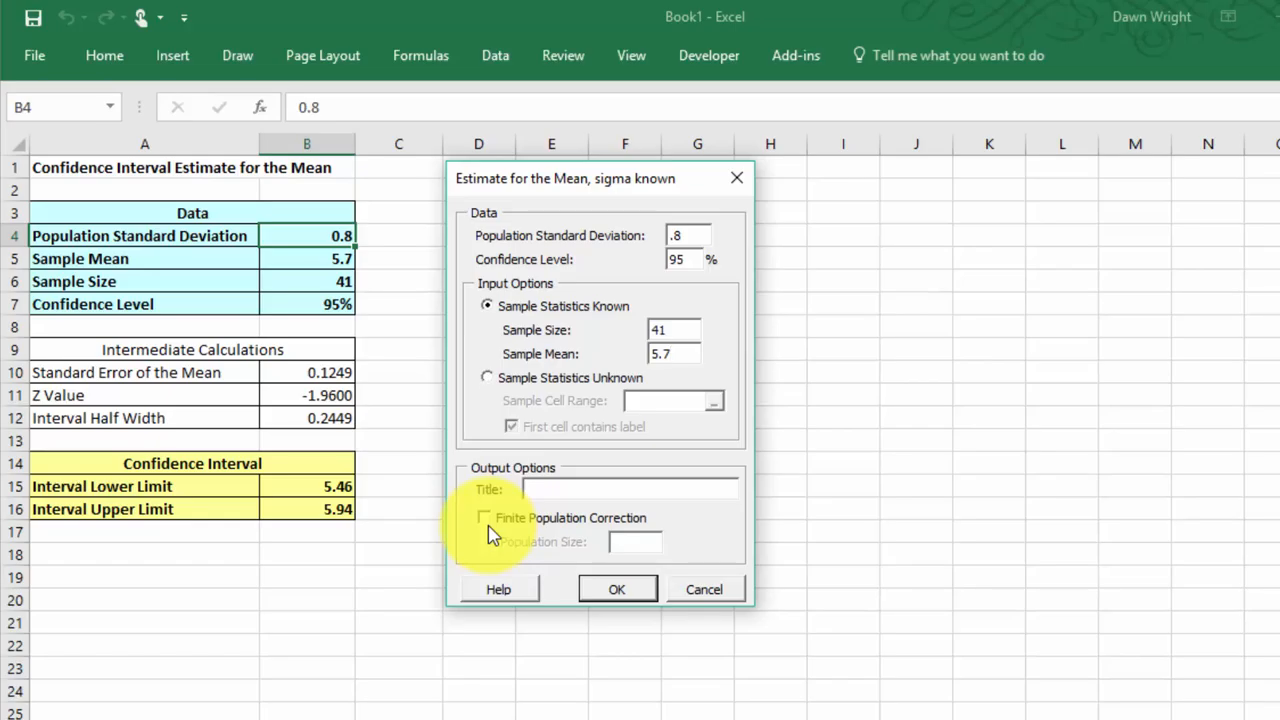
pyautogui.moveTo(490, 543)
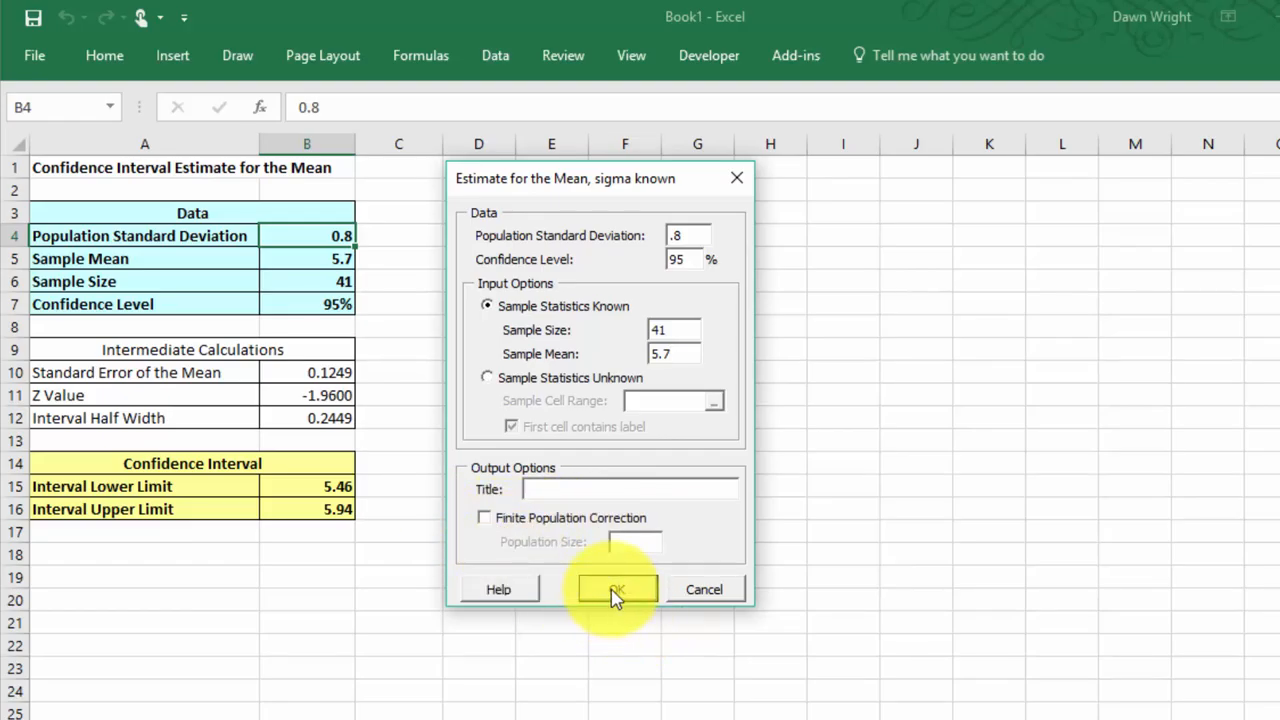
# Step: Run the sigma-known estimate, producing a 95% interval from 5.46 to 5.94
pyautogui.click(615, 589)
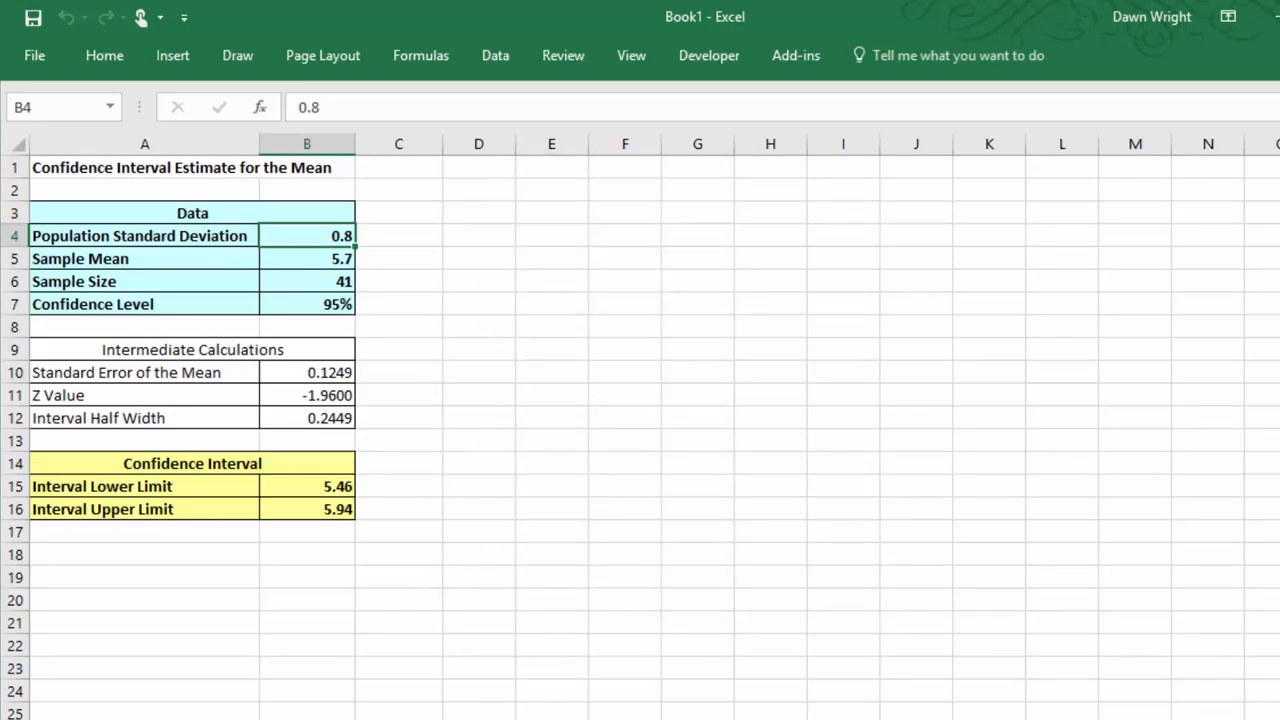
pyautogui.moveTo(492, 490)
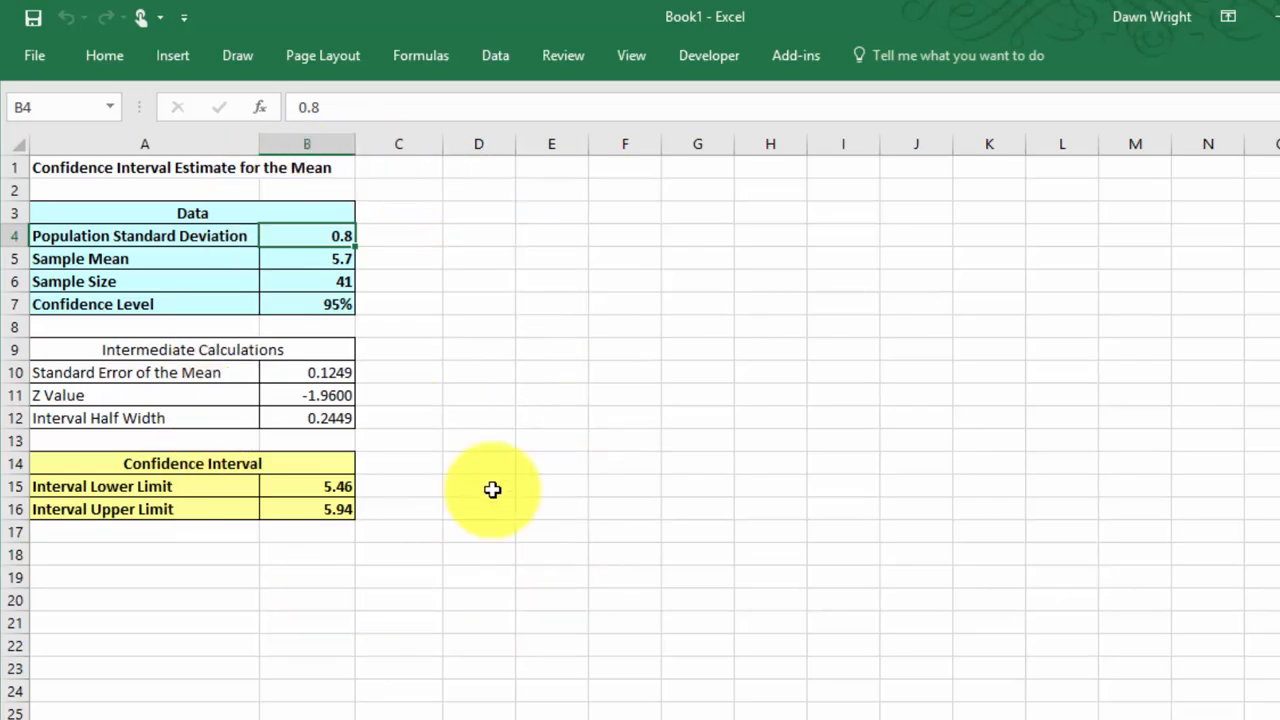
pyautogui.moveTo(396, 490)
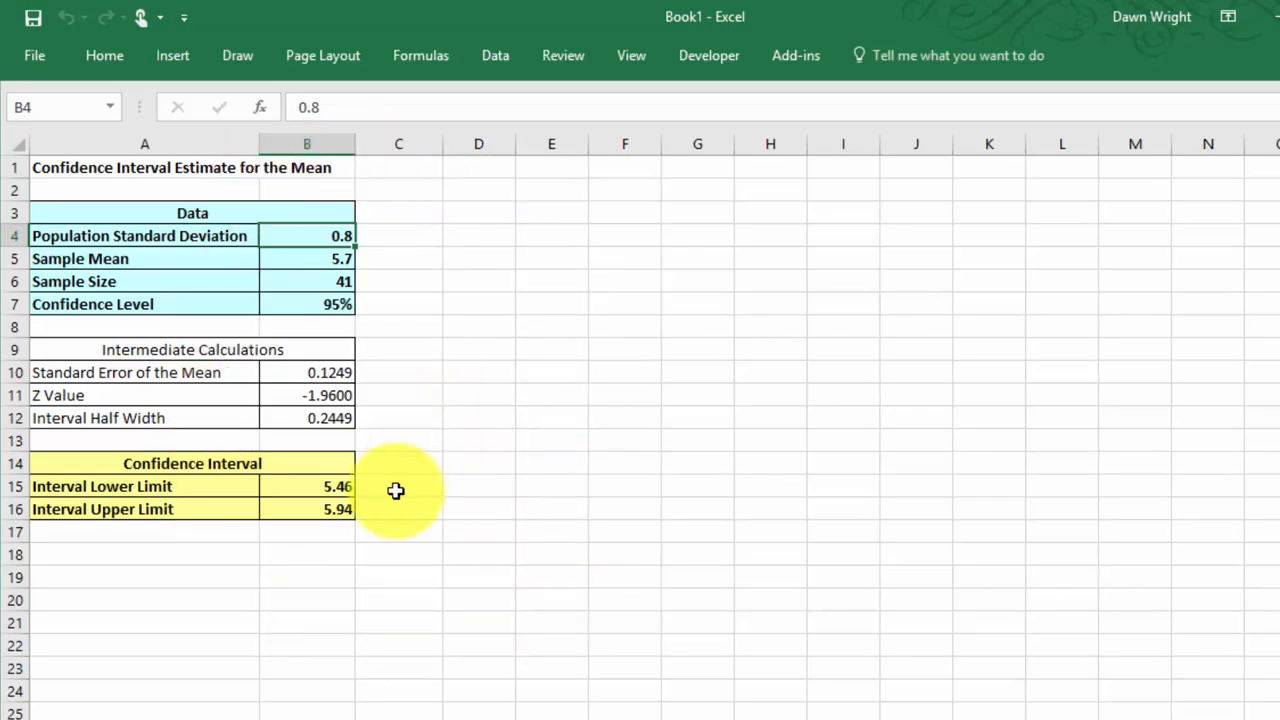
pyautogui.moveTo(377, 521)
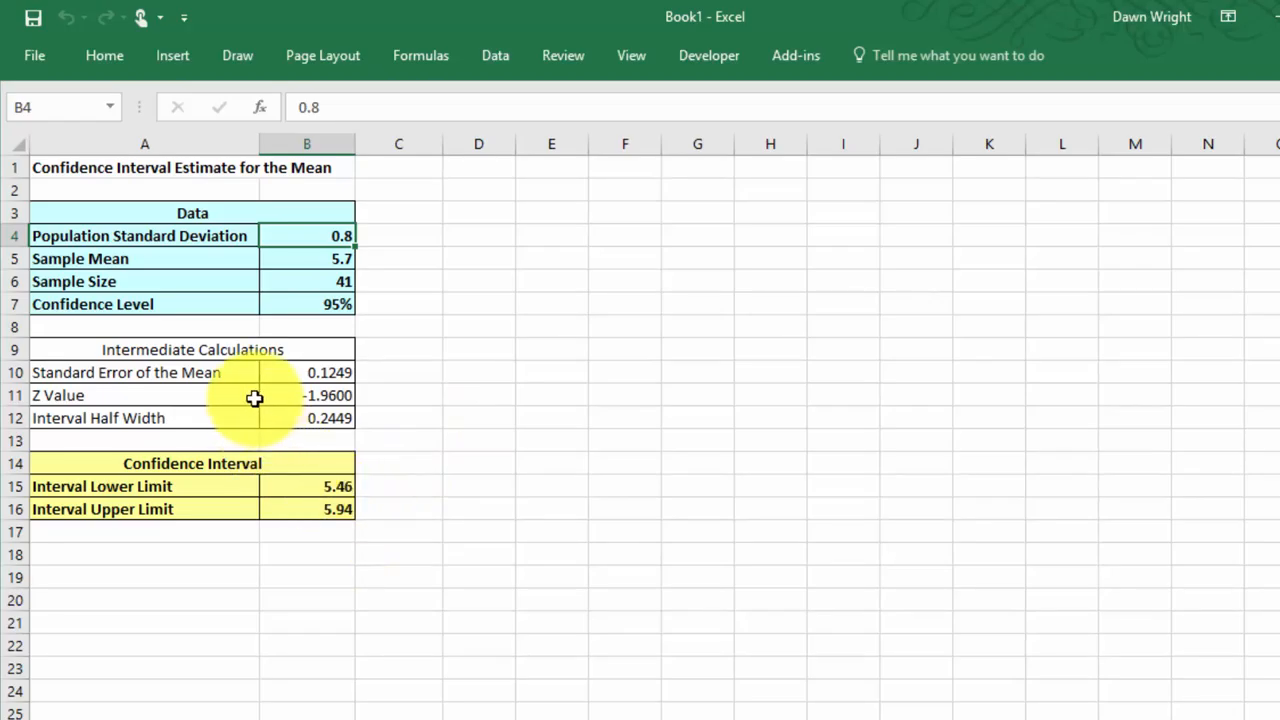
pyautogui.moveTo(368, 405)
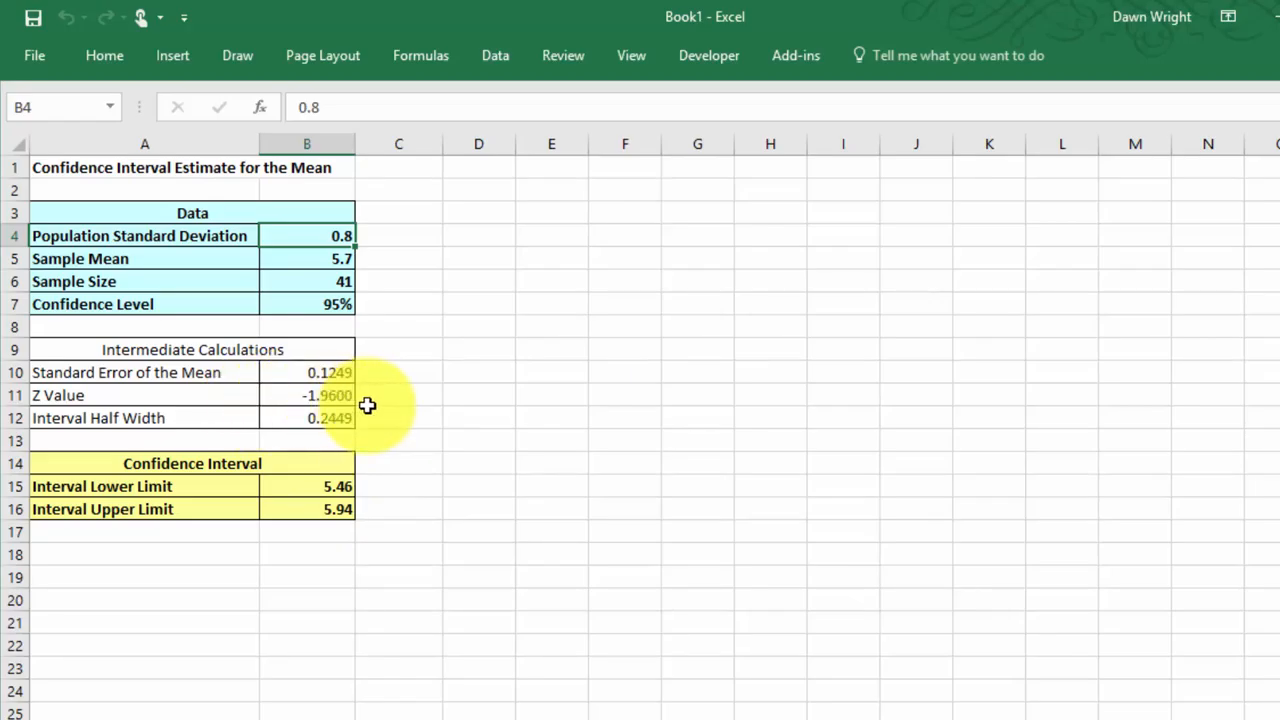
pyautogui.moveTo(379, 429)
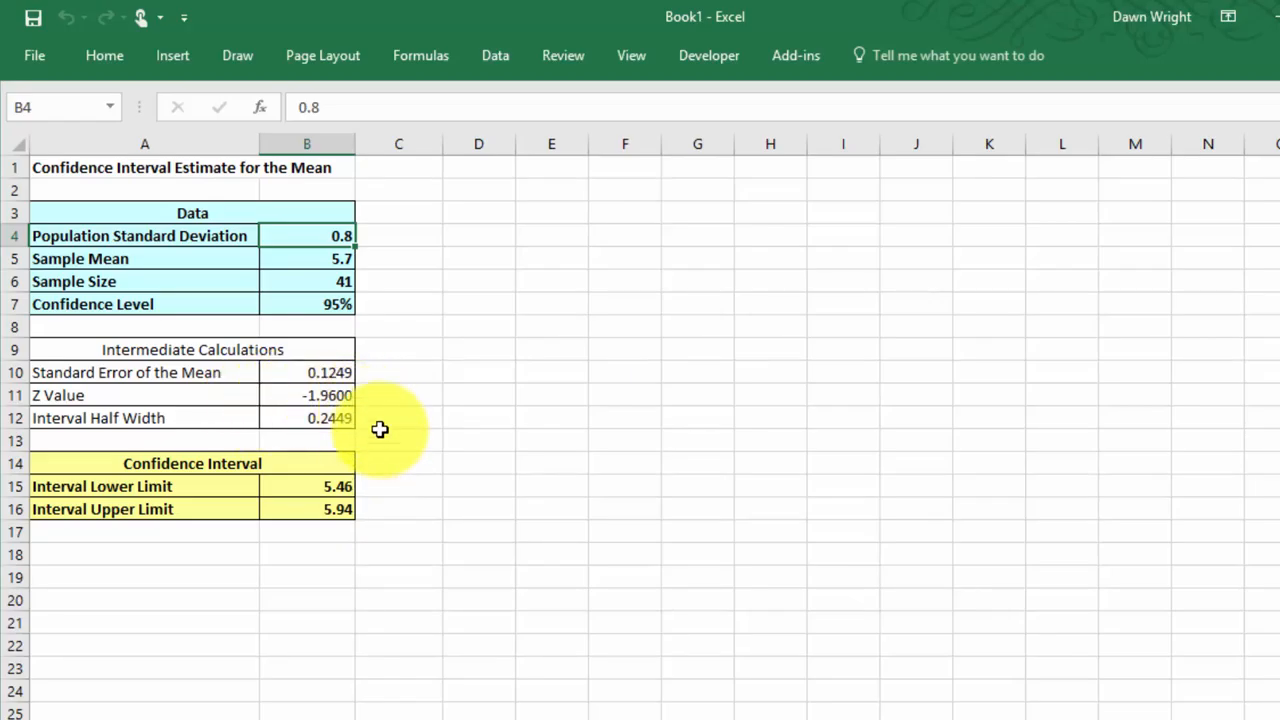
pyautogui.moveTo(325, 383)
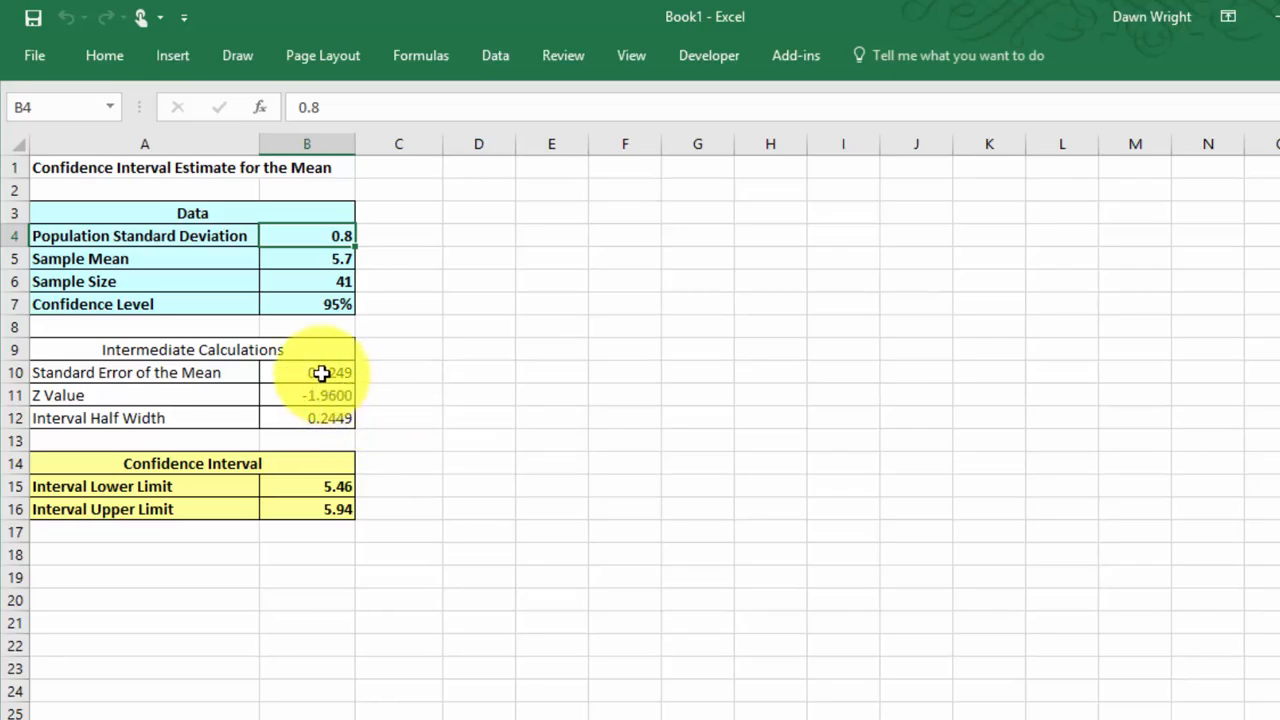
pyautogui.moveTo(323, 246)
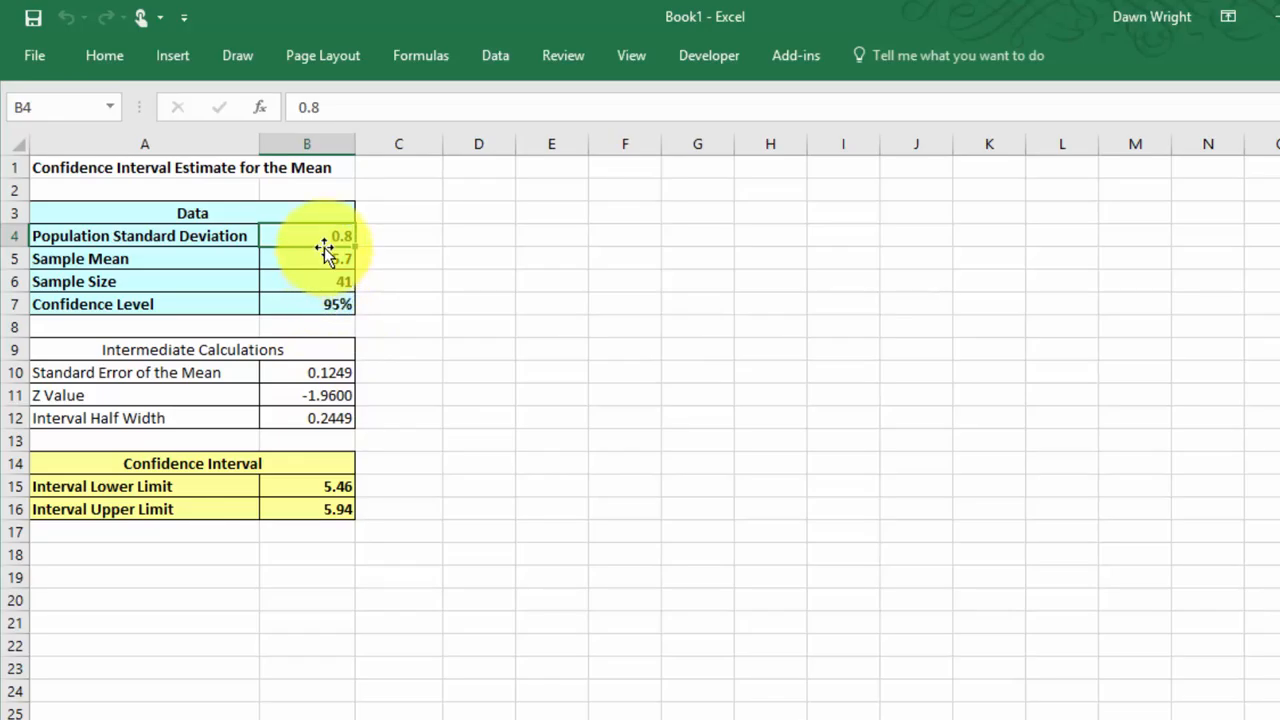
pyautogui.moveTo(325, 283)
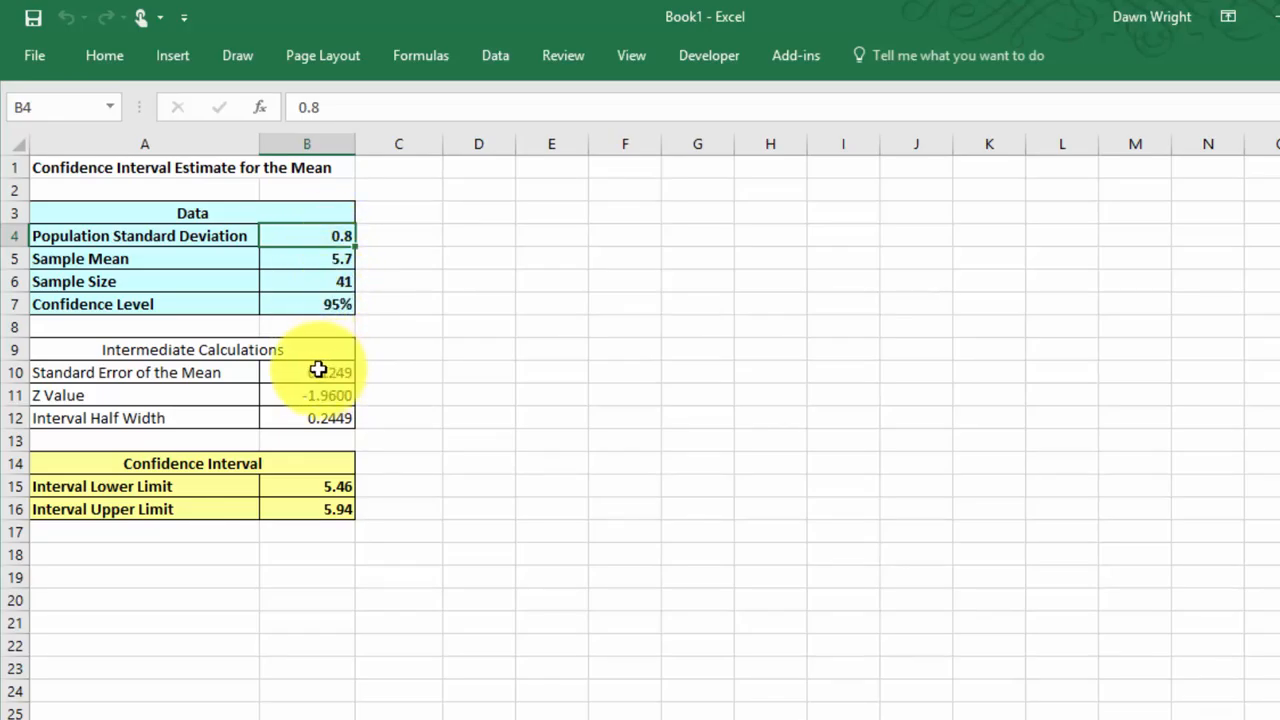
pyautogui.moveTo(378, 375)
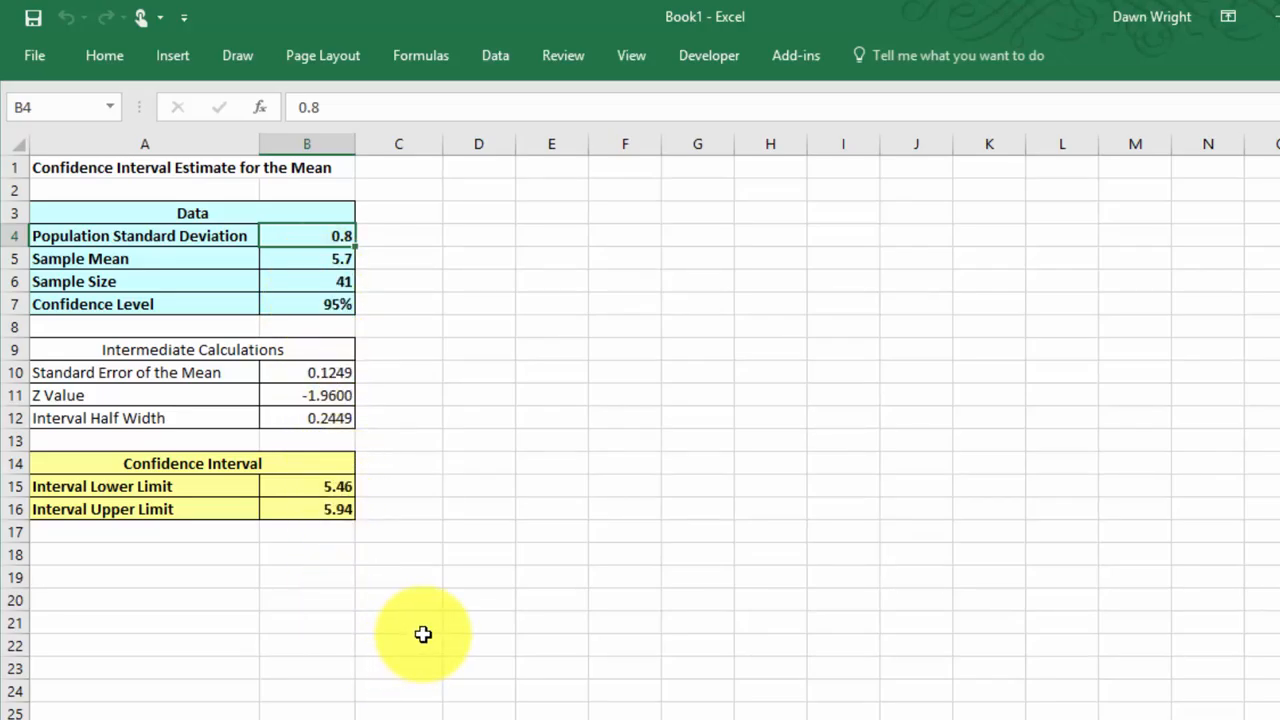
pyautogui.moveTo(528, 107)
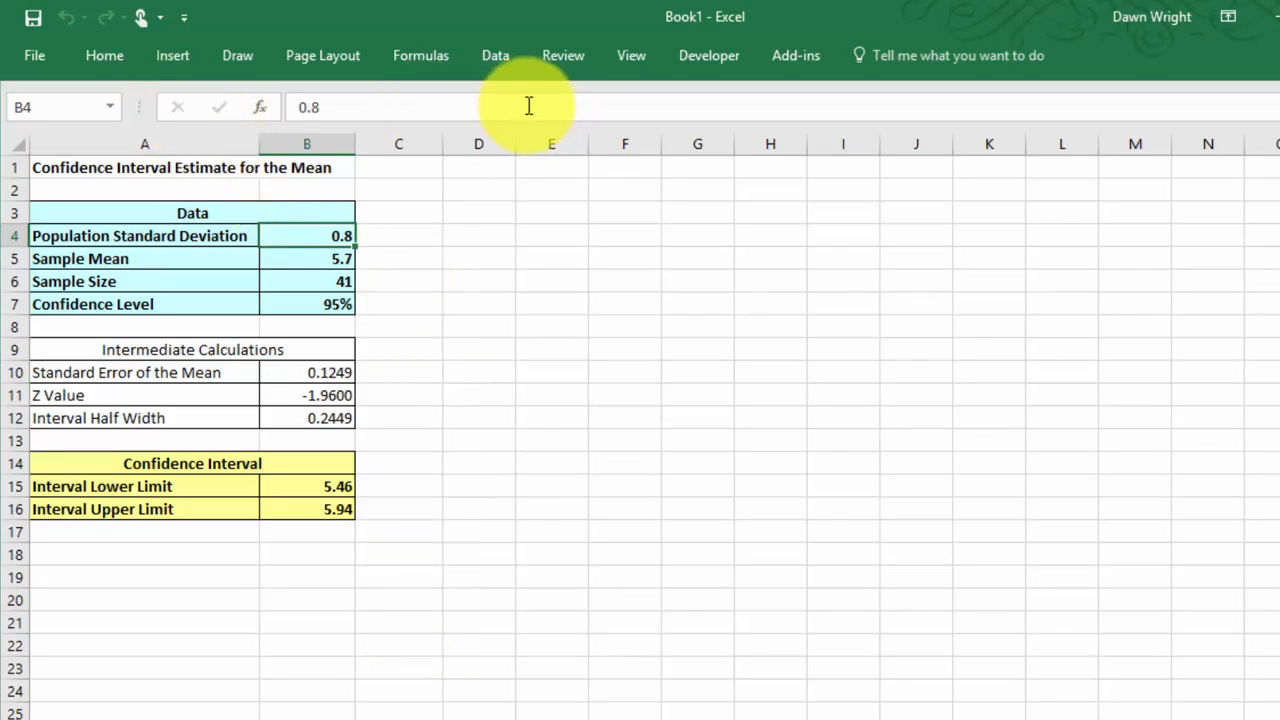
pyautogui.moveTo(795, 55)
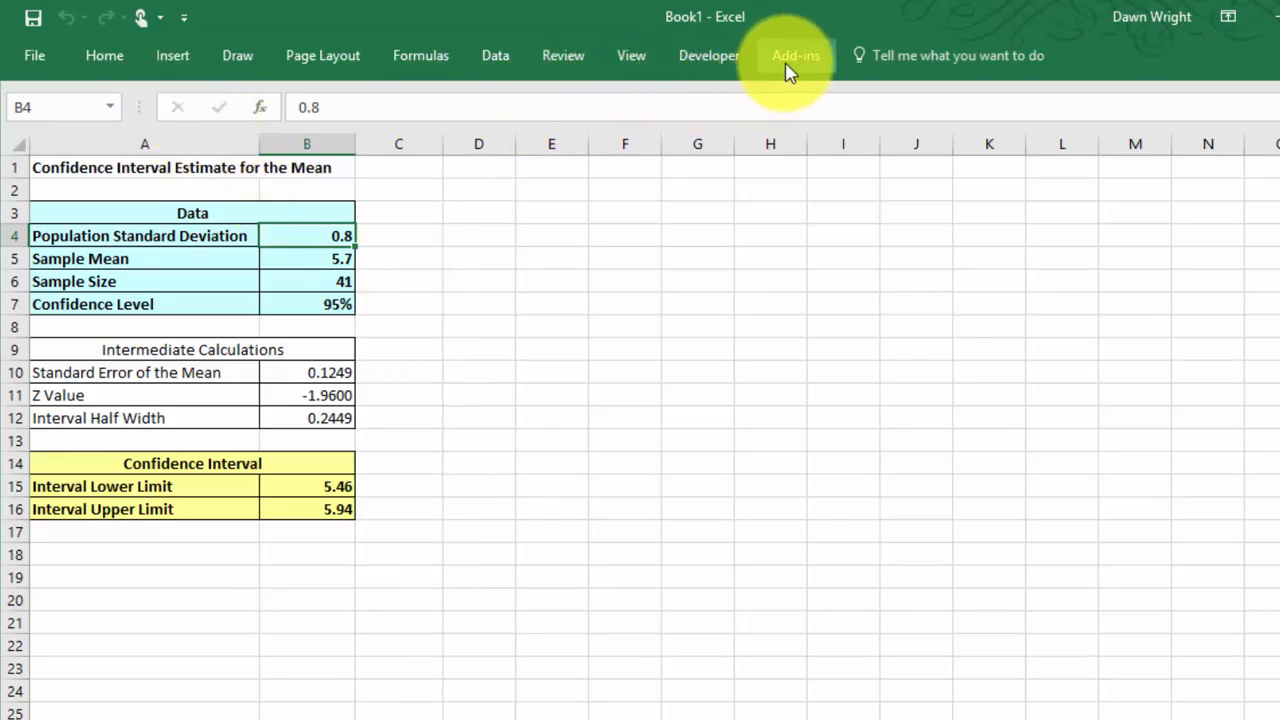
# Step: Browse PHStat's Descriptive Statistics, Decision-Making and Probability analysis menus
pyautogui.click(795, 55)
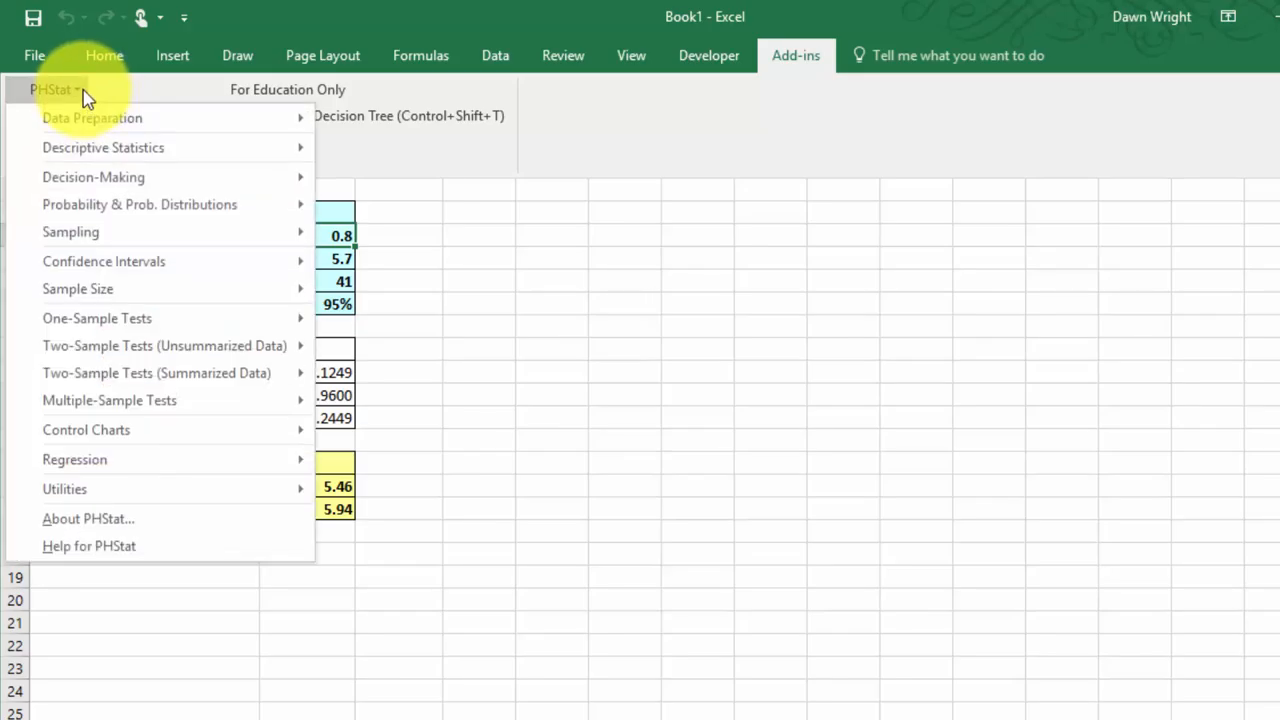
pyautogui.moveTo(88, 118)
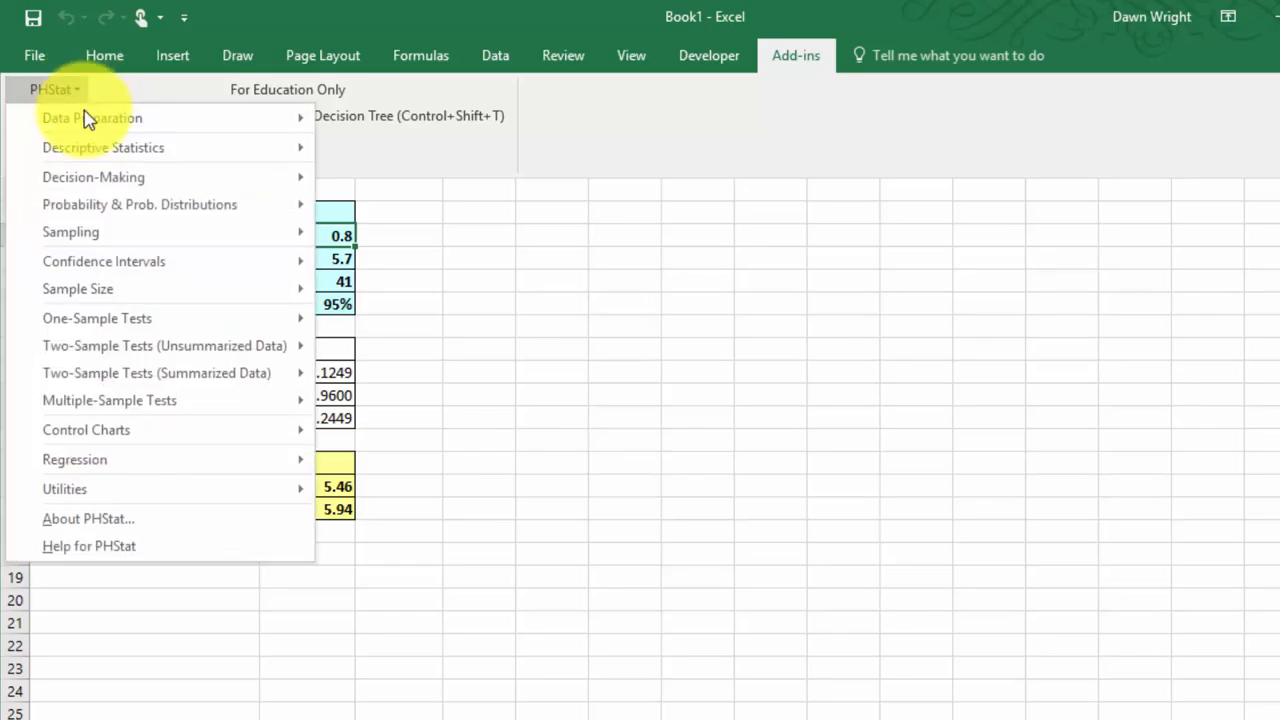
pyautogui.moveTo(103, 147)
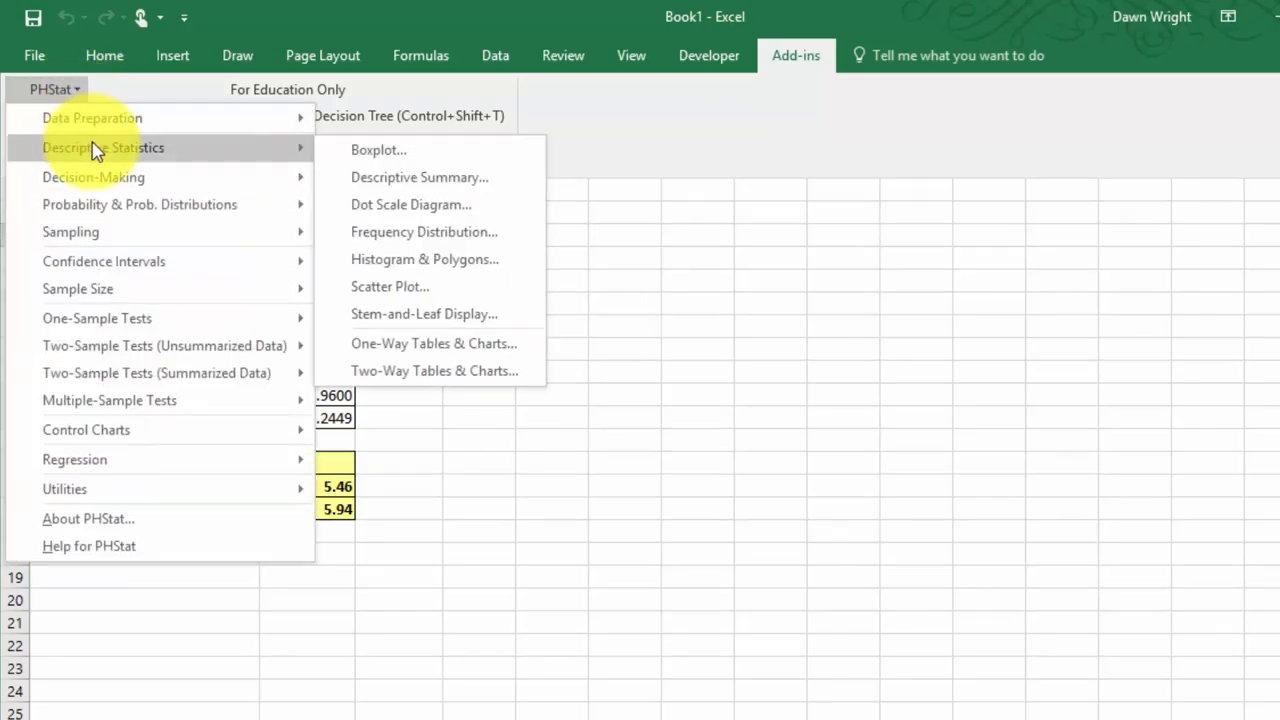
pyautogui.moveTo(424, 259)
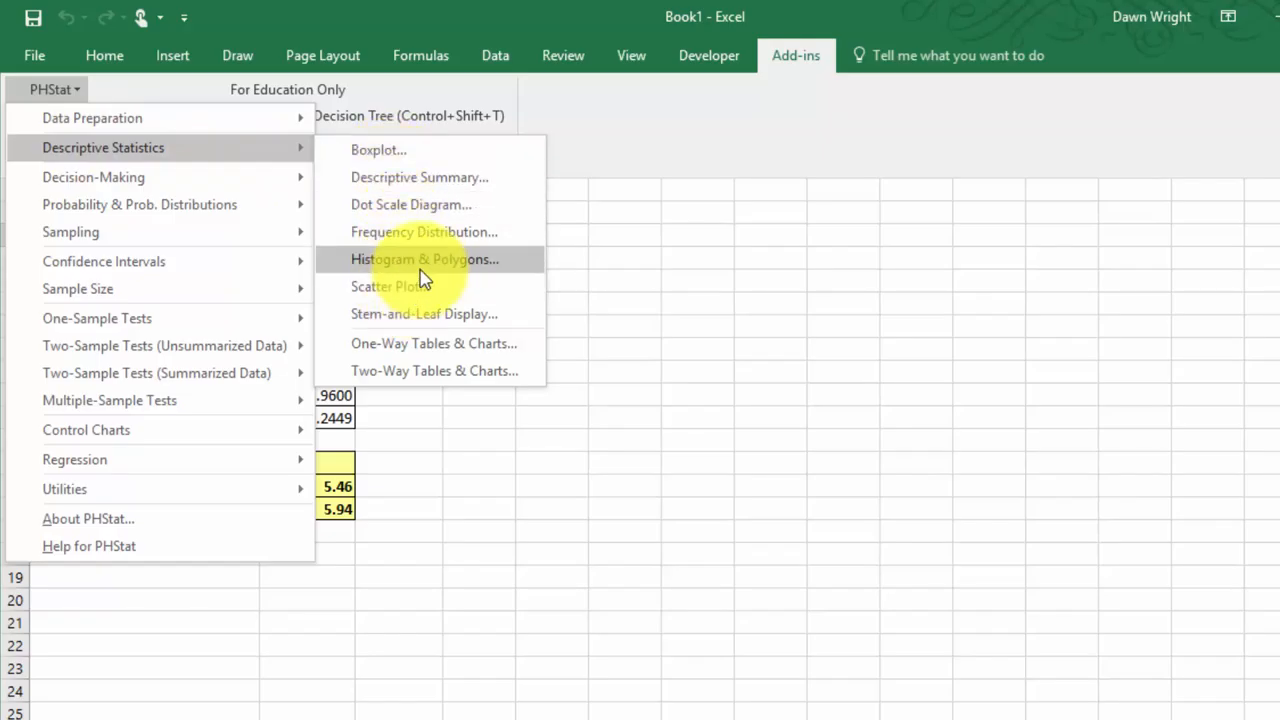
pyautogui.moveTo(425, 287)
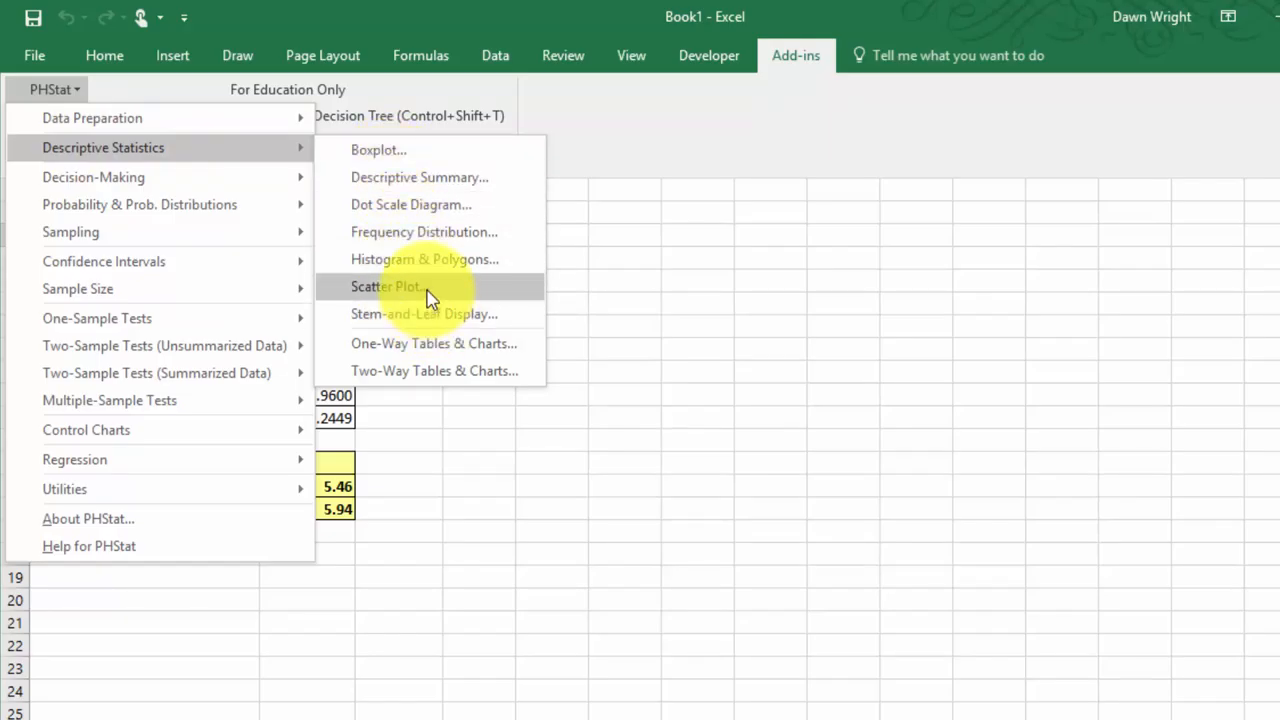
pyautogui.moveTo(430, 150)
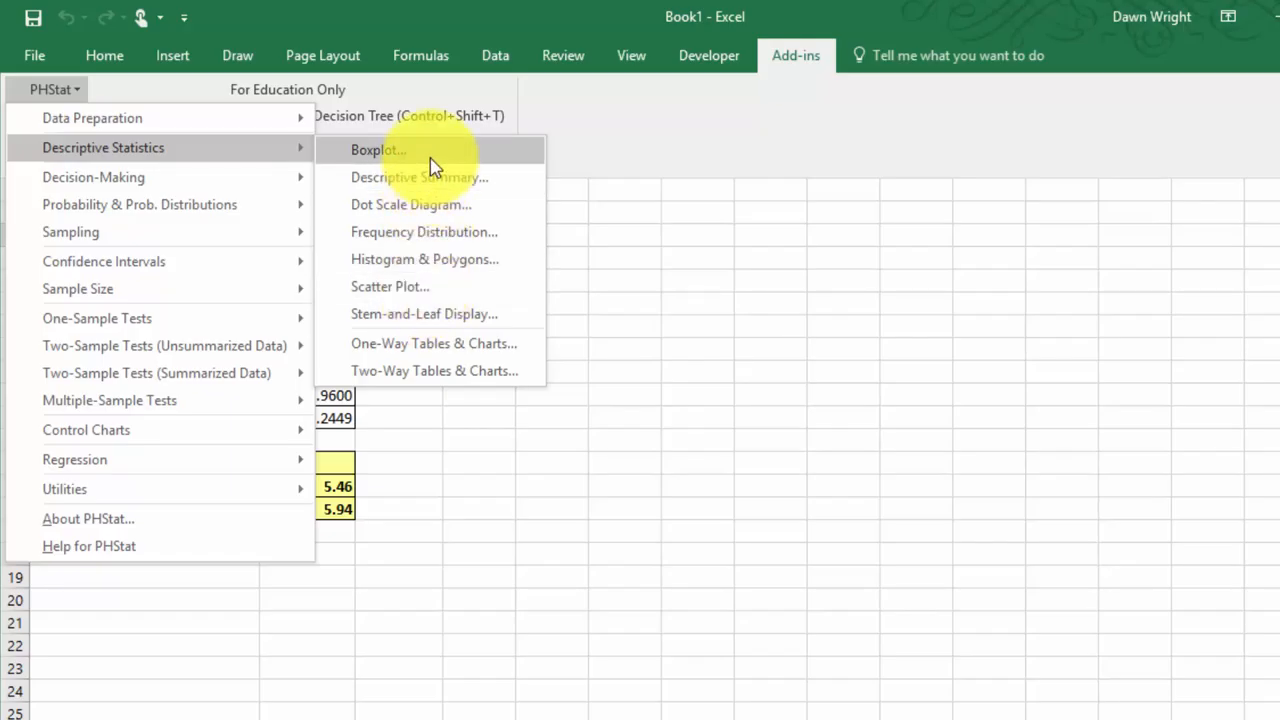
pyautogui.moveTo(437, 204)
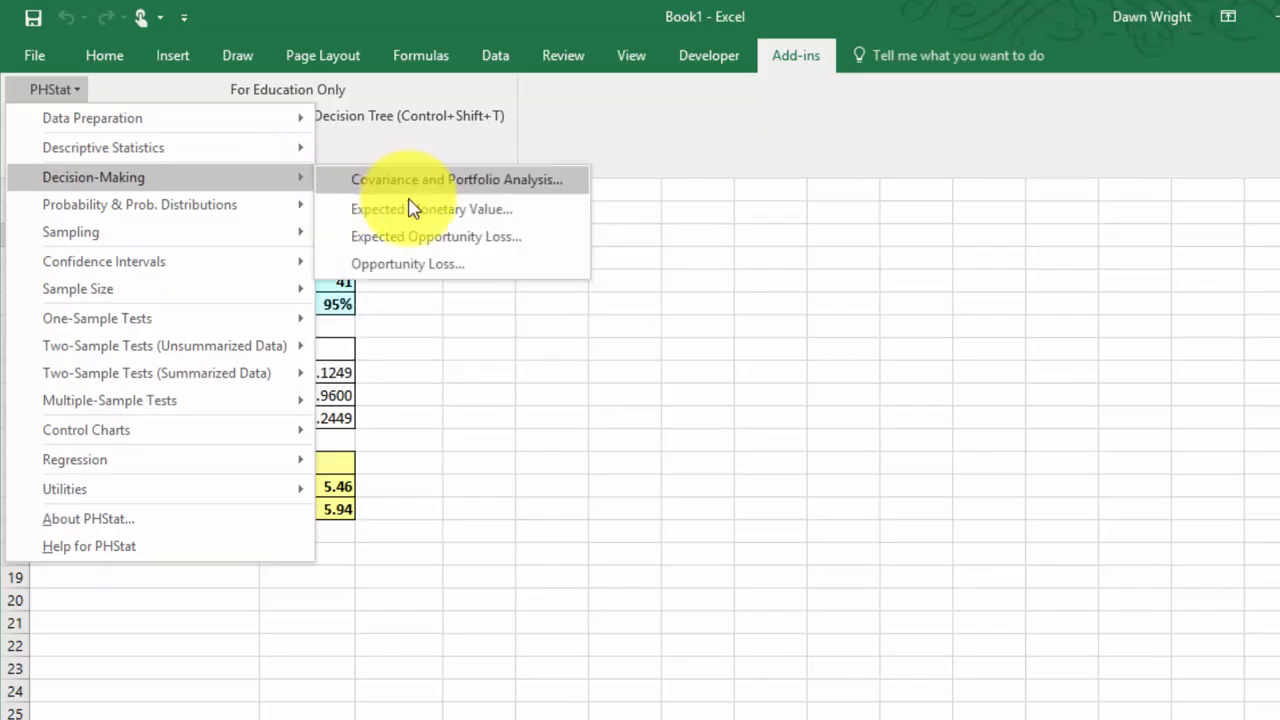
pyautogui.moveTo(431, 209)
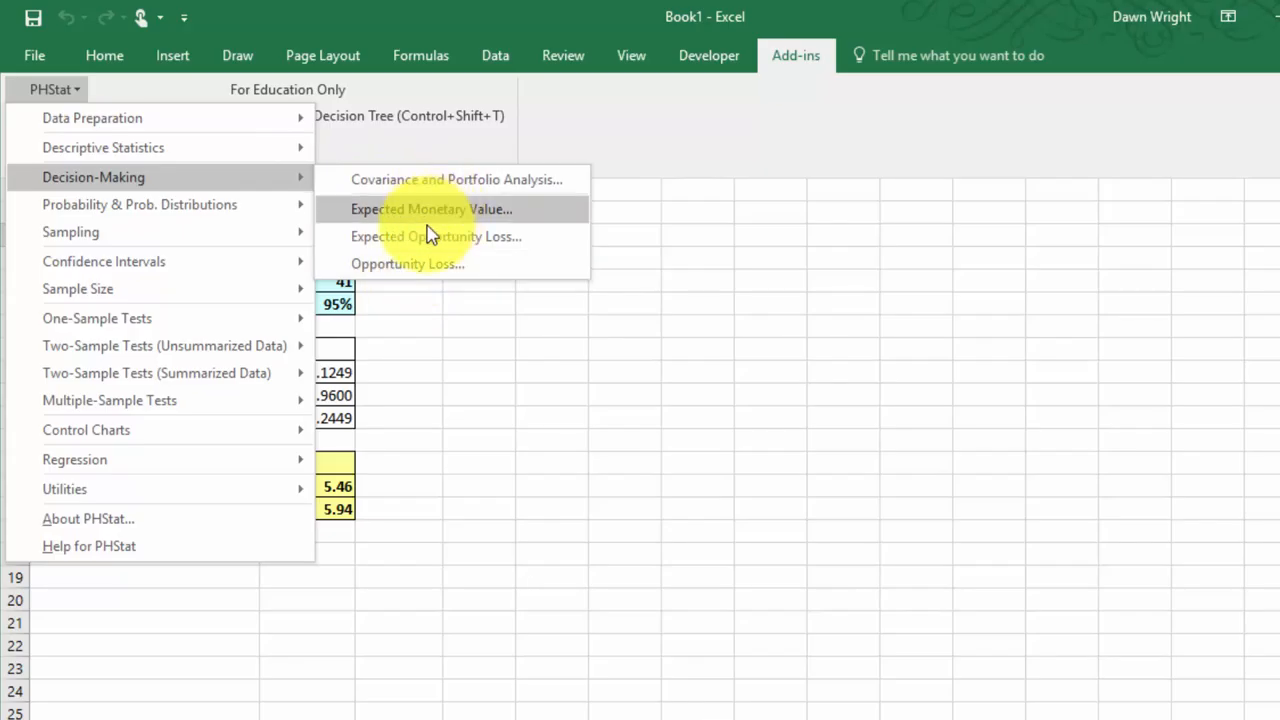
pyautogui.moveTo(140, 204)
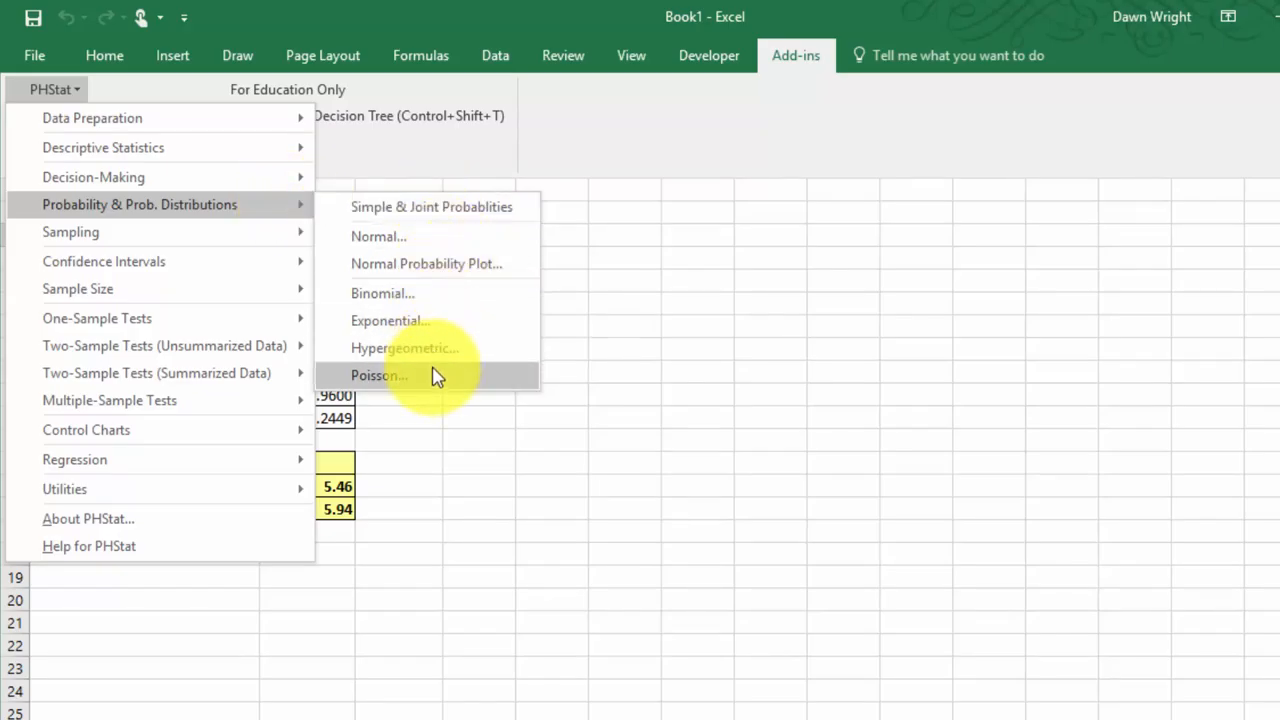
pyautogui.moveTo(445, 207)
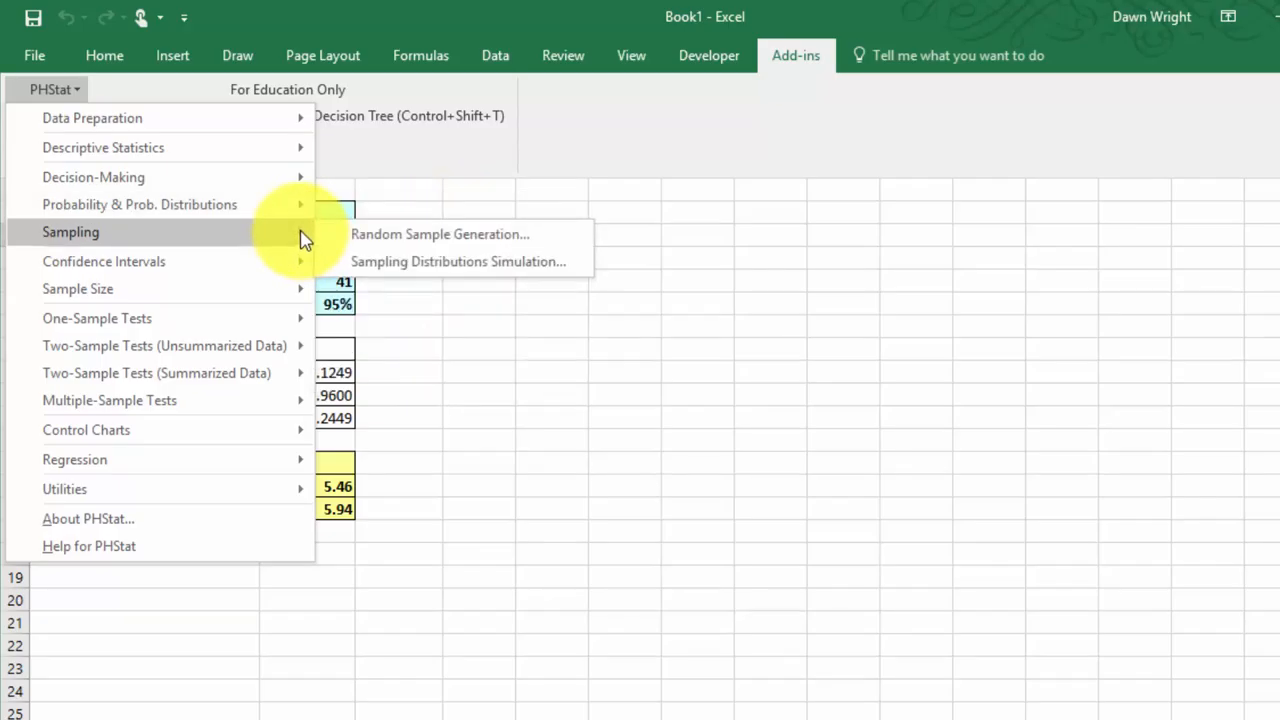
pyautogui.moveTo(388, 261)
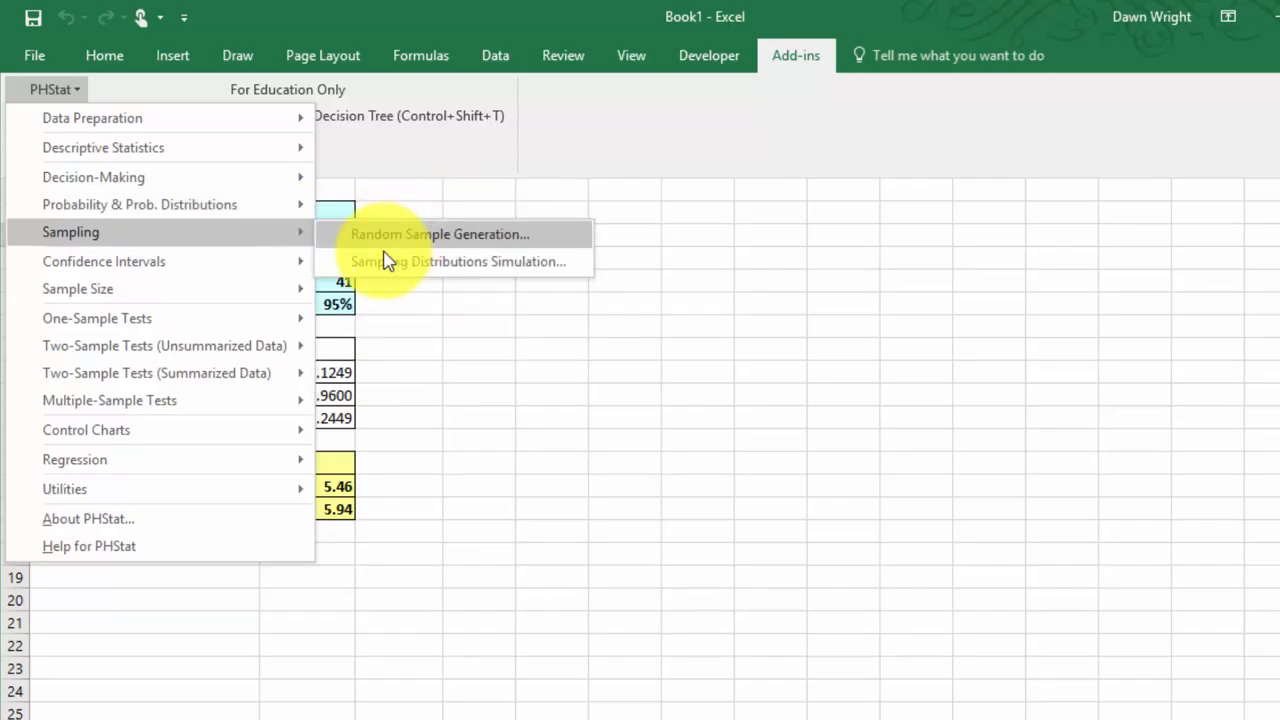
pyautogui.moveTo(280, 289)
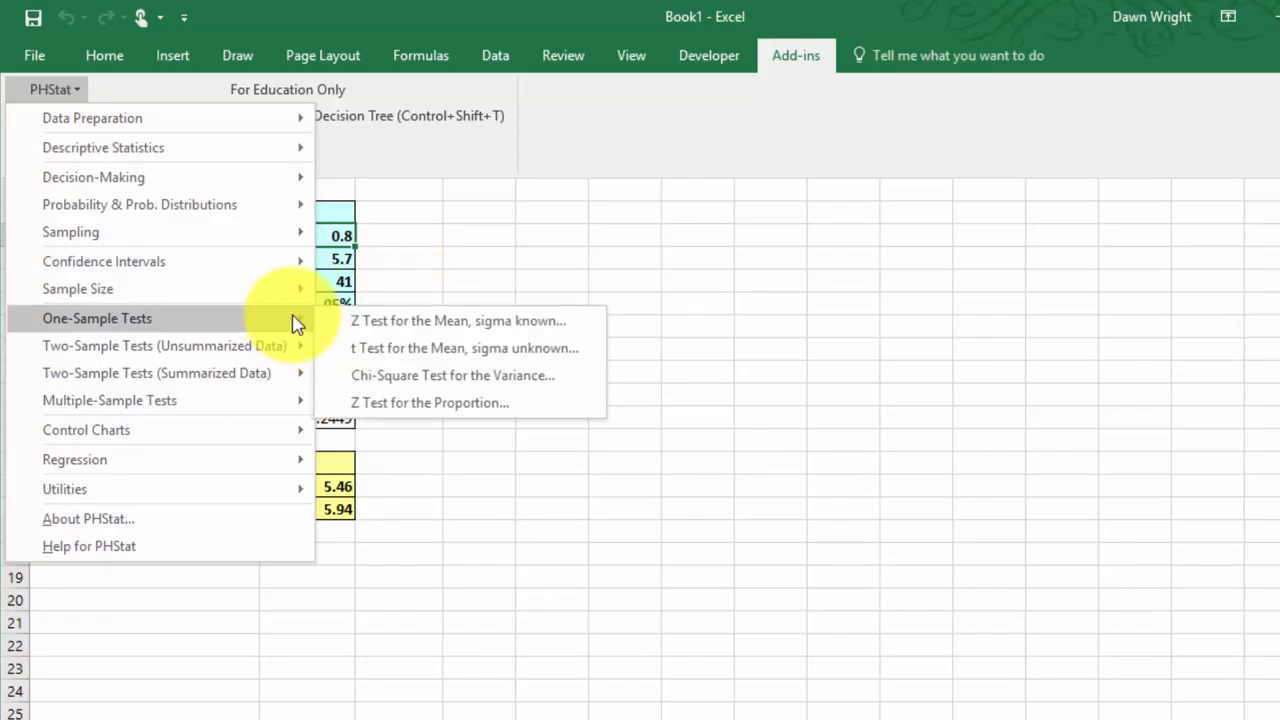
pyautogui.moveTo(460, 320)
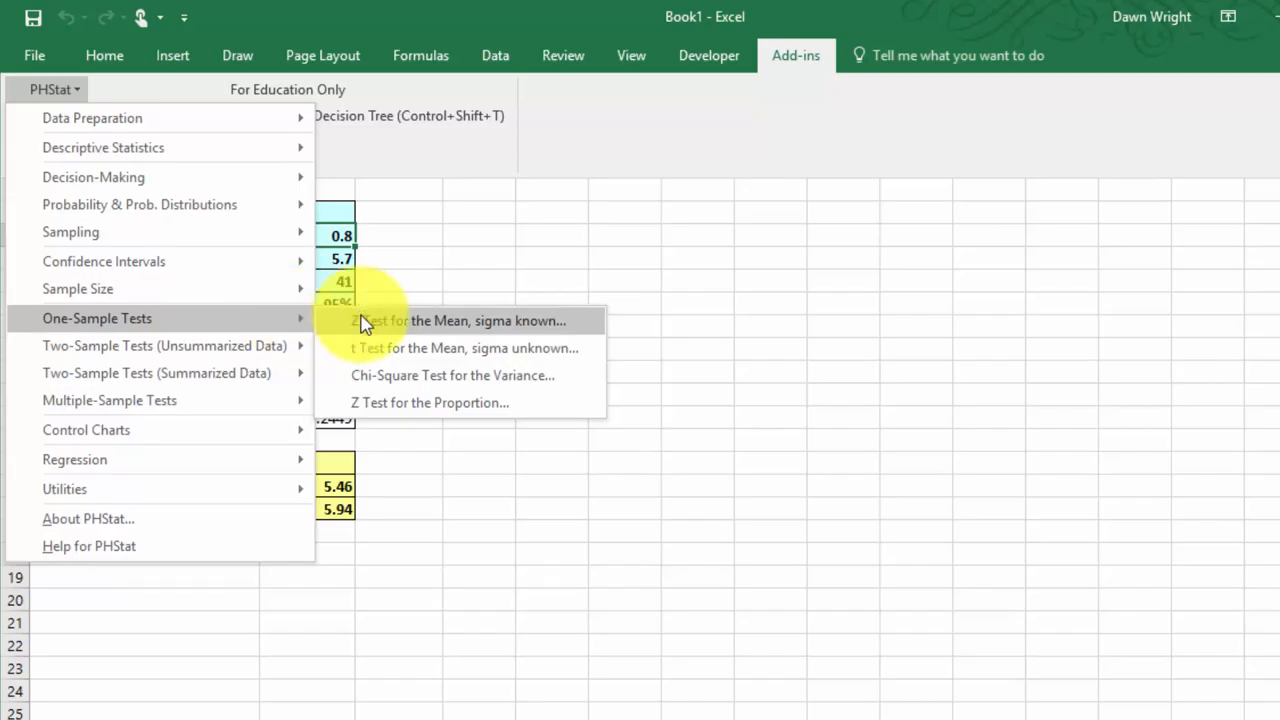
pyautogui.moveTo(387, 378)
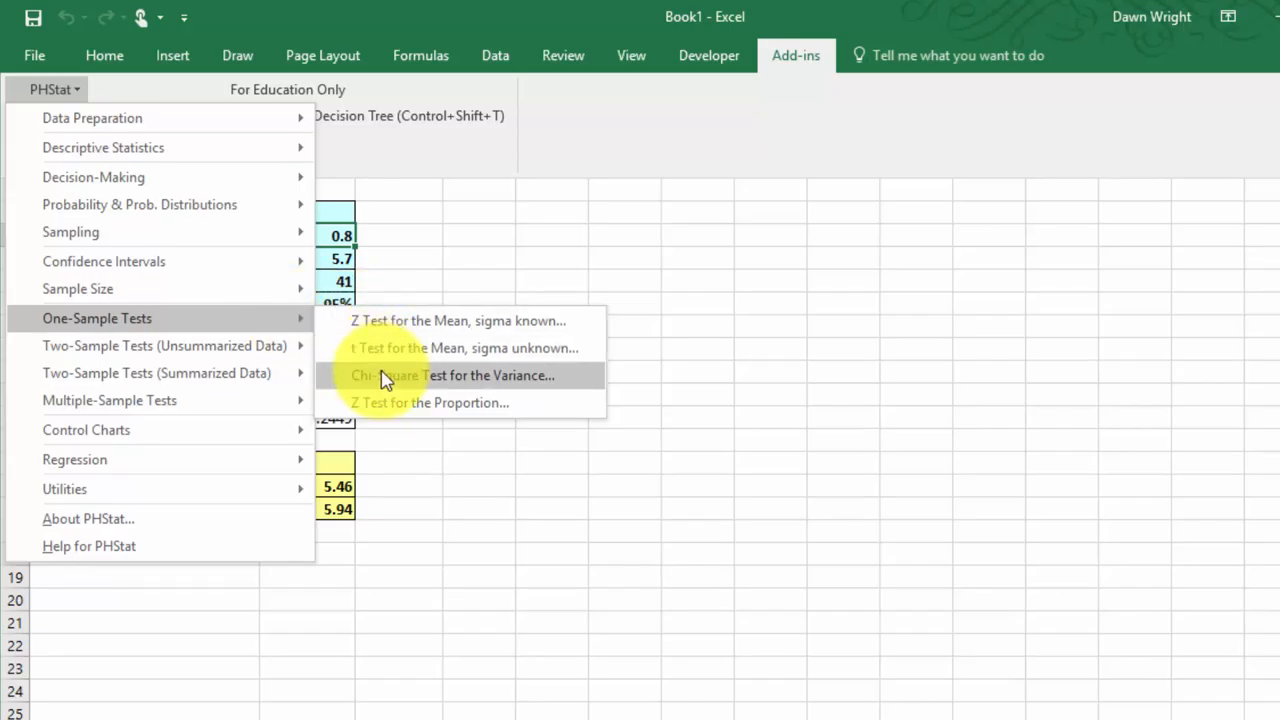
pyautogui.moveTo(388, 402)
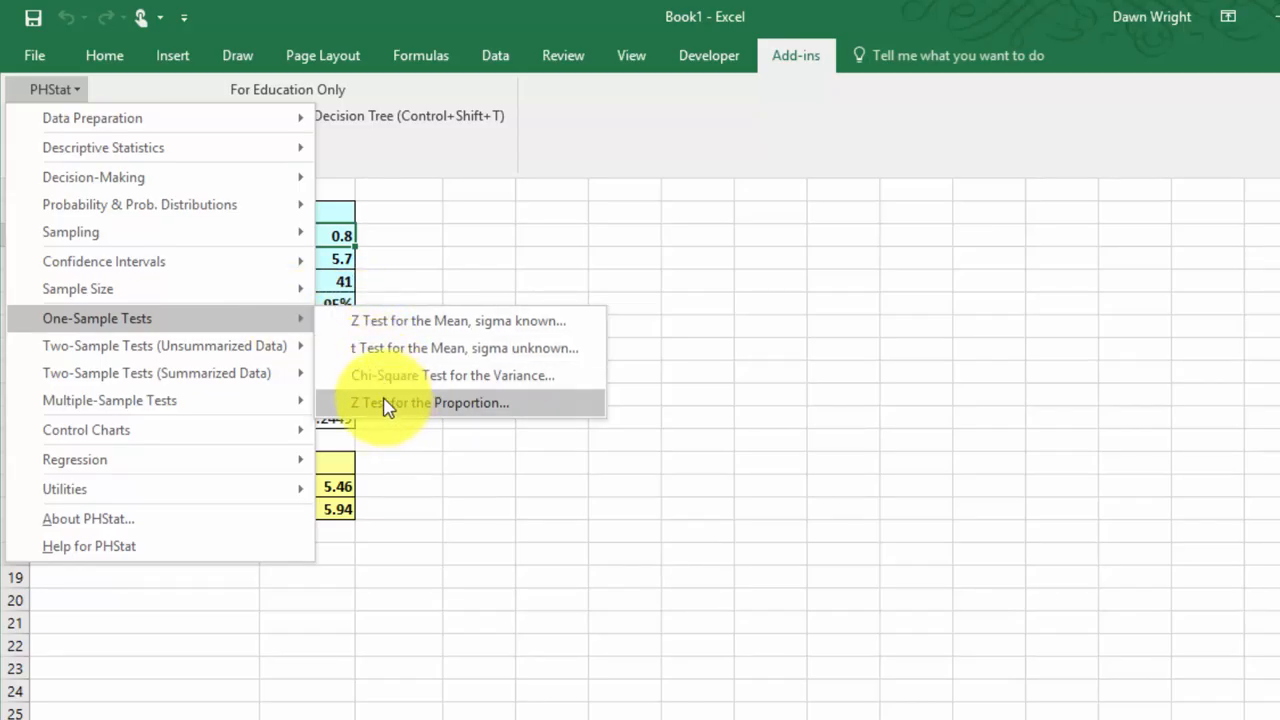
pyautogui.moveTo(165, 345)
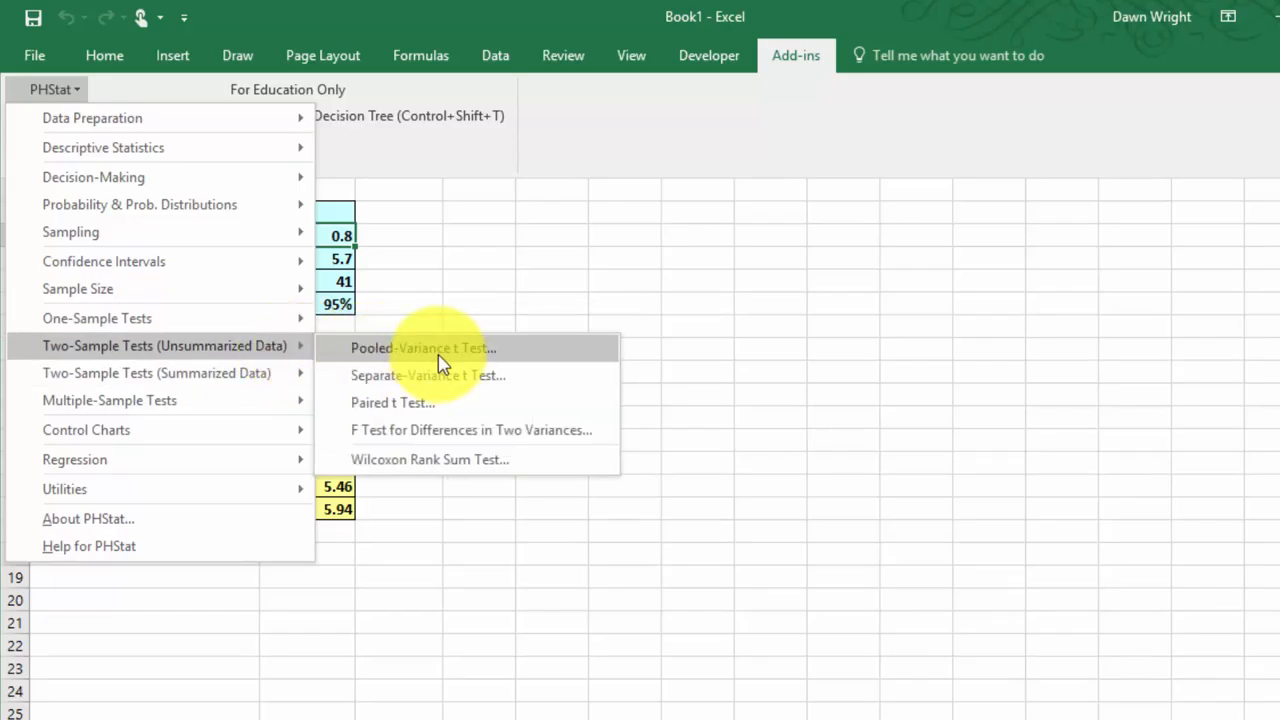
pyautogui.moveTo(435, 459)
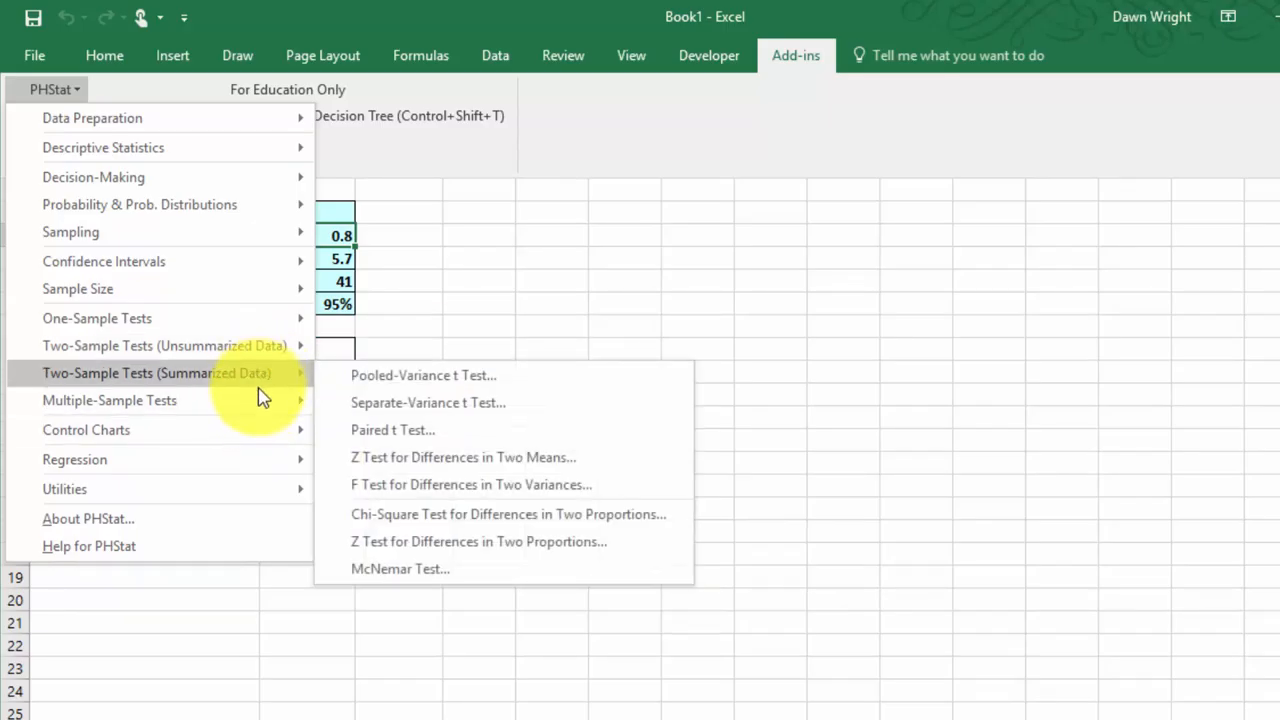
pyautogui.moveTo(109, 400)
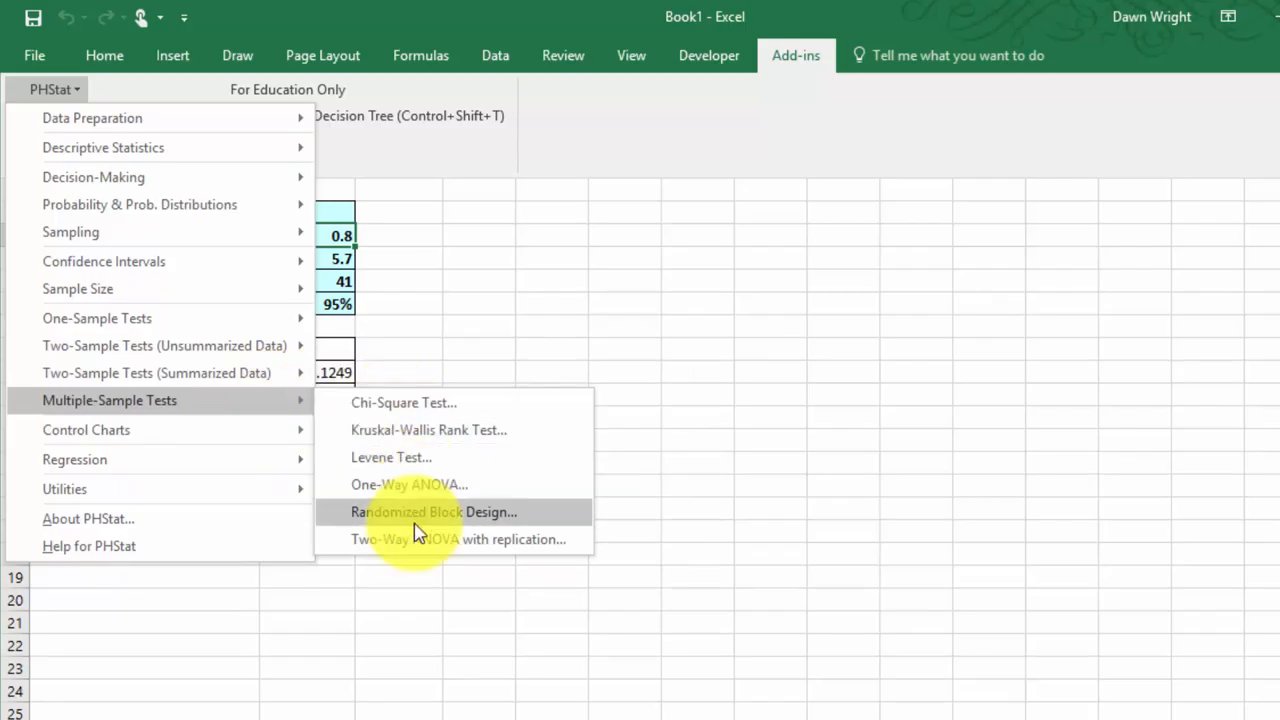
pyautogui.moveTo(404, 402)
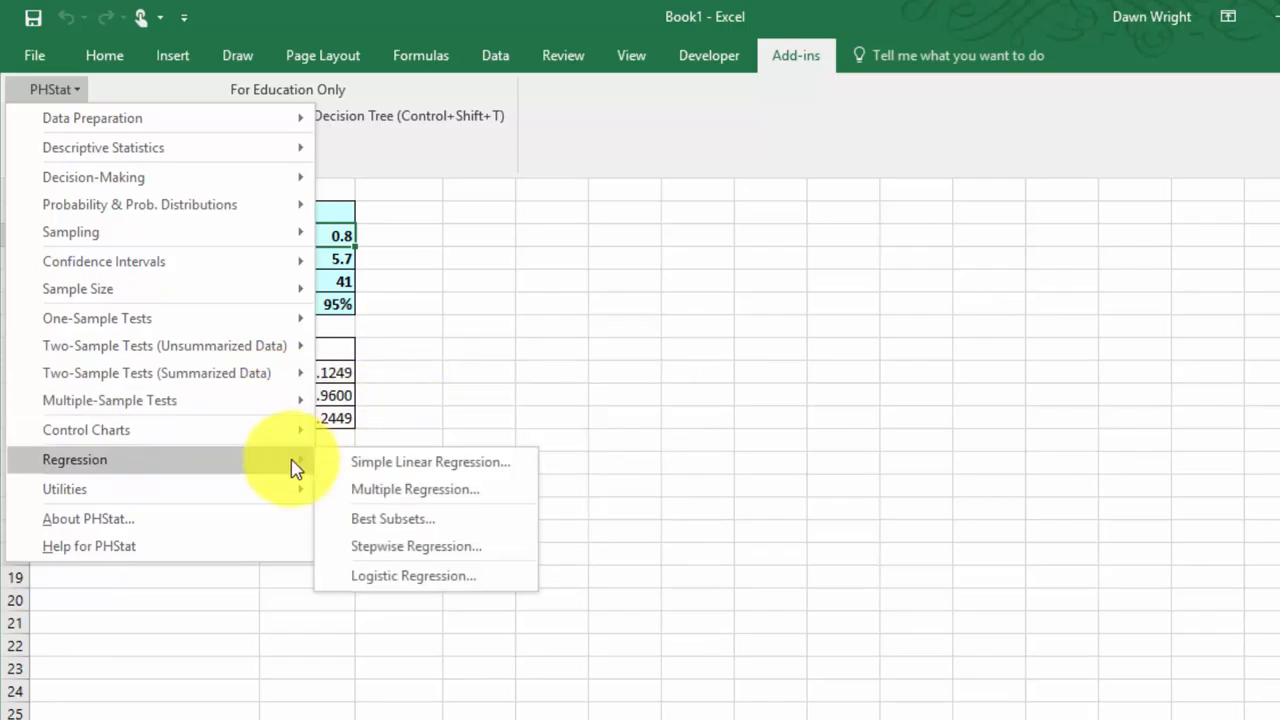
pyautogui.moveTo(415, 489)
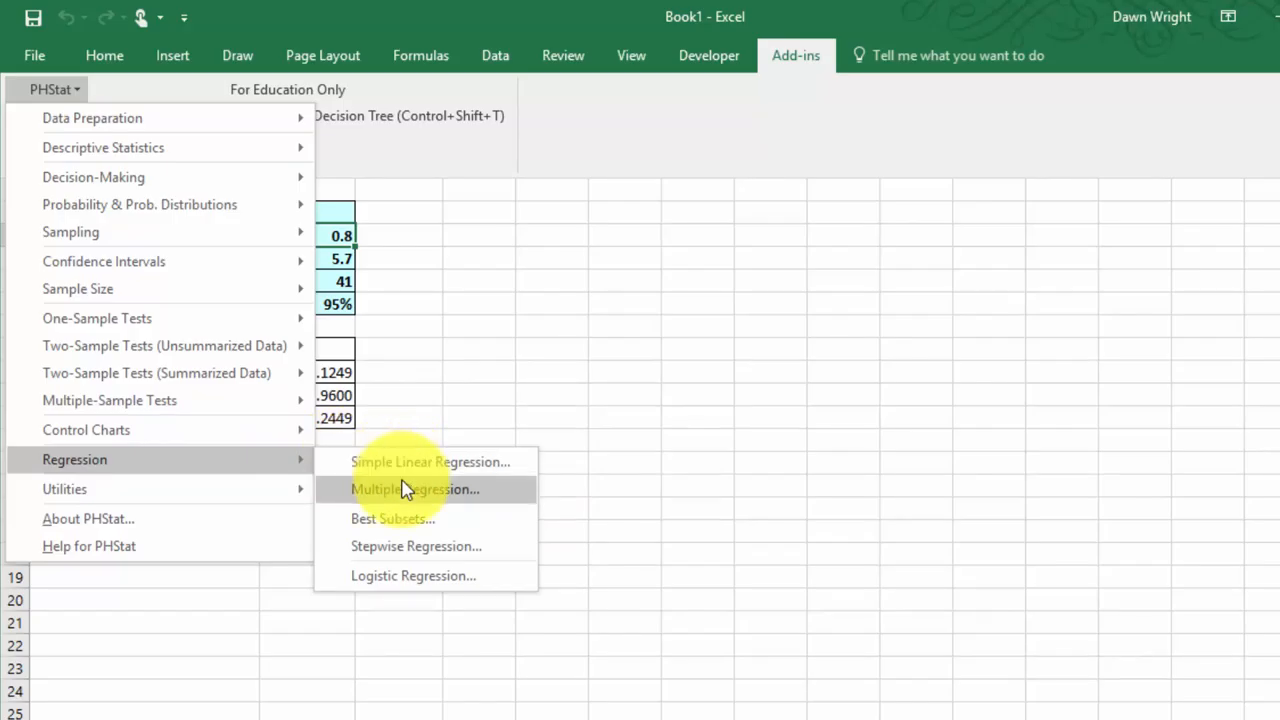
pyautogui.moveTo(410, 546)
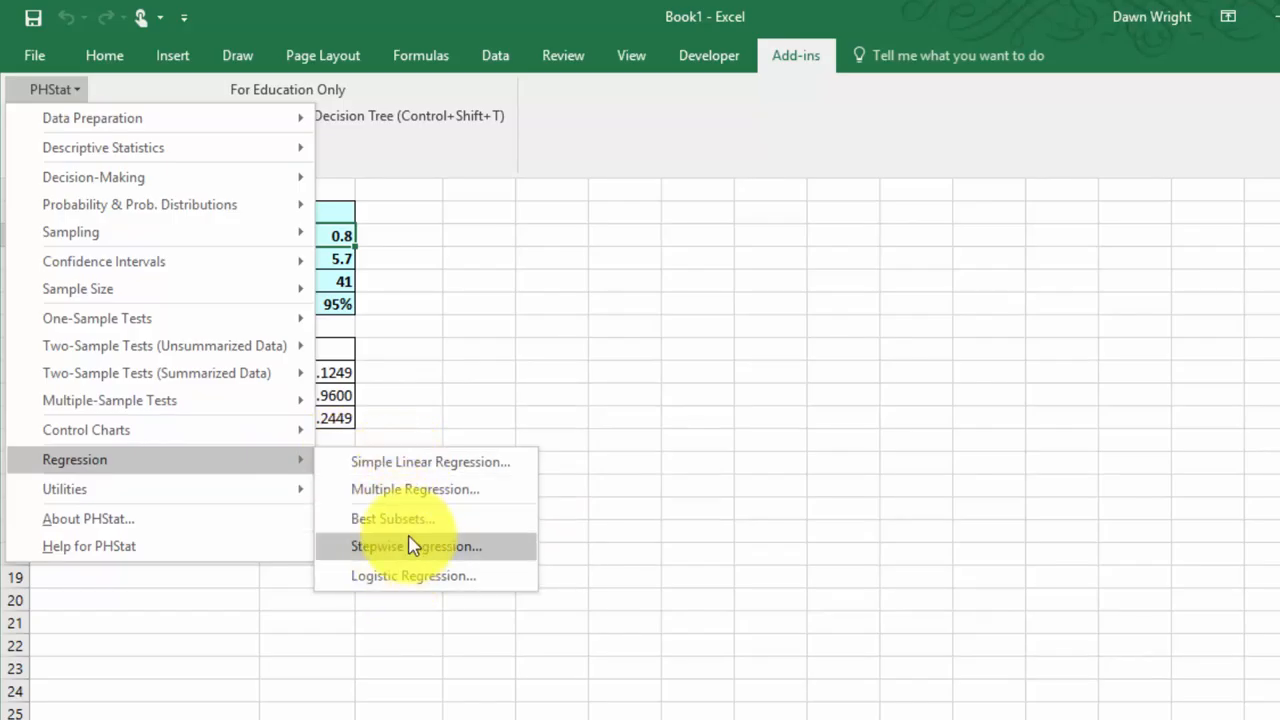
pyautogui.moveTo(430, 518)
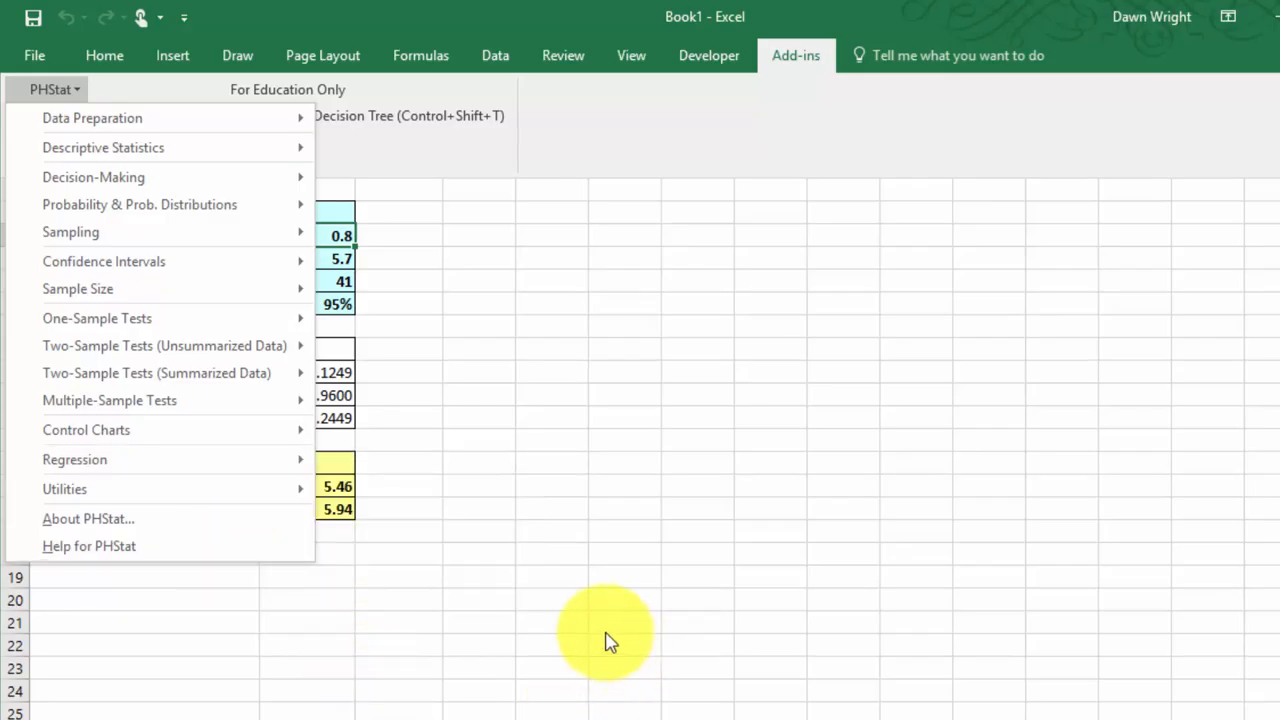
pyautogui.moveTo(478, 588)
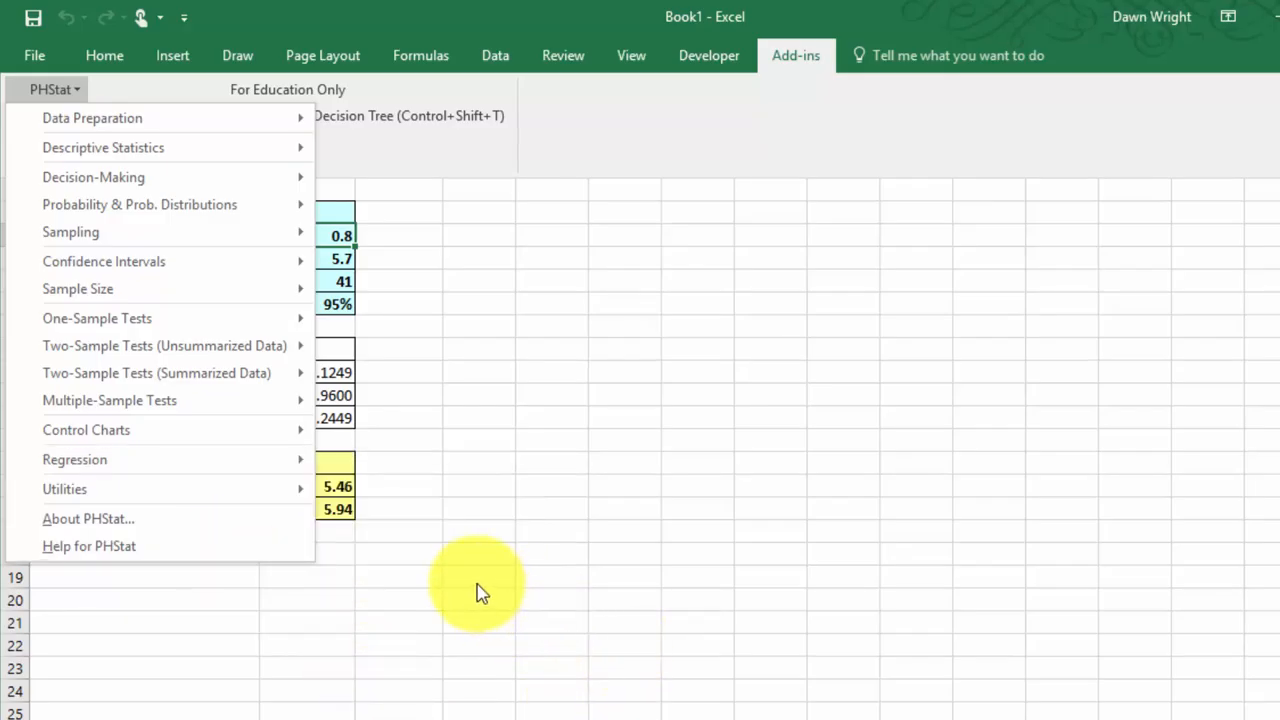
pyautogui.moveTo(447, 610)
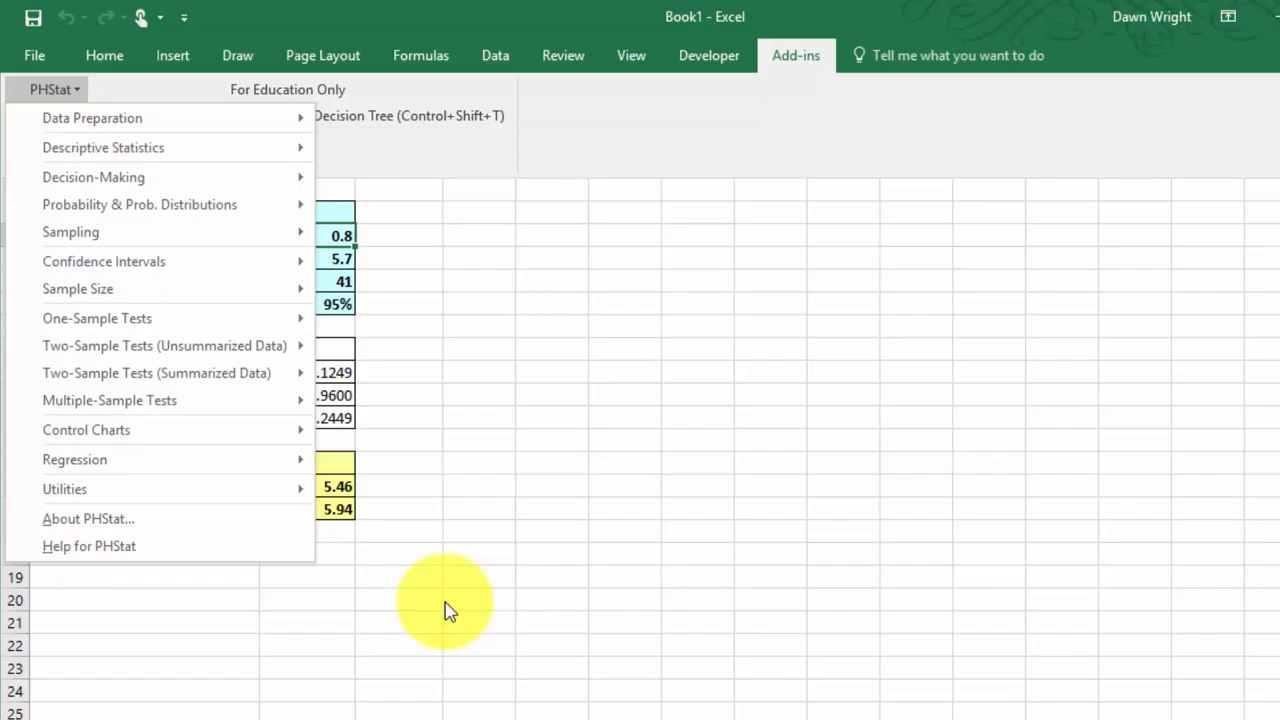
pyautogui.moveTo(440, 595)
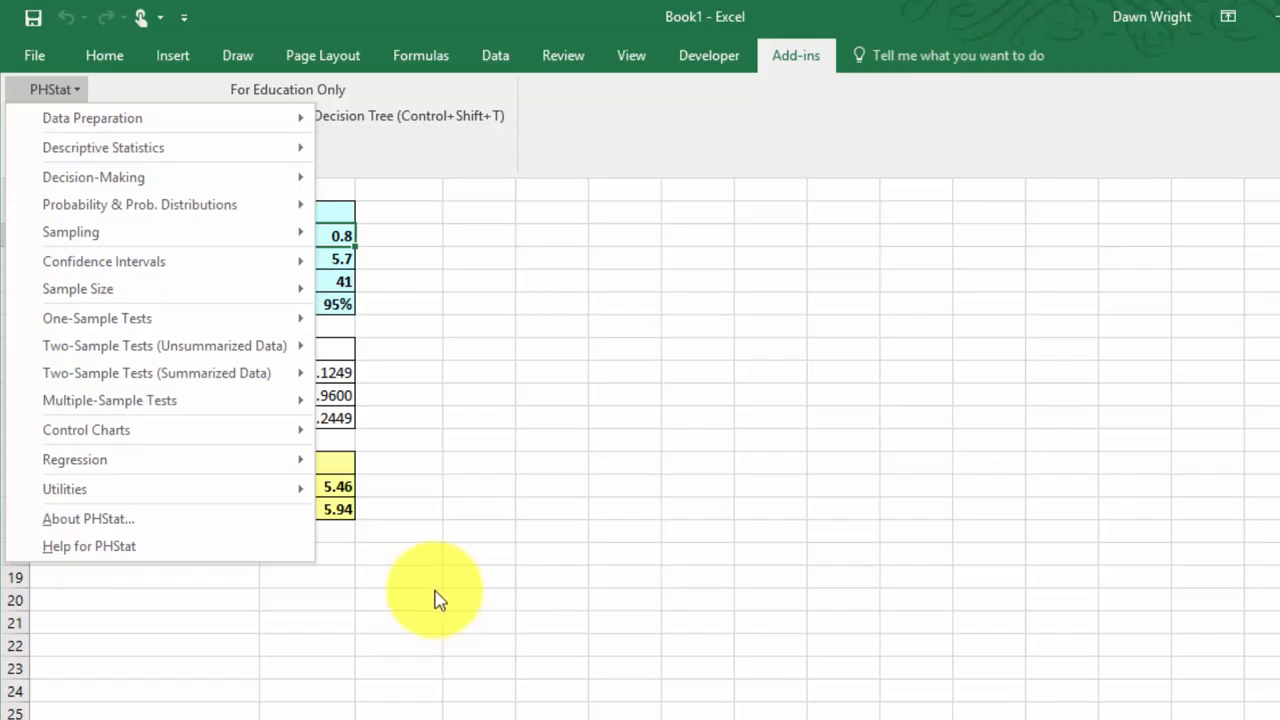
pyautogui.moveTo(640, 390)
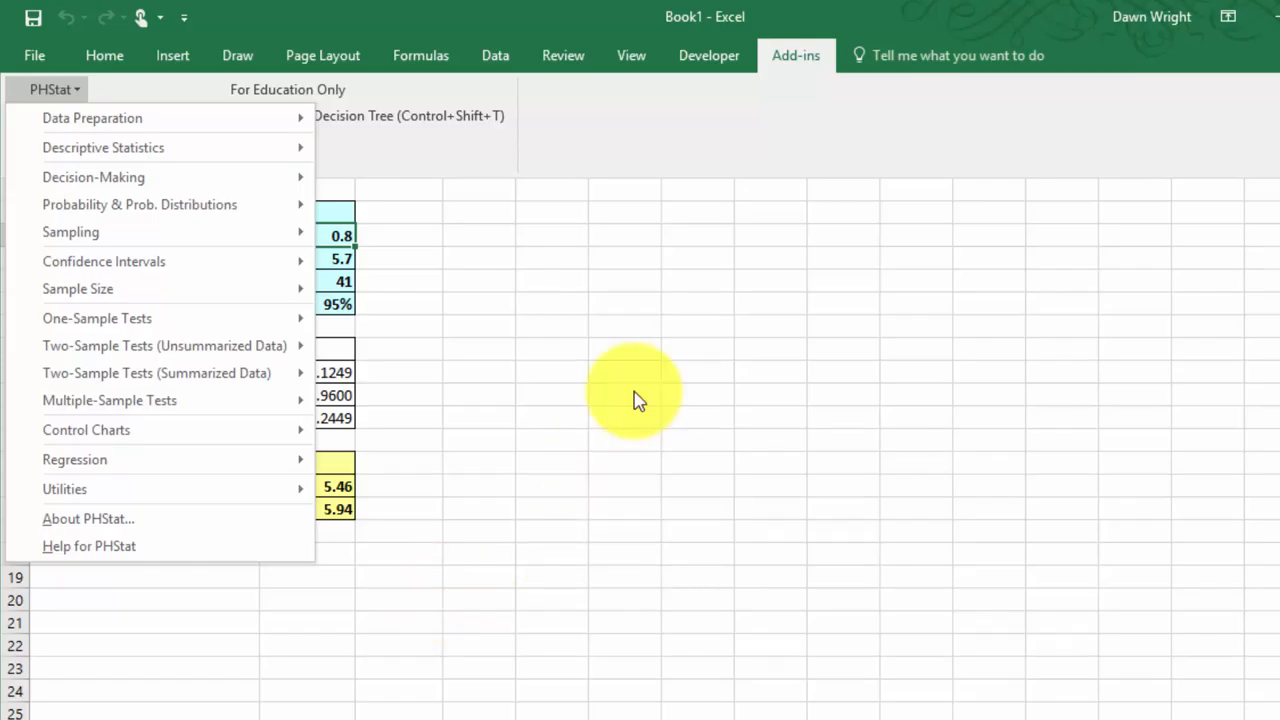
pyautogui.moveTo(505, 420)
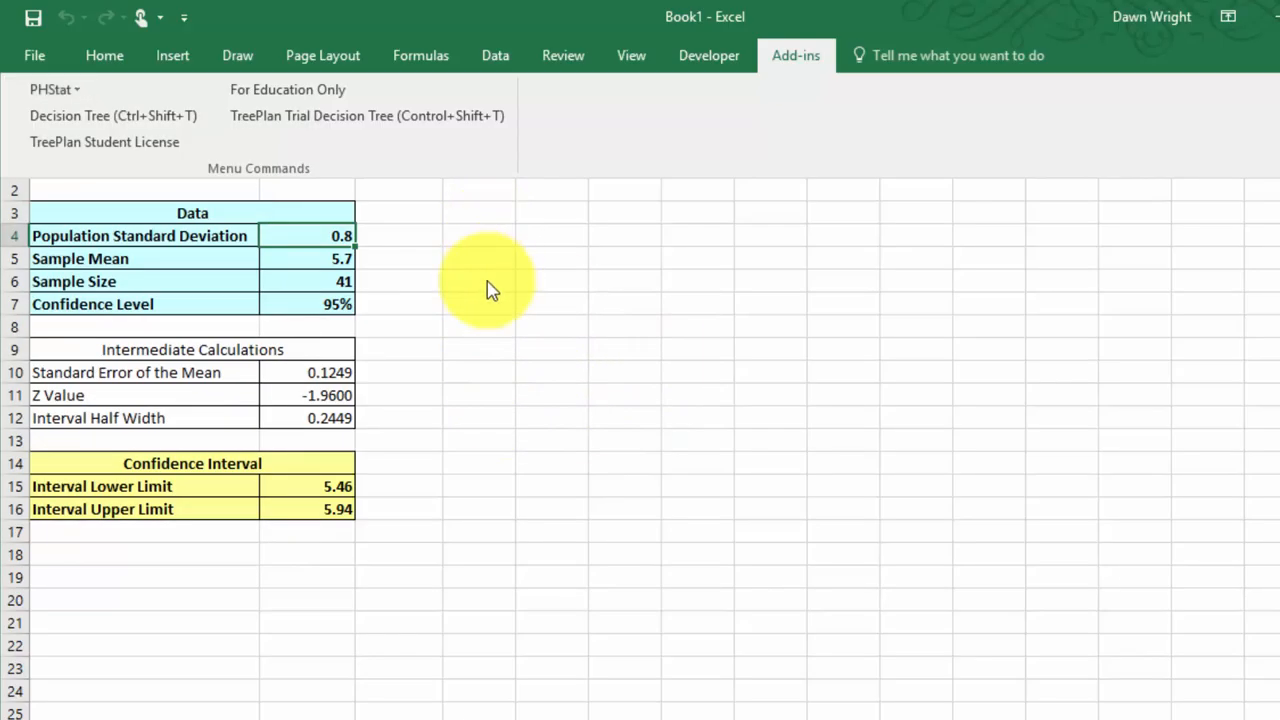
pyautogui.click(307, 486)
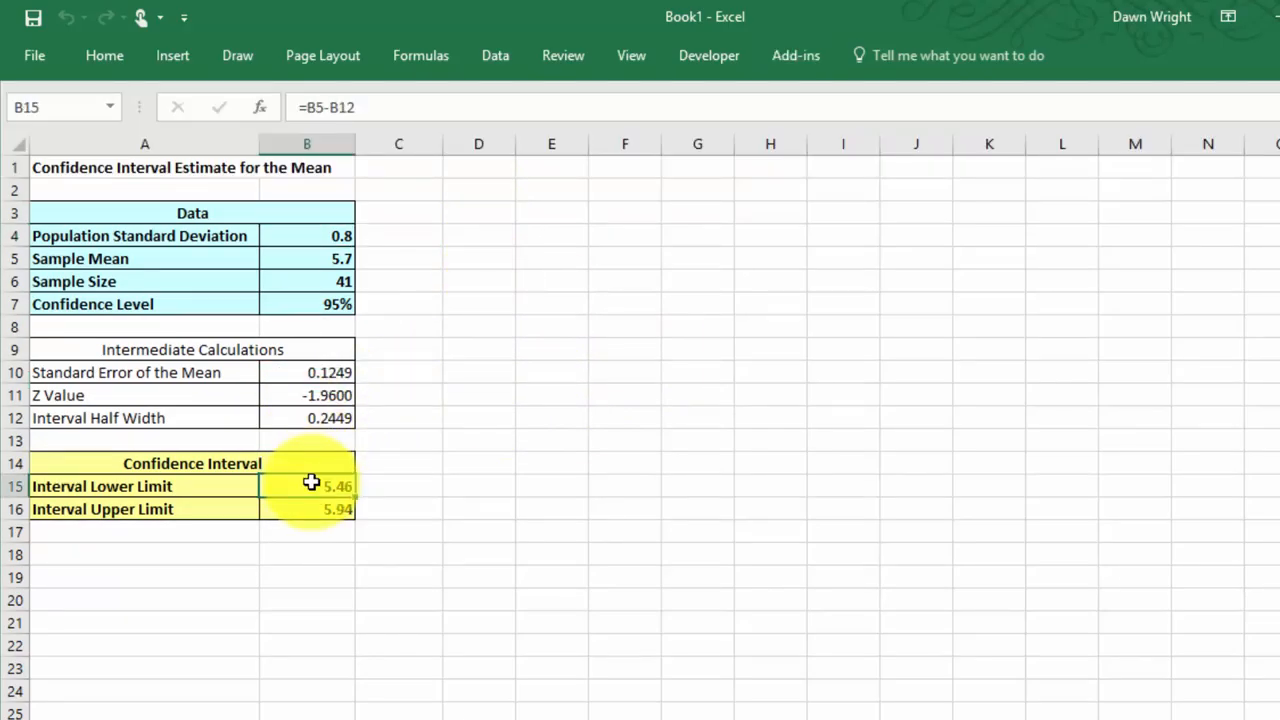
pyautogui.click(320, 418)
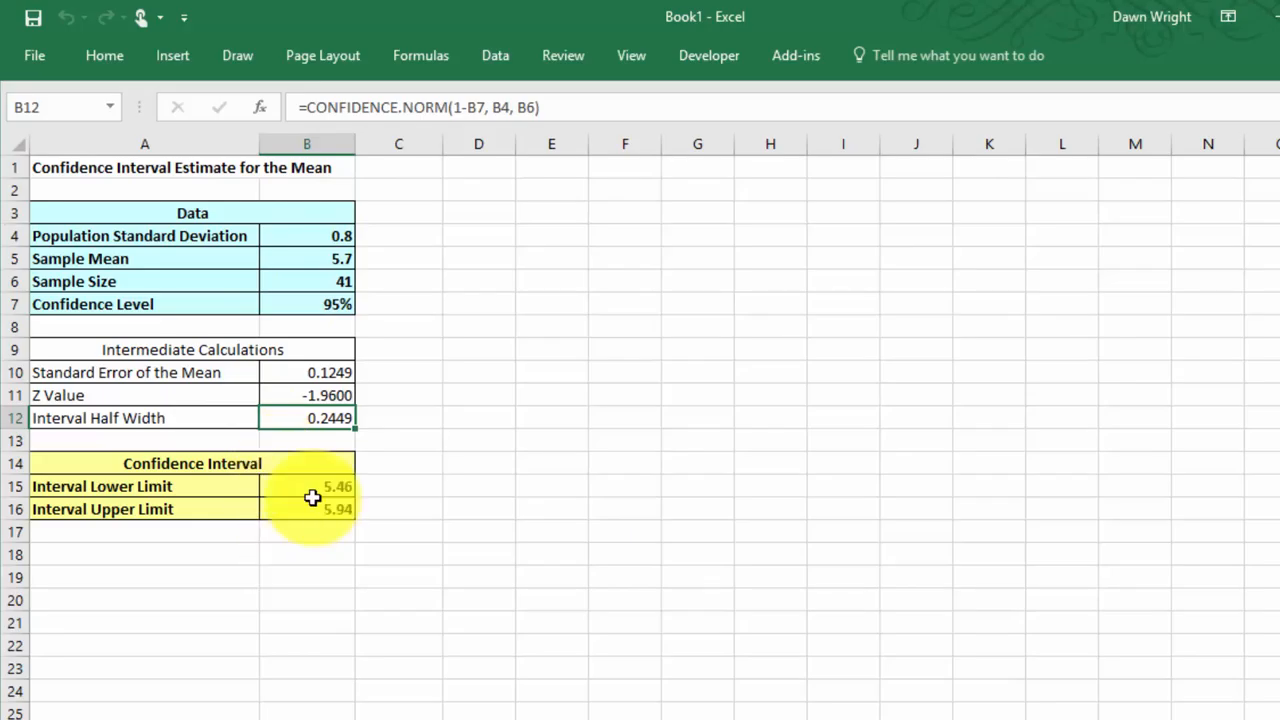
pyautogui.moveTo(345, 402)
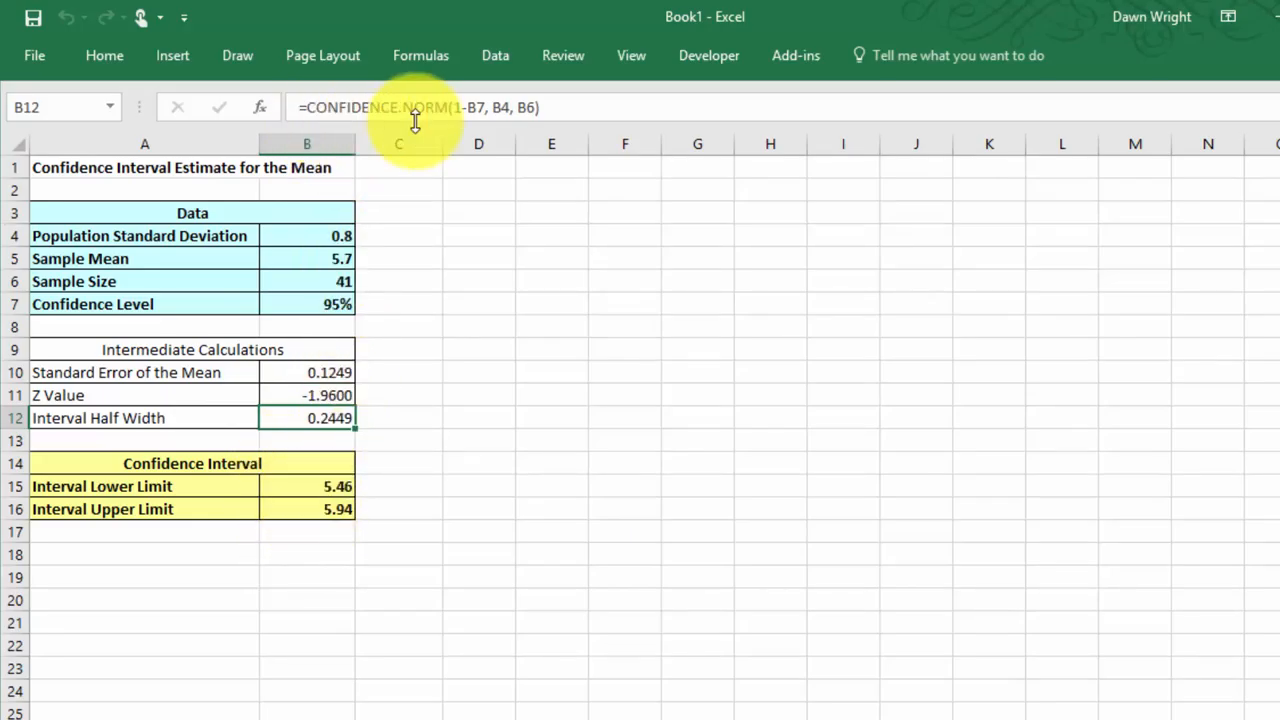
pyautogui.moveTo(582, 107)
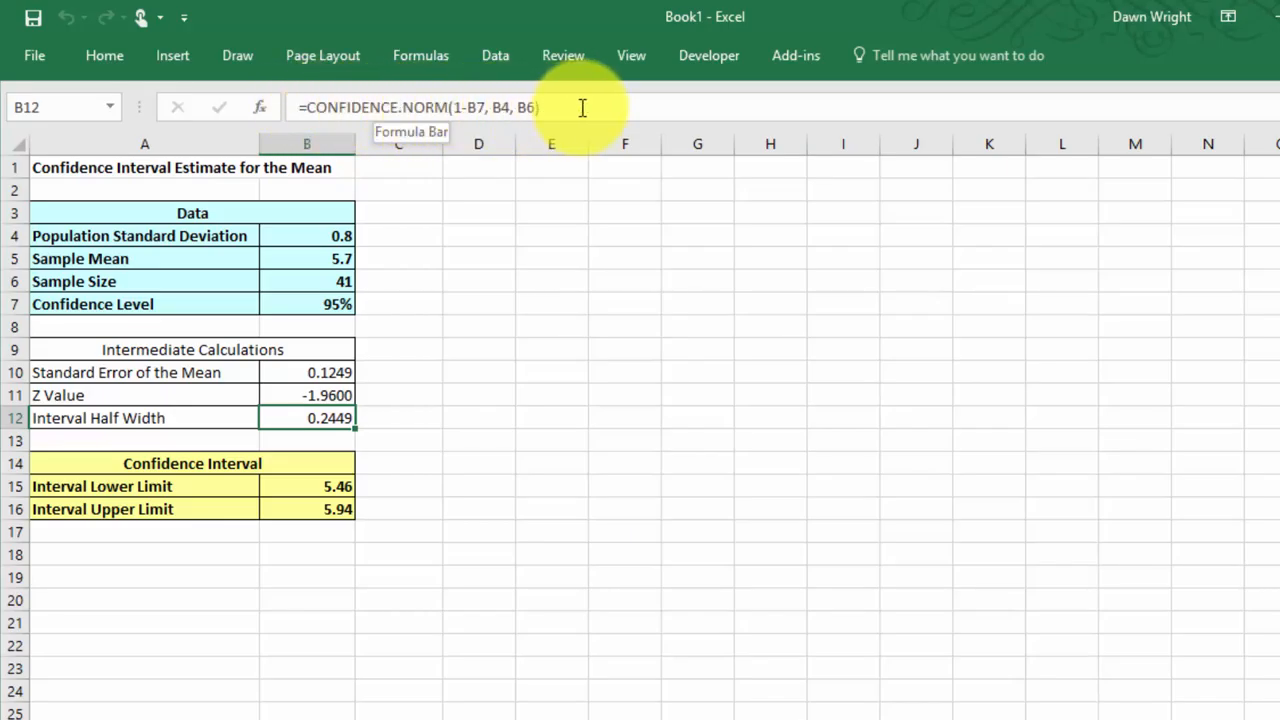
pyautogui.moveTo(358, 412)
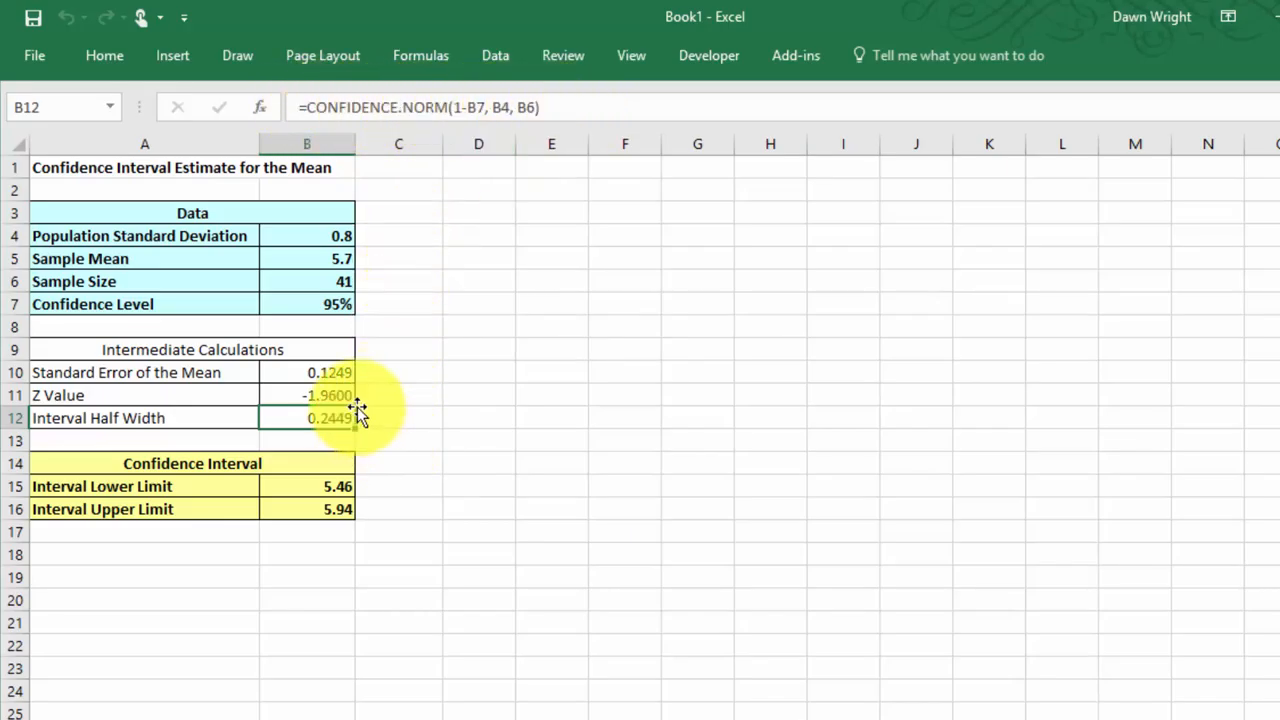
pyautogui.click(307, 395)
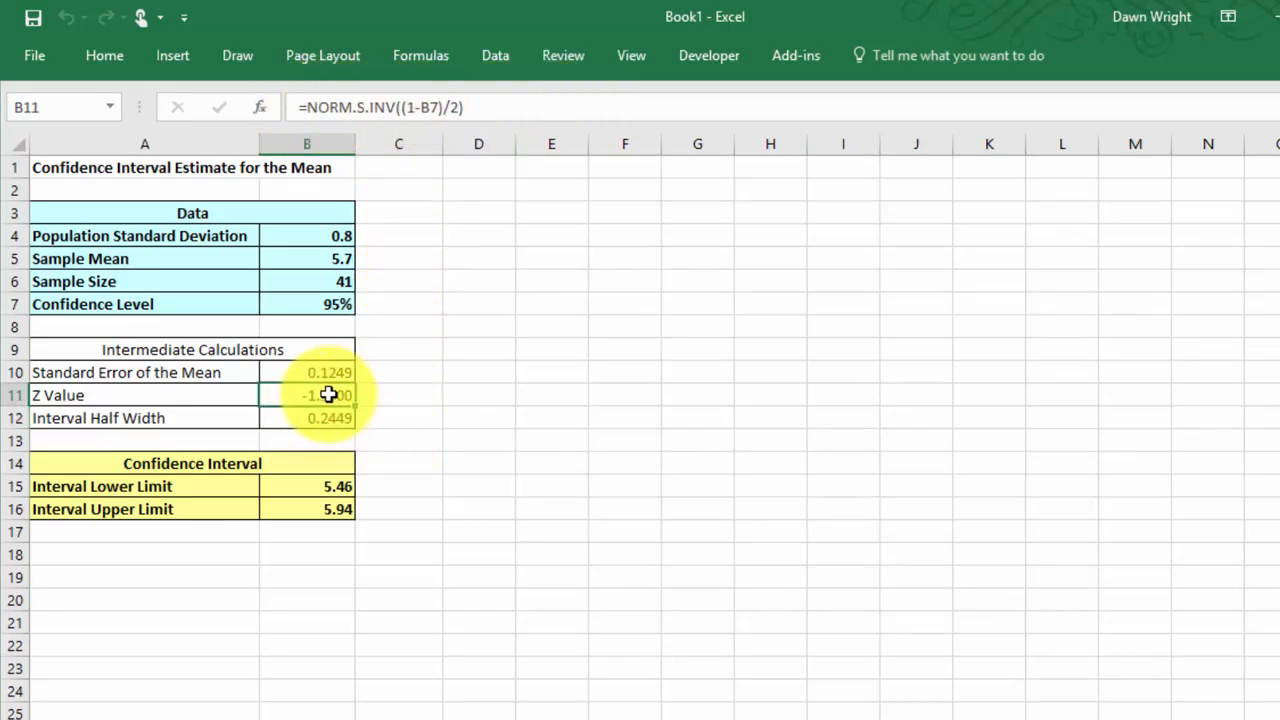
pyautogui.click(324, 372)
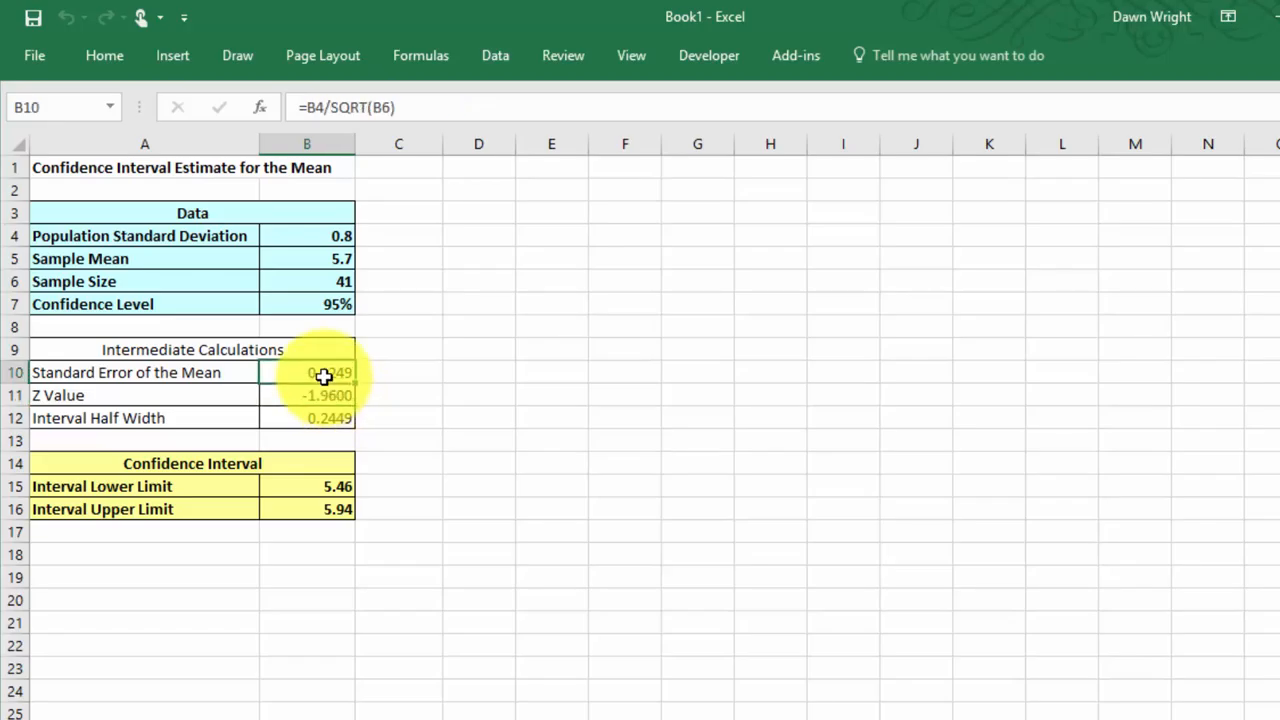
pyautogui.moveTo(423, 397)
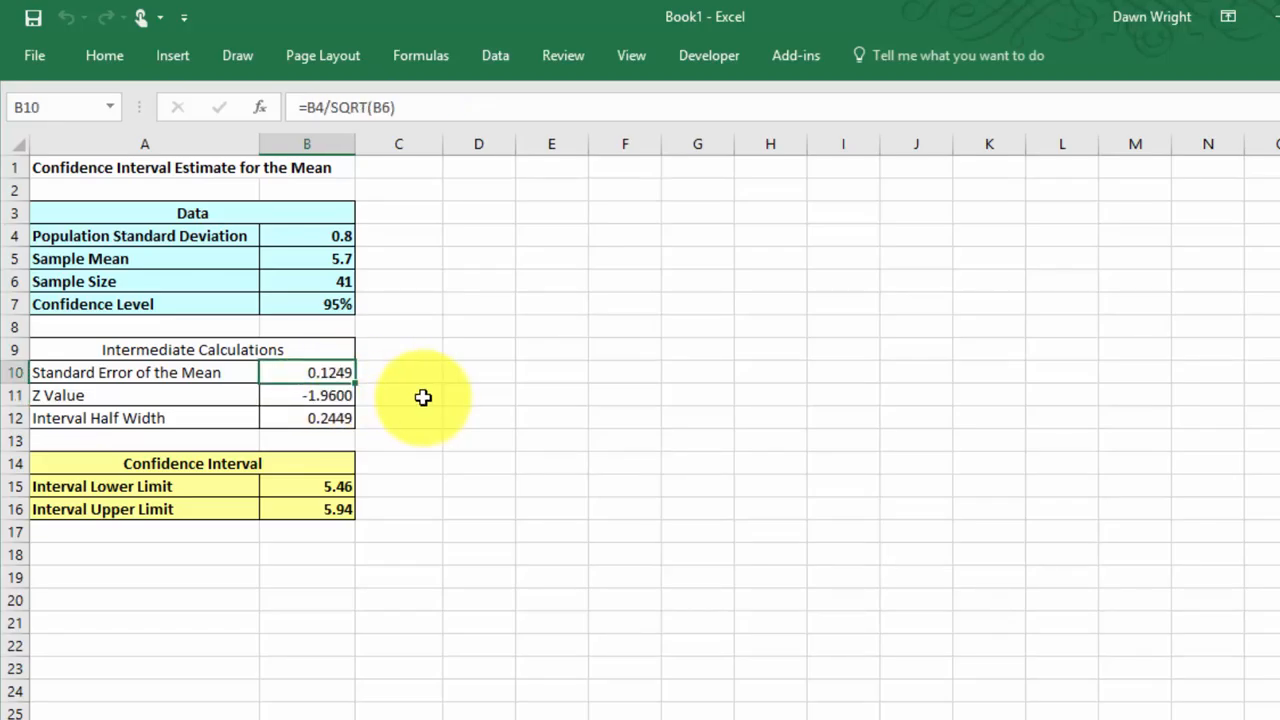
pyautogui.moveTo(565, 710)
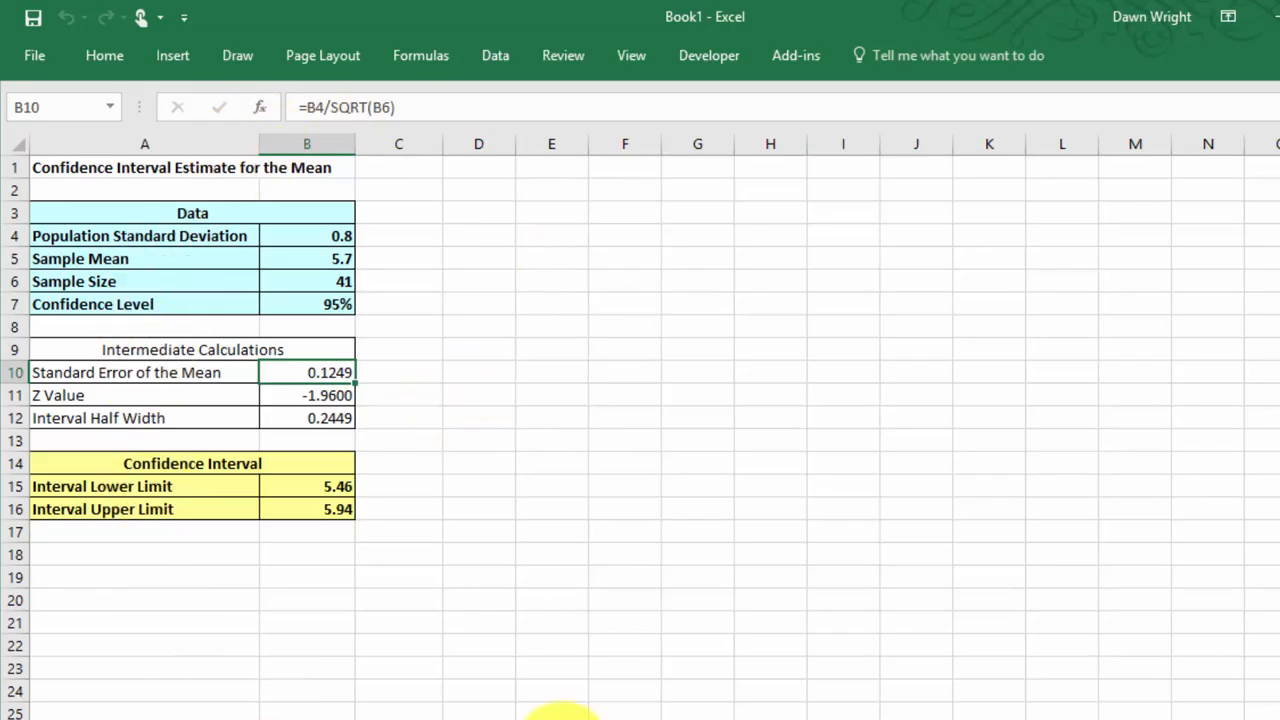
pyautogui.moveTo(548, 547)
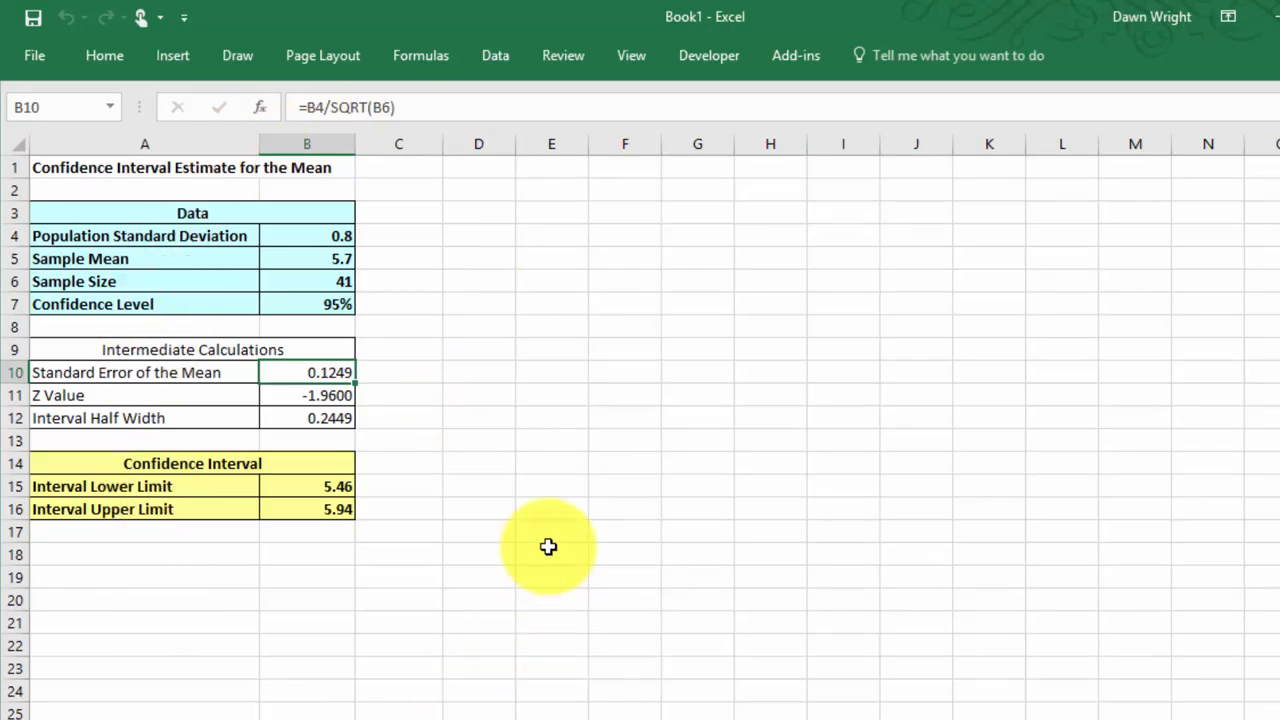
pyautogui.moveTo(323, 235)
pyautogui.write('1')
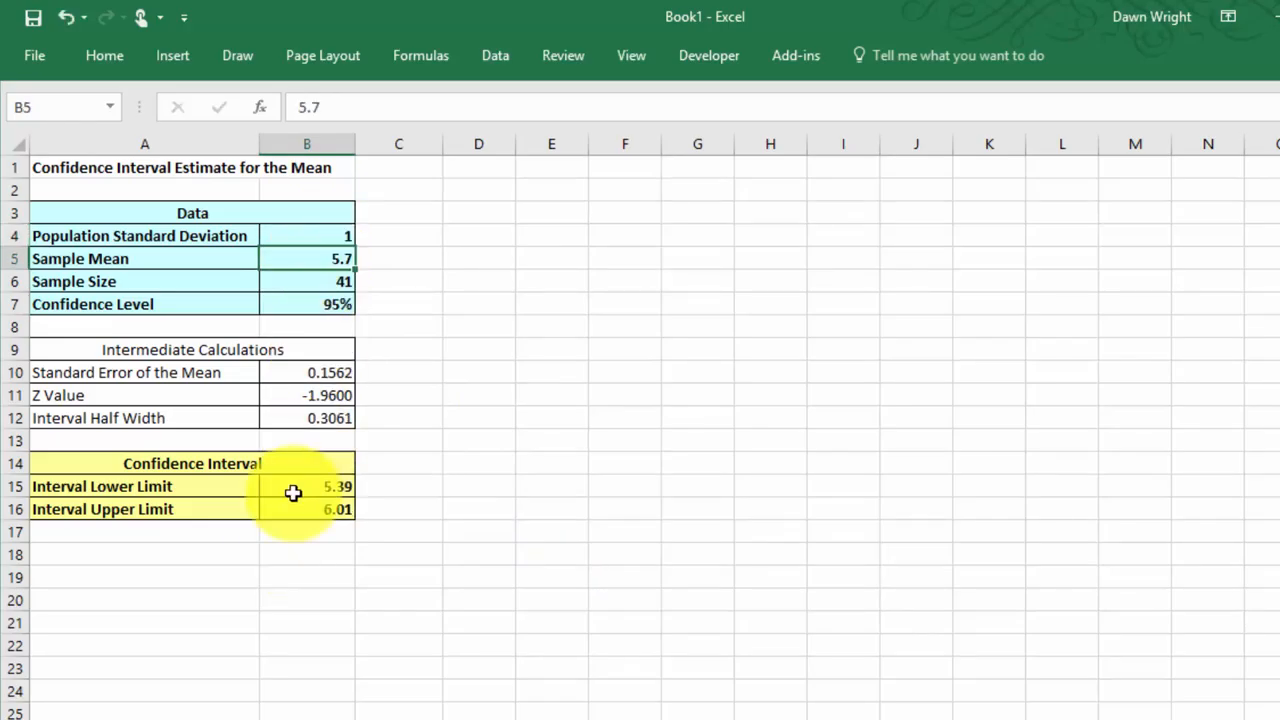
pyautogui.moveTo(482, 379)
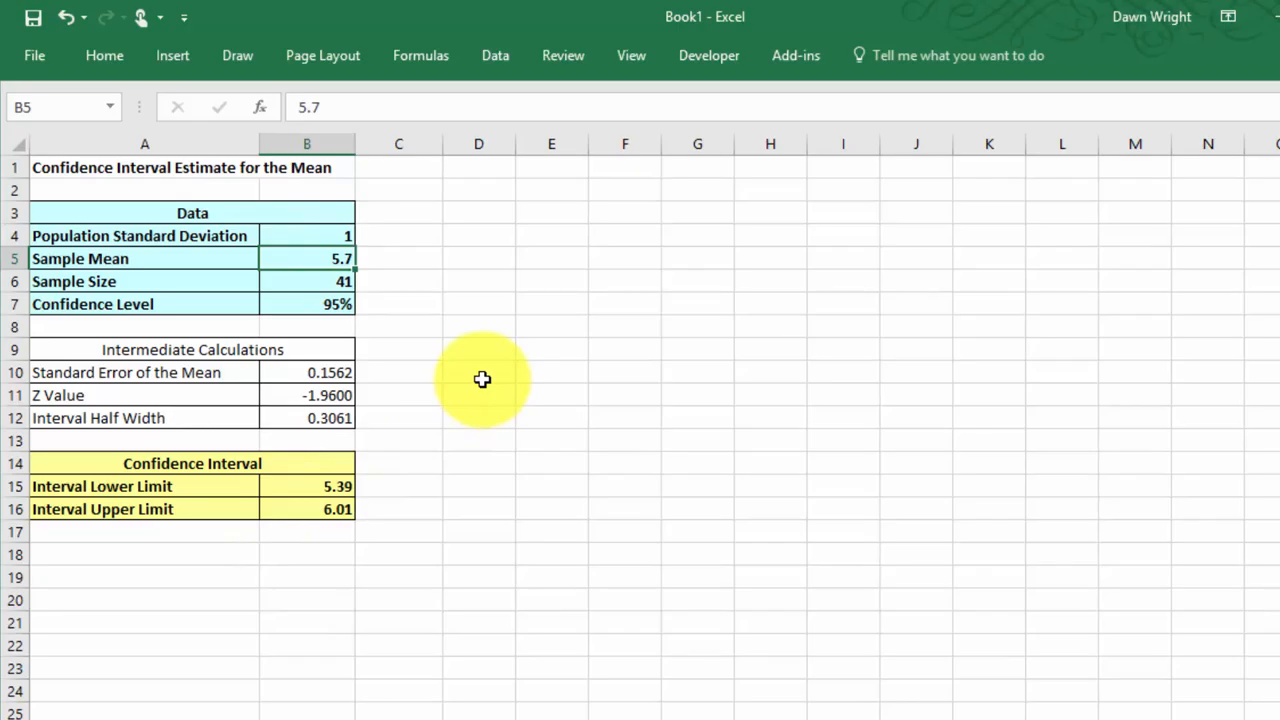
pyautogui.moveTo(363, 715)
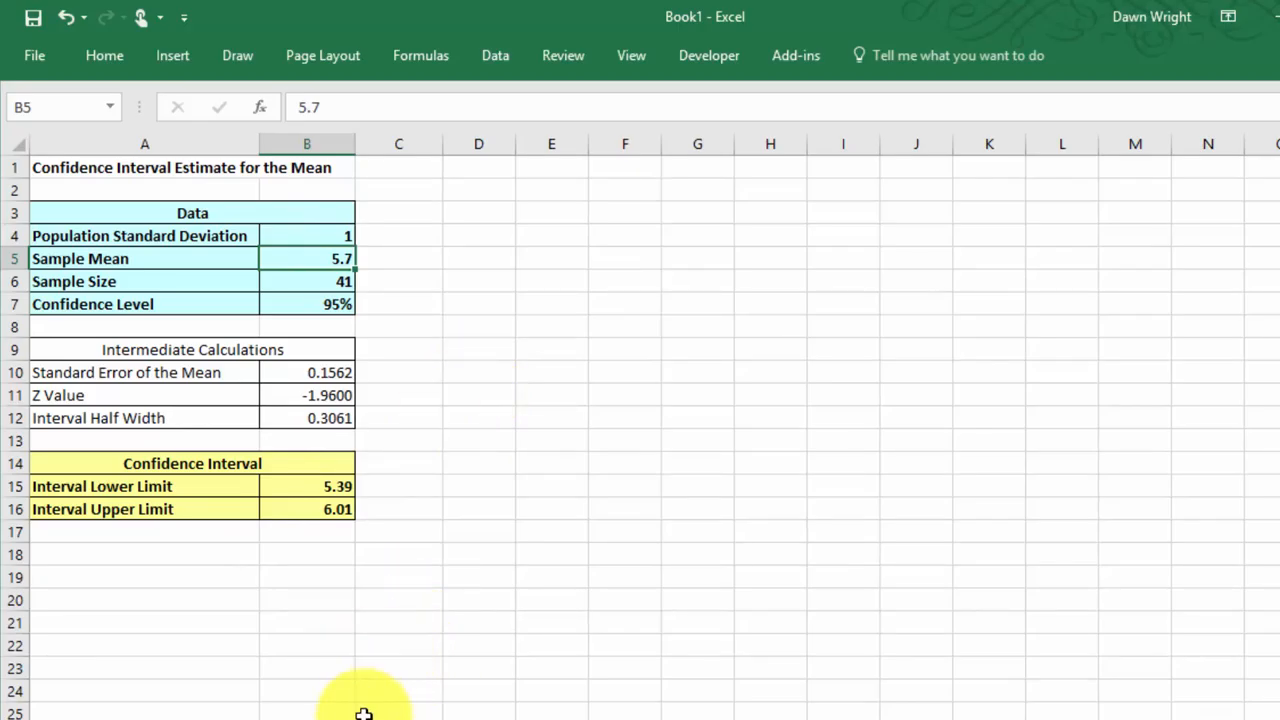
pyautogui.moveTo(432, 668)
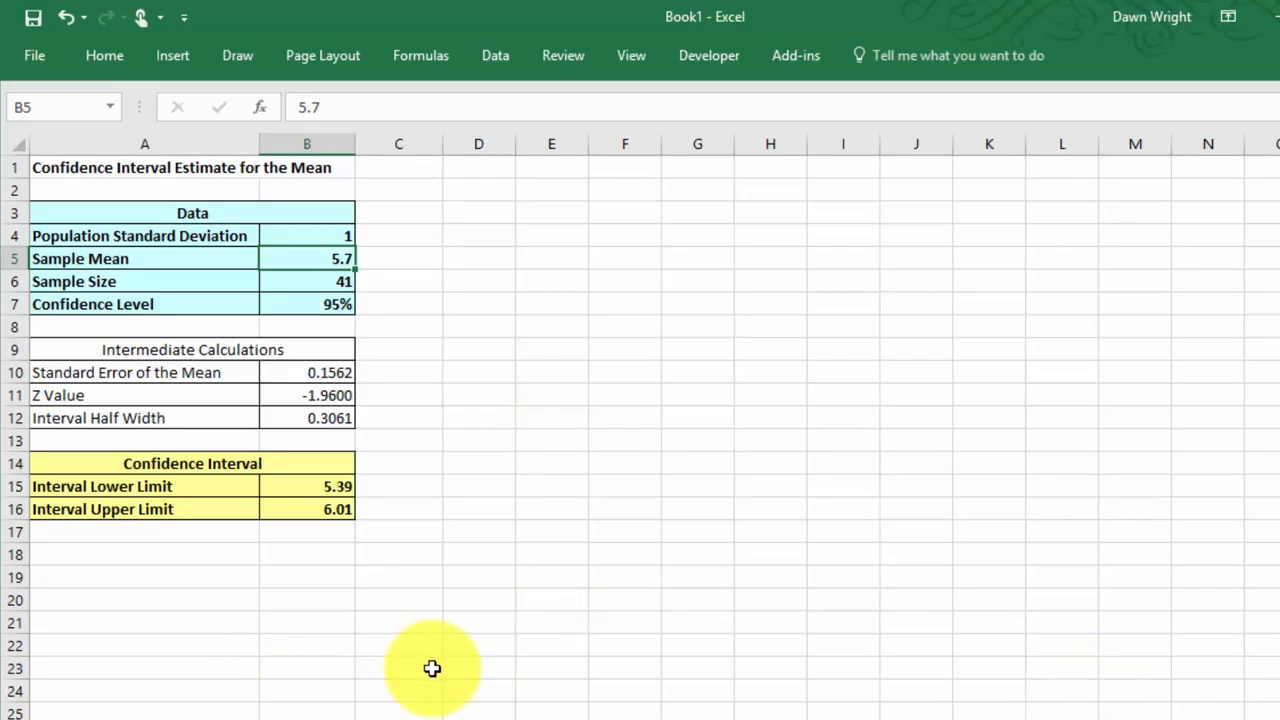